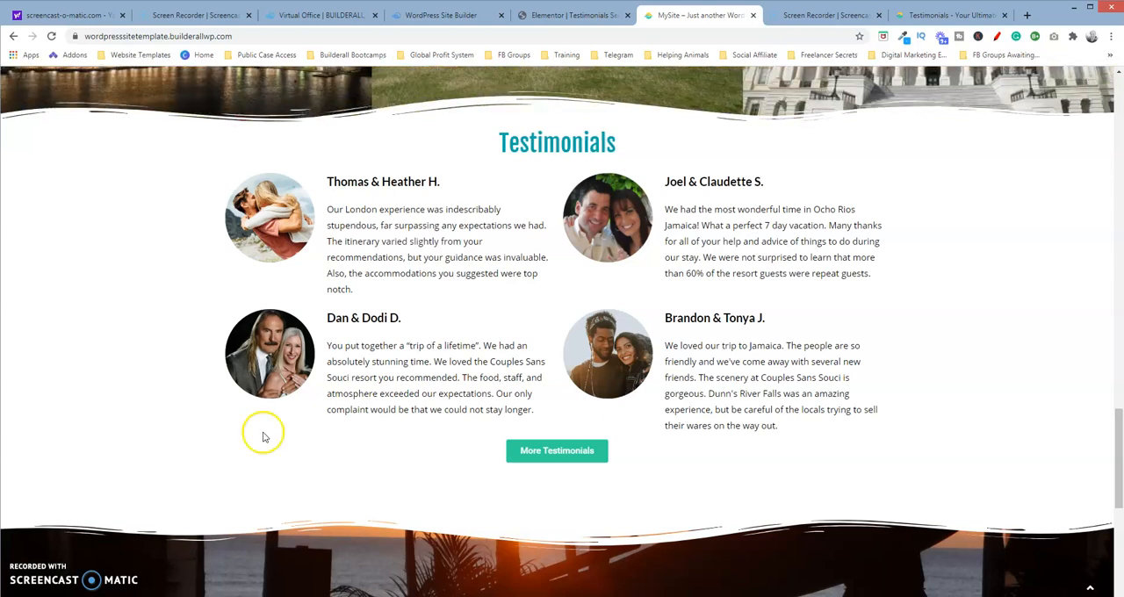
pyautogui.moveTo(520, 194)
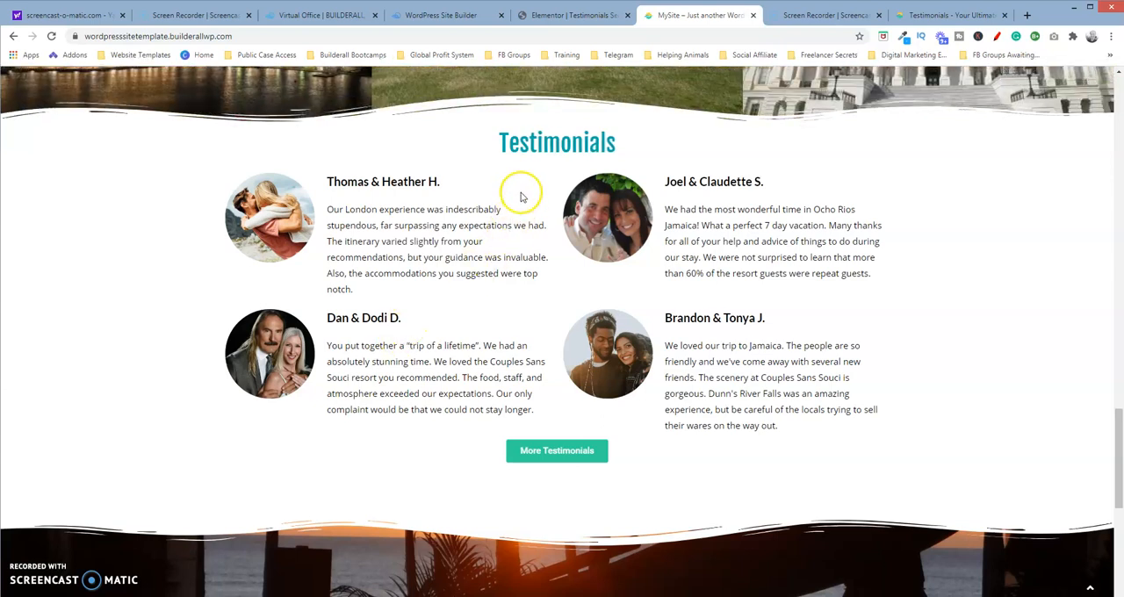
pyautogui.moveTo(583, 222)
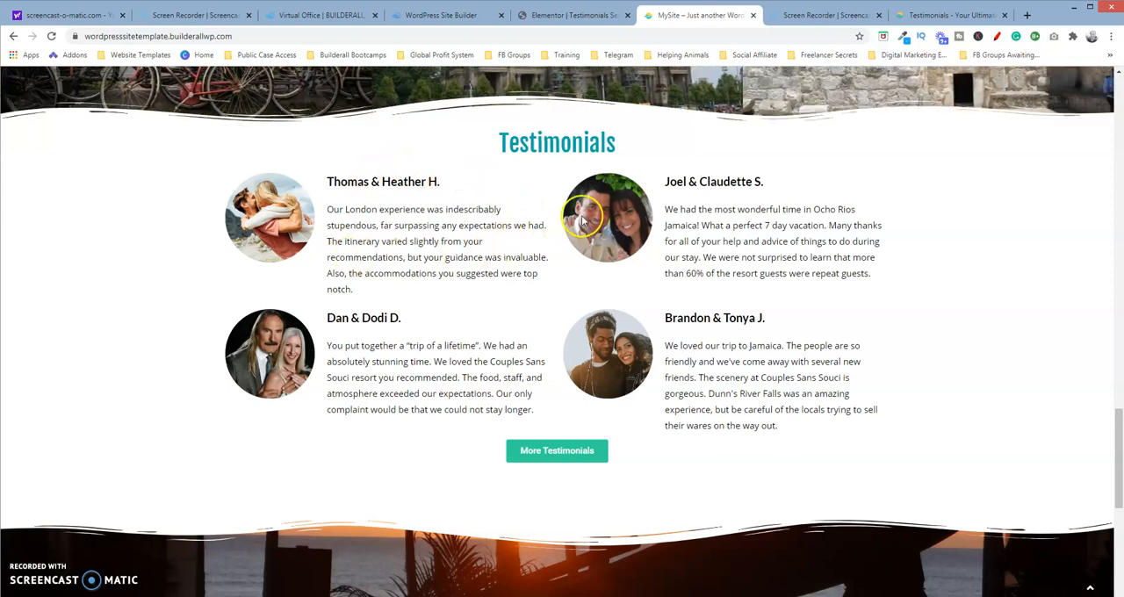
pyautogui.moveTo(583, 217)
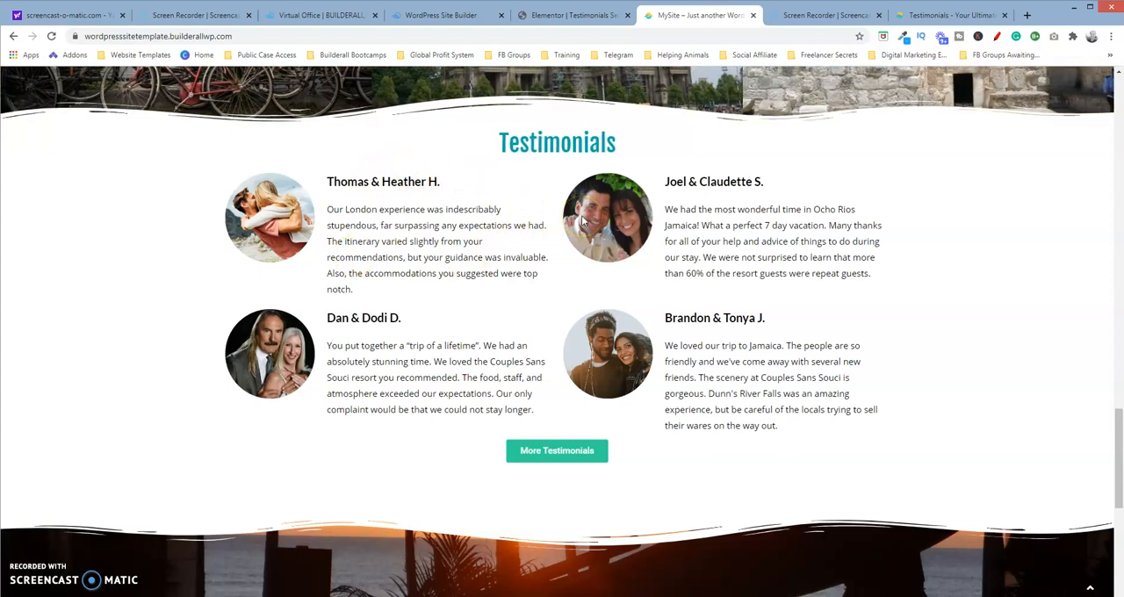
pyautogui.moveTo(562, 92)
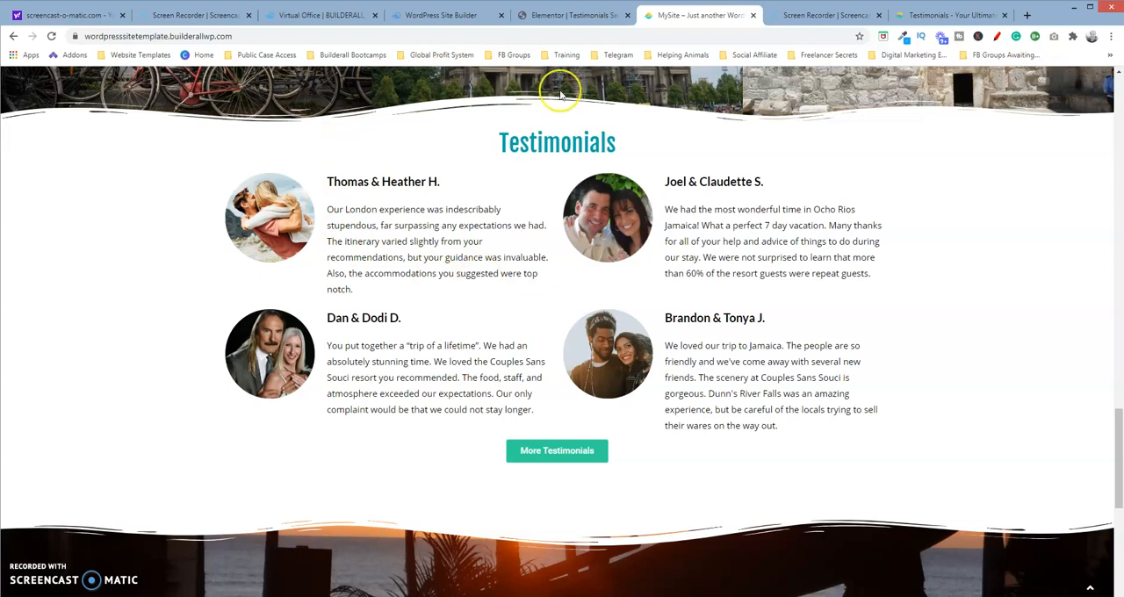
pyautogui.moveTo(482, 179)
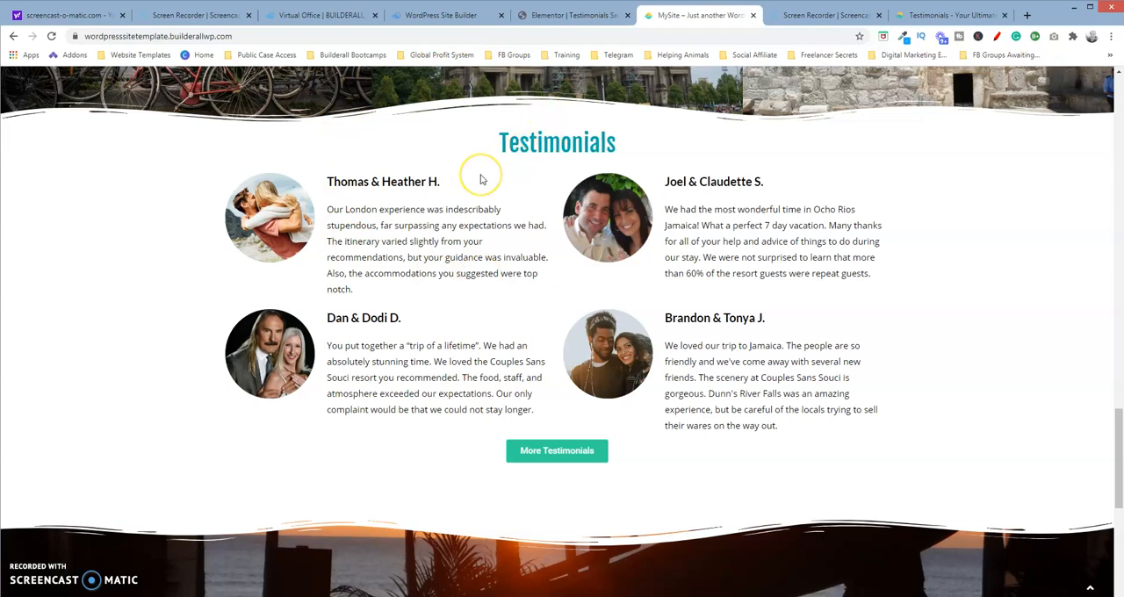
pyautogui.moveTo(583, 14)
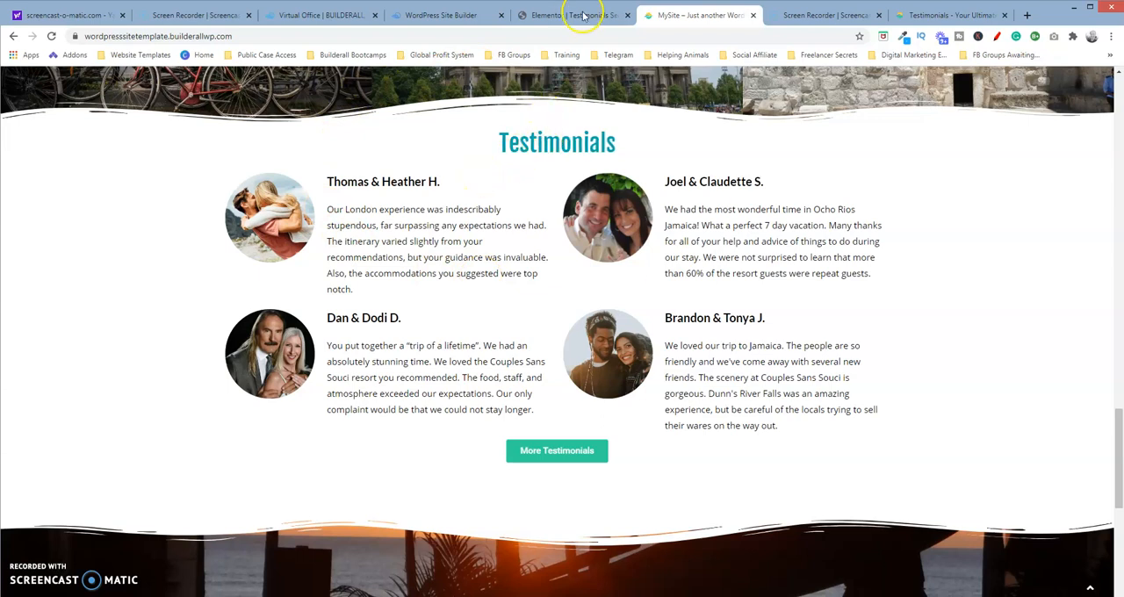
# - Add a new single-column section to the Testimonials page in the Elementor editor
pyautogui.click(571, 14)
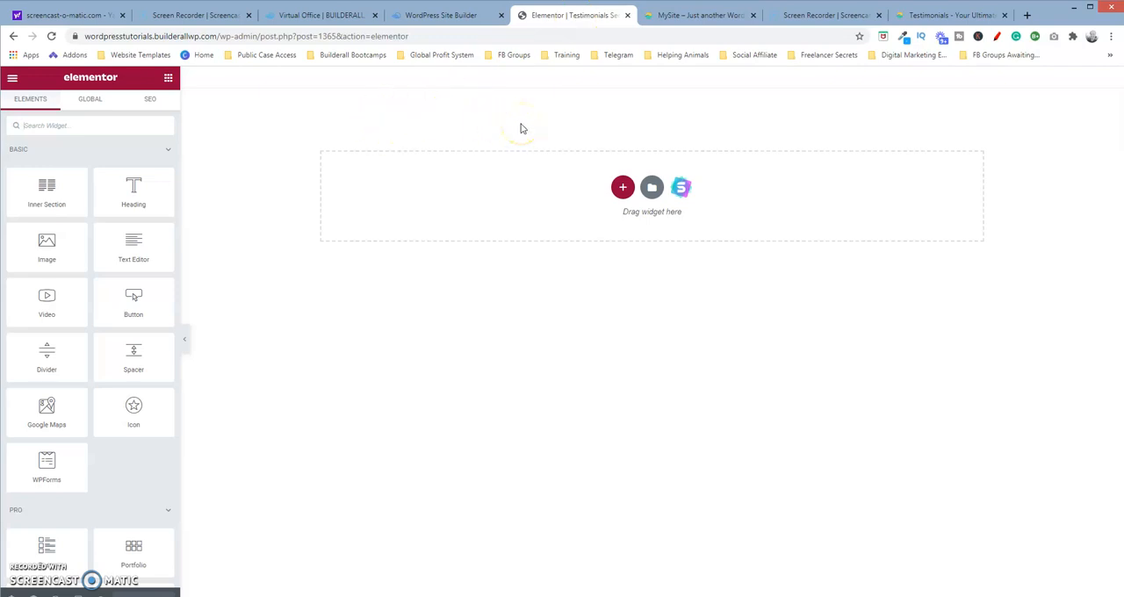
pyautogui.moveTo(613, 123)
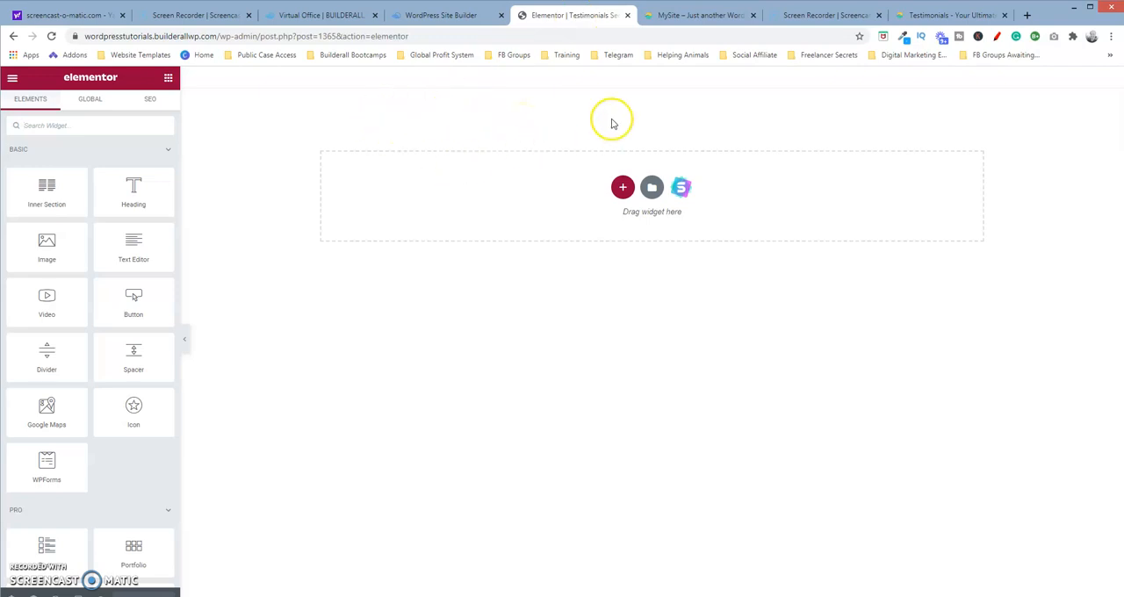
pyautogui.click(622, 186)
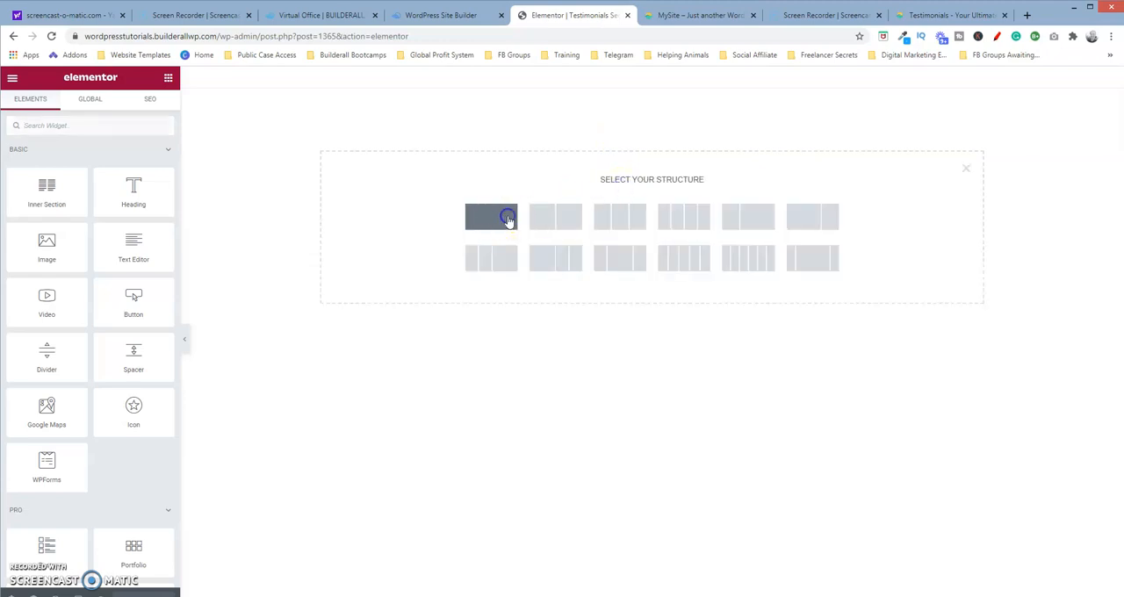
pyautogui.click(492, 218)
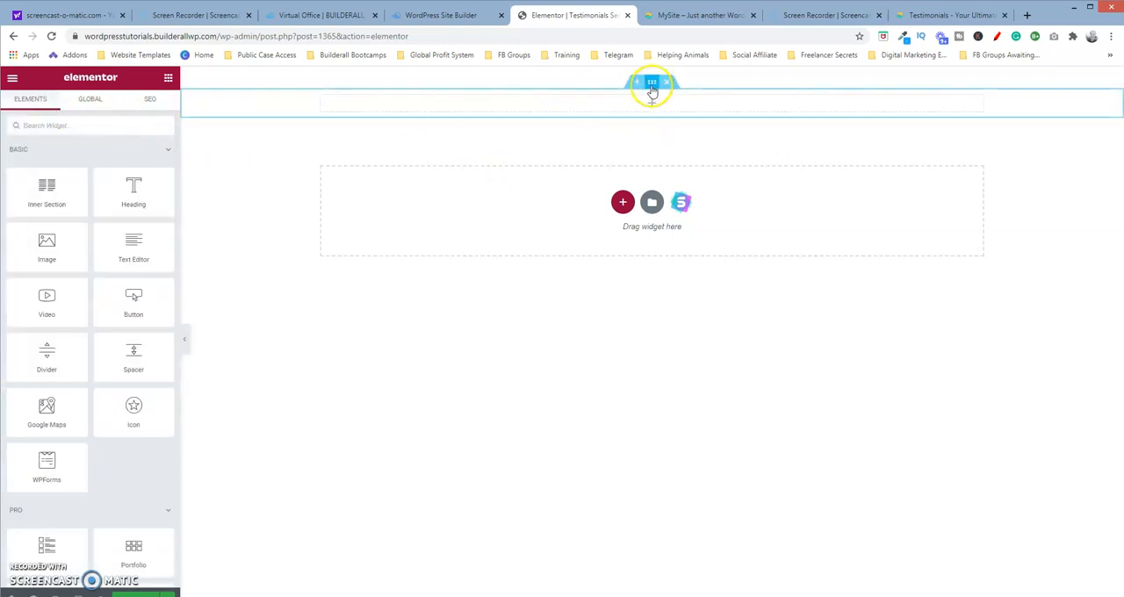
# - Give the new section a Min Height of about 800 so it becomes much taller
pyautogui.click(651, 82)
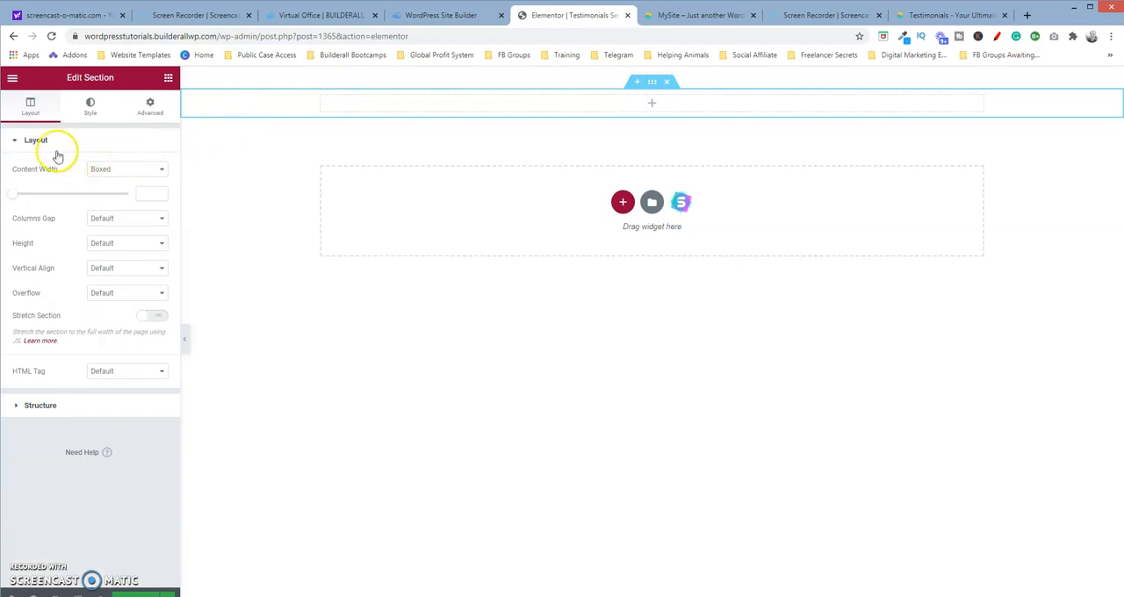
pyautogui.moveTo(51, 147)
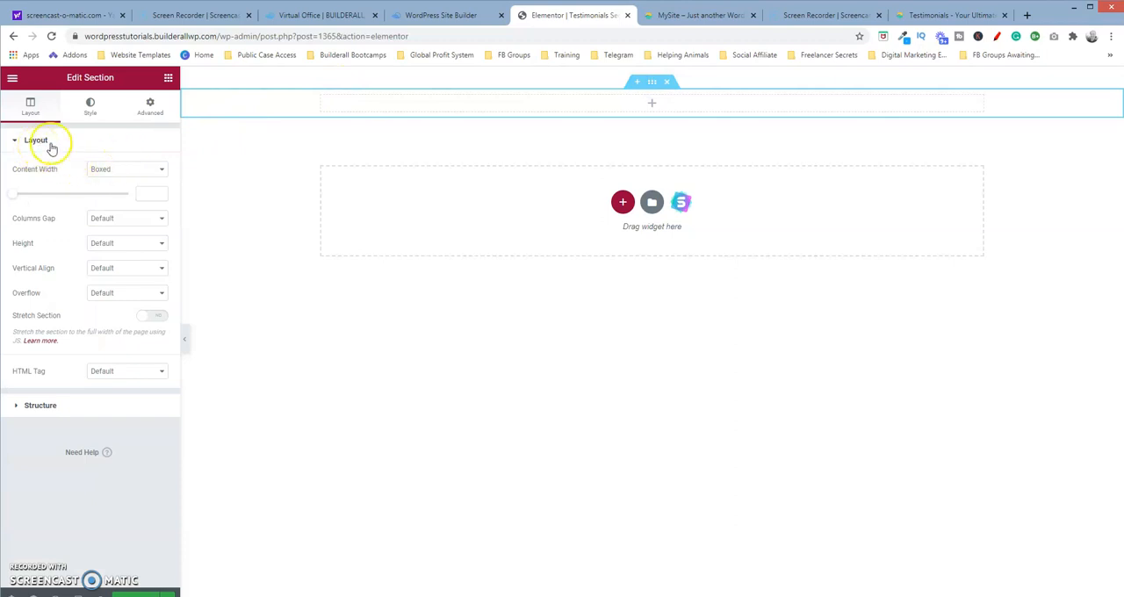
pyautogui.moveTo(137, 267)
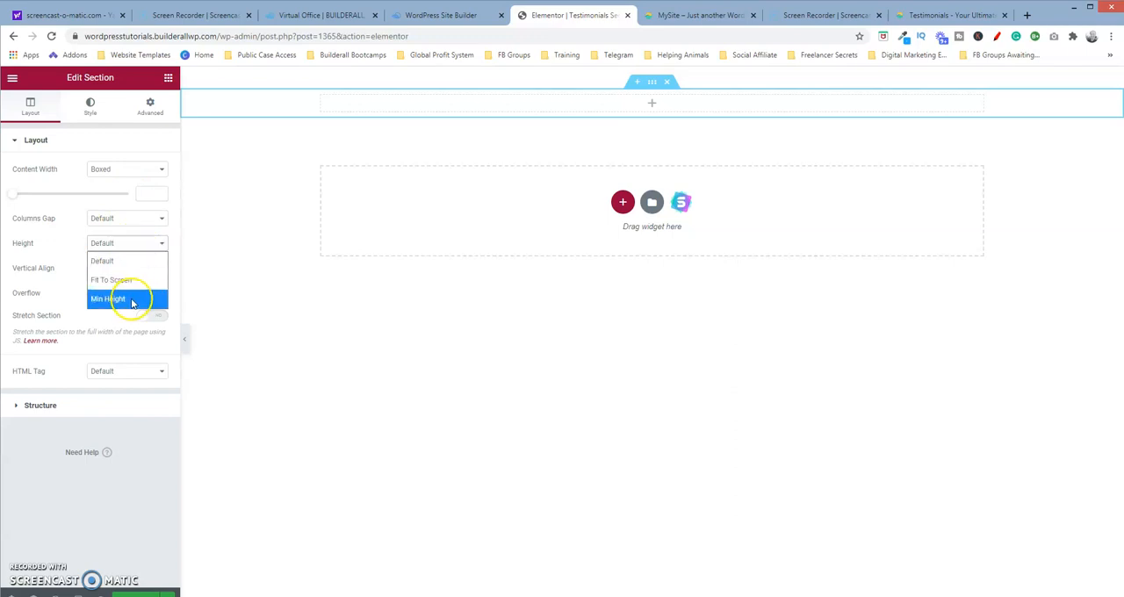
pyautogui.click(107, 298)
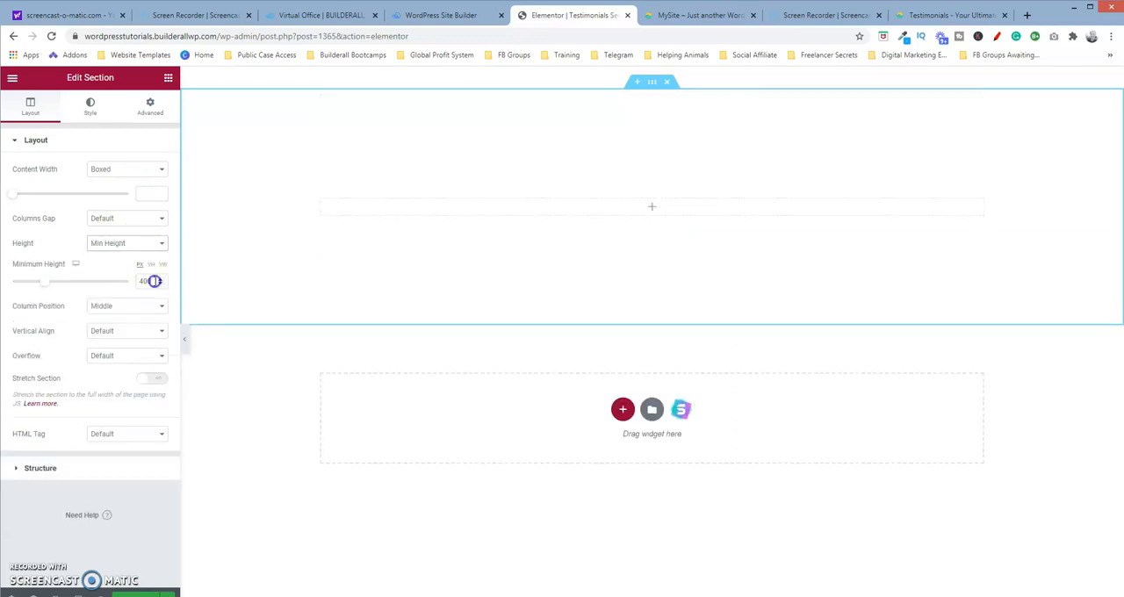
pyautogui.tripleClick(144, 281)
pyautogui.write('800')
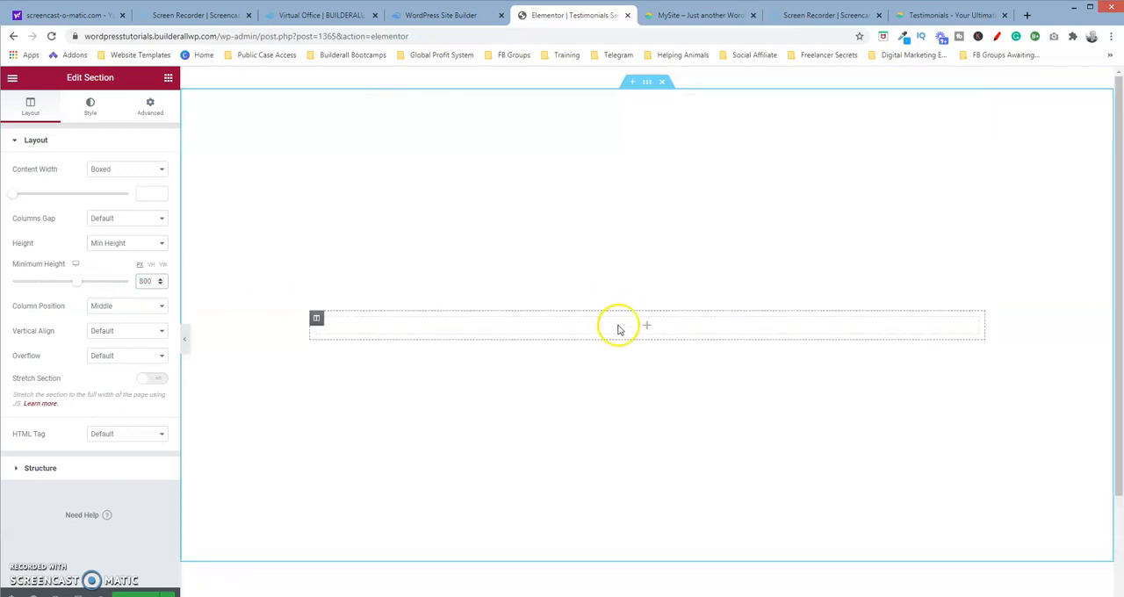
pyautogui.click(12, 78)
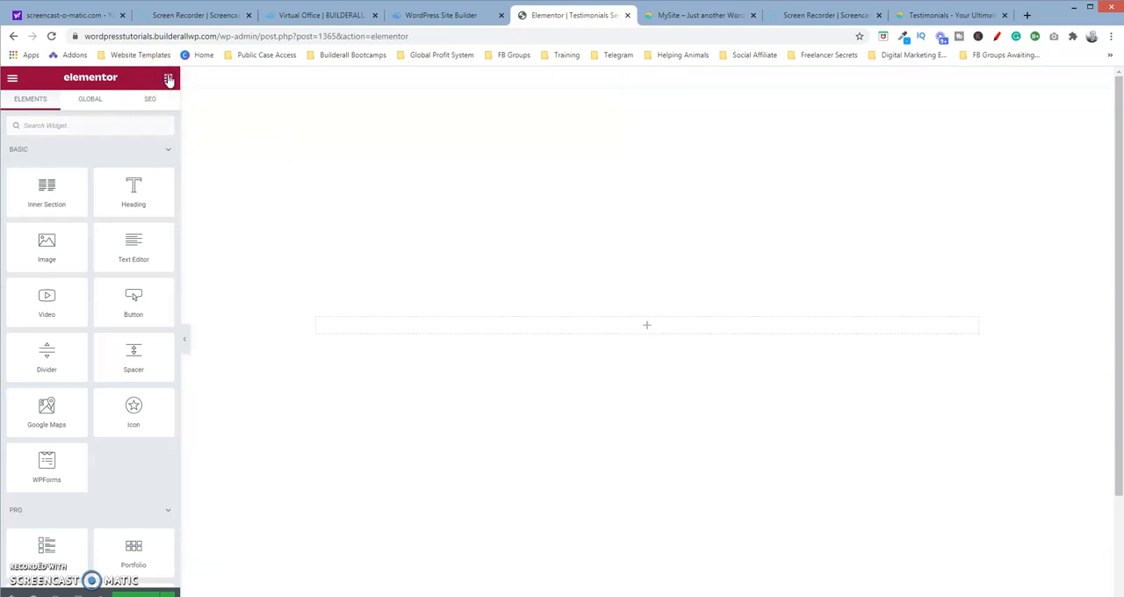
# - Place a Heading widget in the tall section reading 'Testimonials'
pyautogui.moveTo(133, 190); pyautogui.dragTo(421, 220)
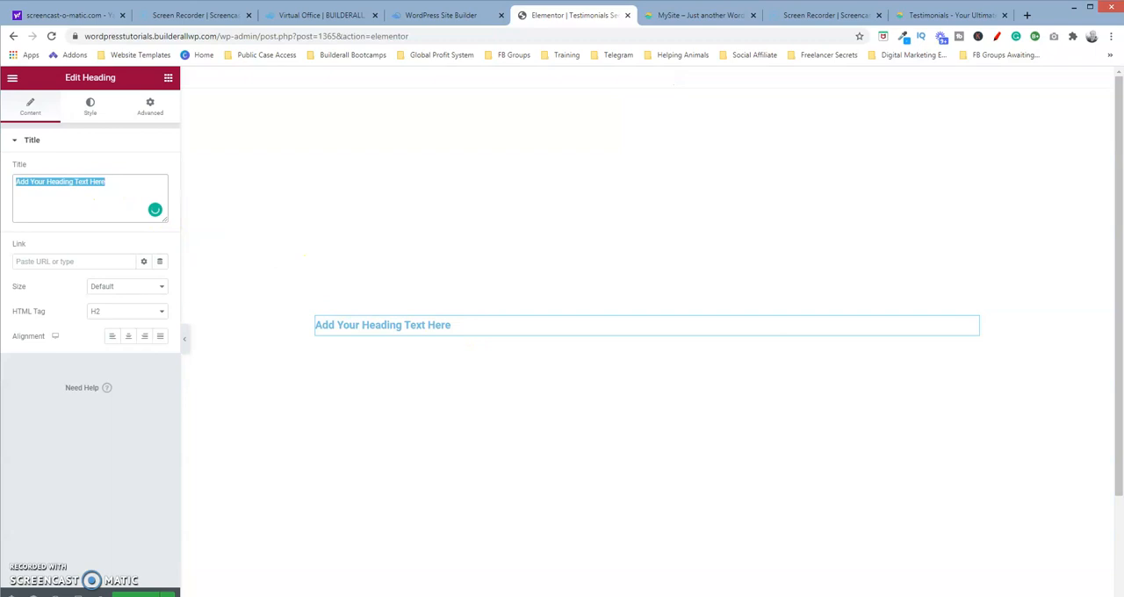
pyautogui.write('Tes')
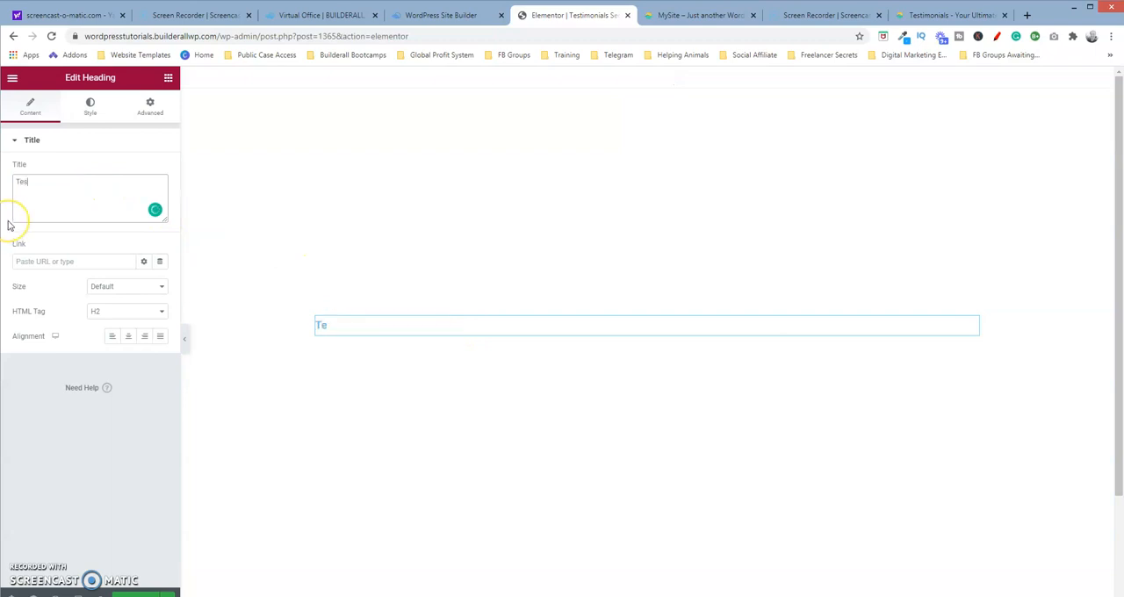
pyautogui.write('timonials')
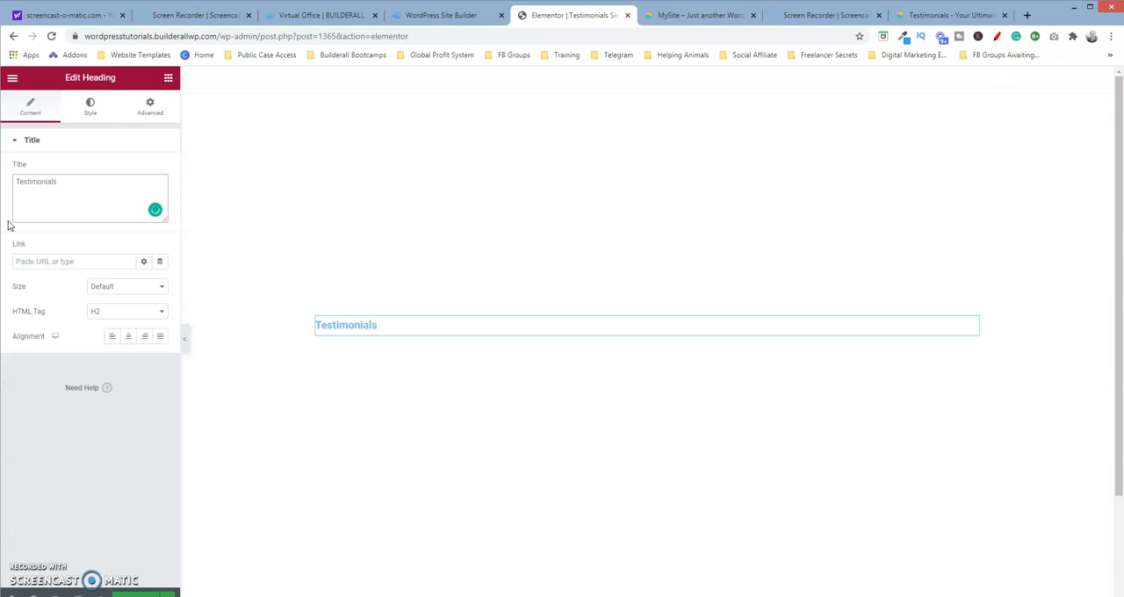
pyautogui.moveTo(123, 307)
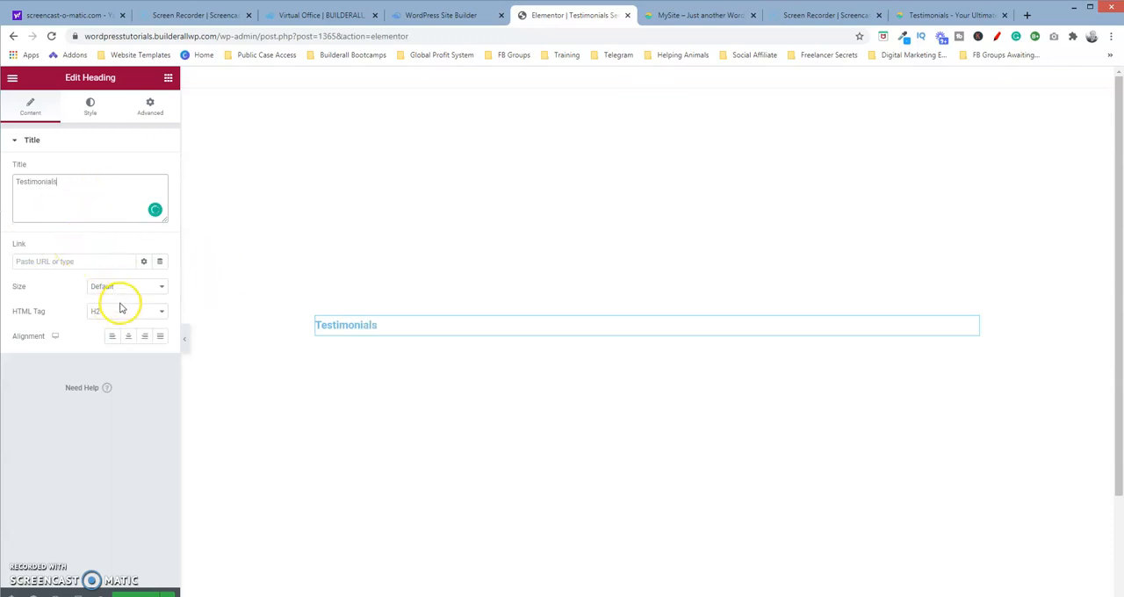
# - Colour the Testimonials heading teal, matching the live site's heading colour
pyautogui.click(90, 106)
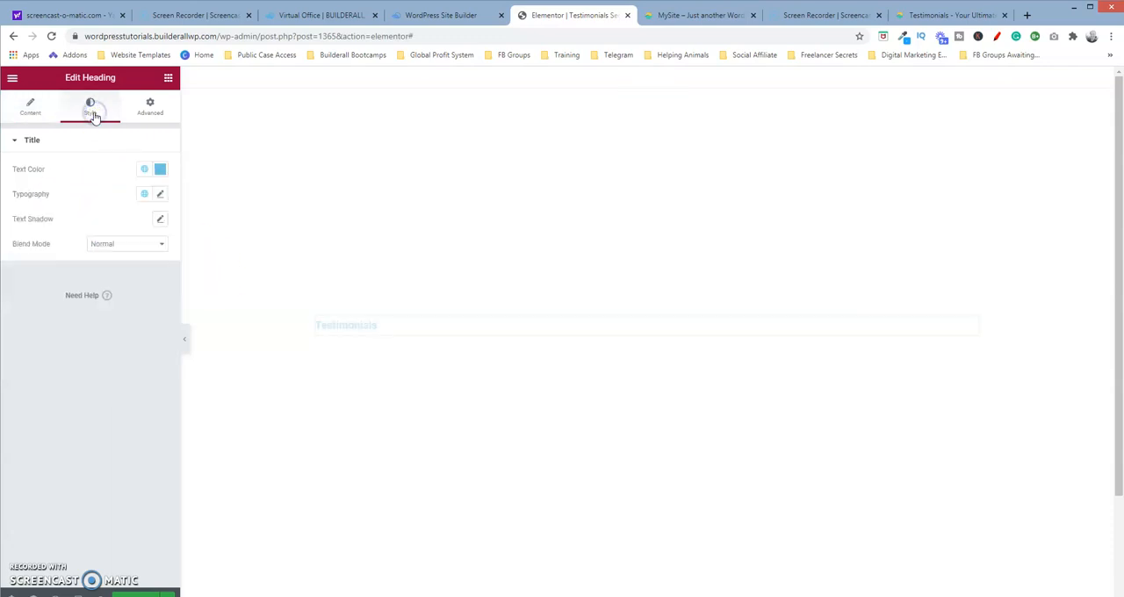
pyautogui.click(160, 168)
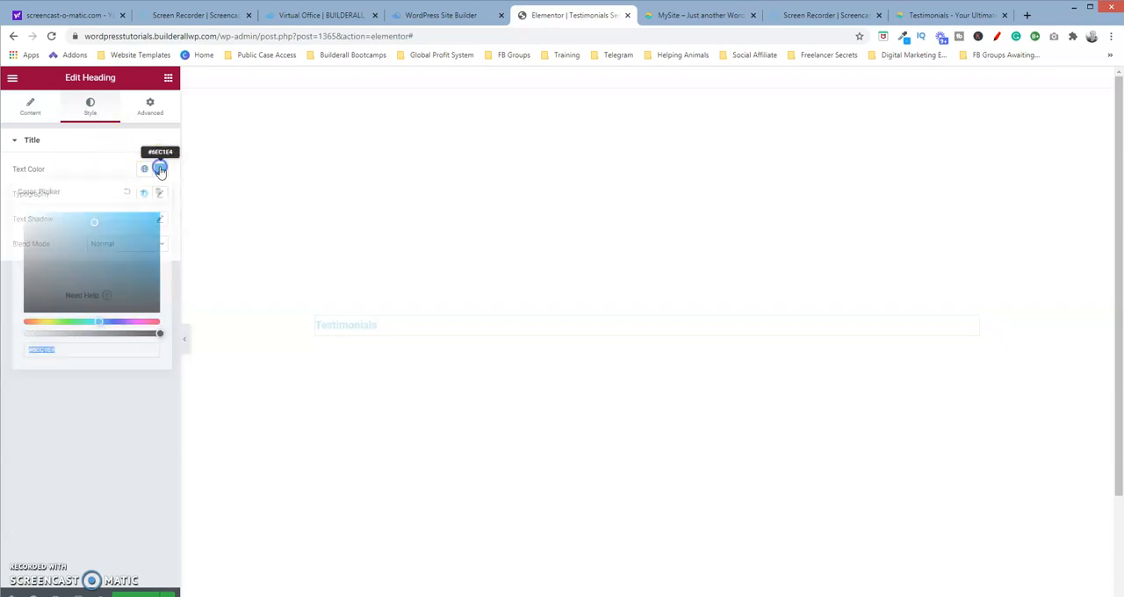
pyautogui.click(700, 14)
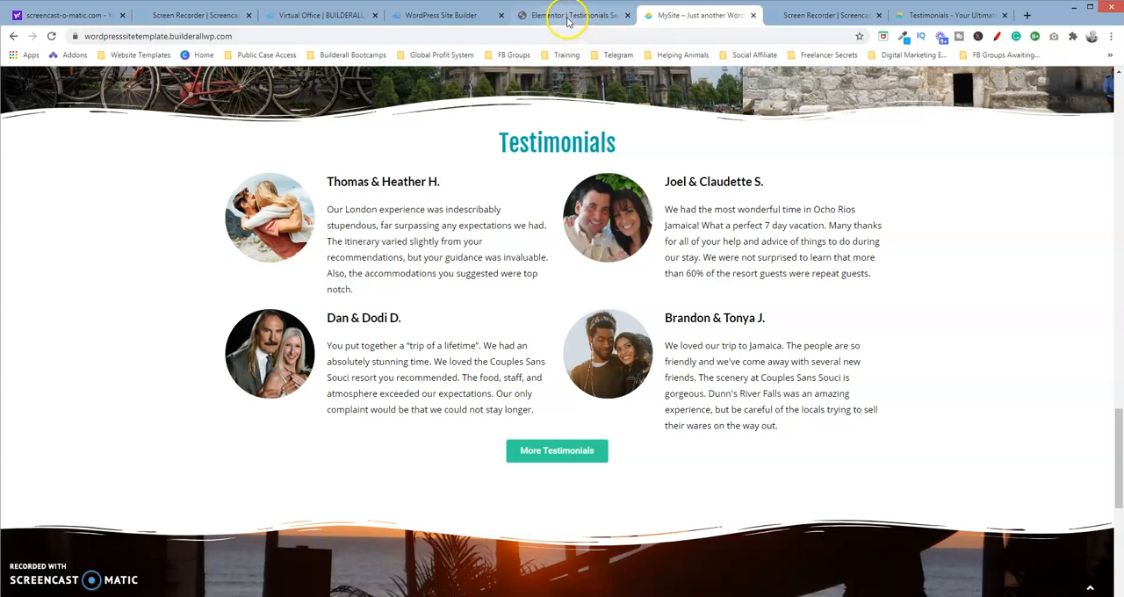
pyautogui.moveTo(571, 14)
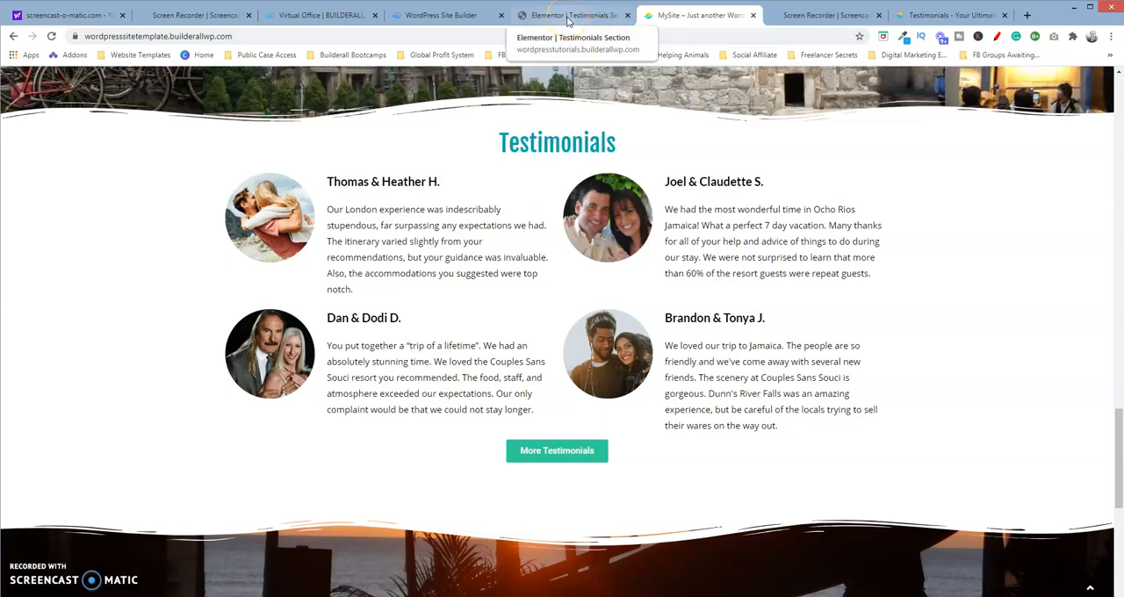
pyautogui.click(571, 14)
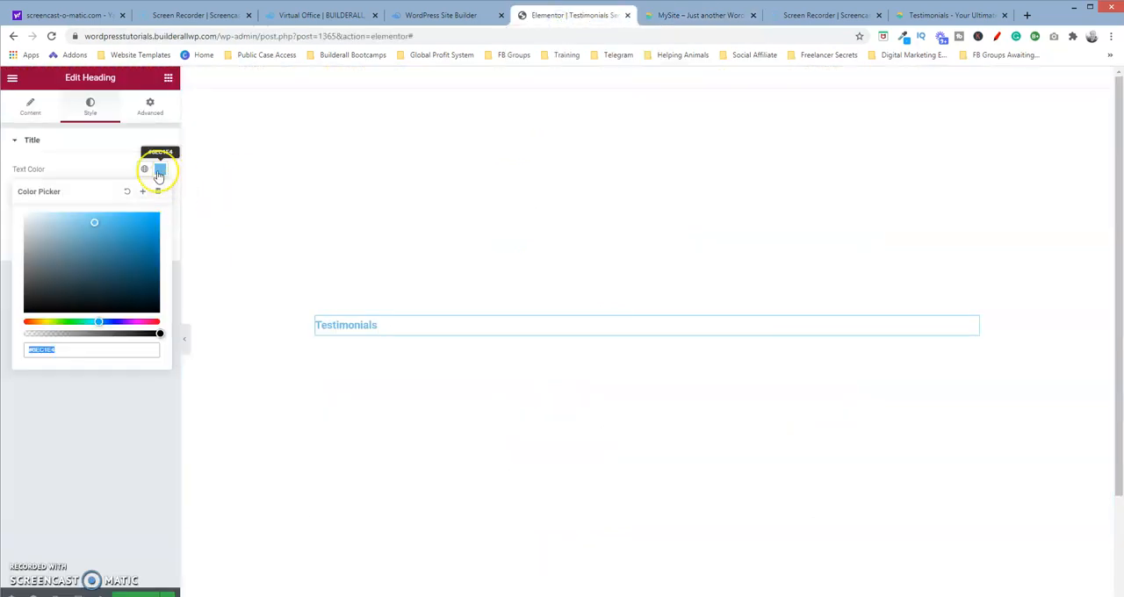
pyautogui.click(159, 169)
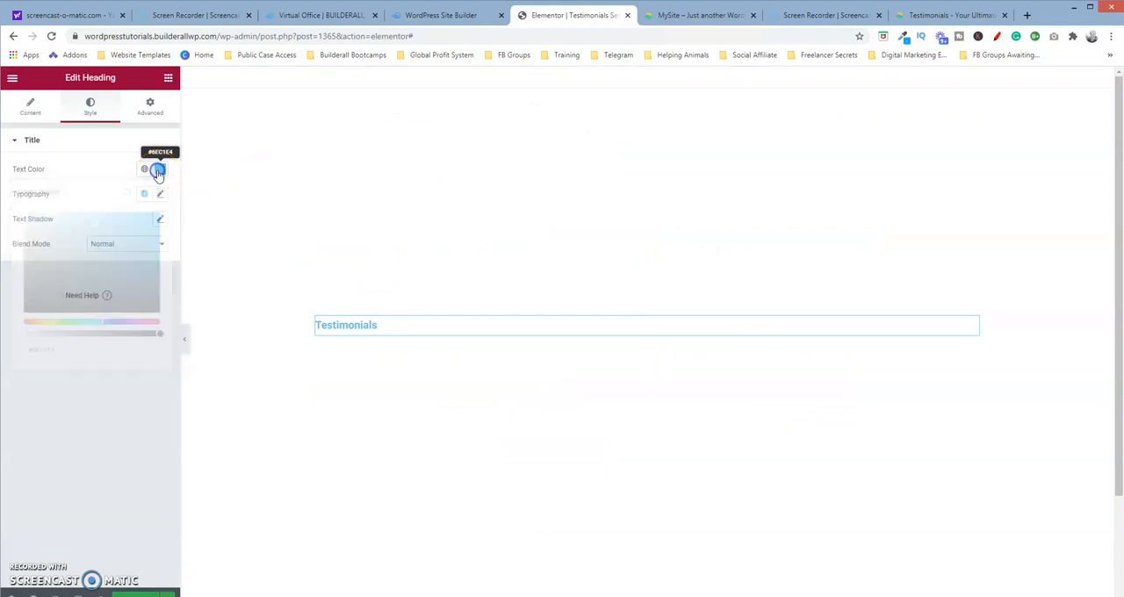
pyautogui.click(158, 168)
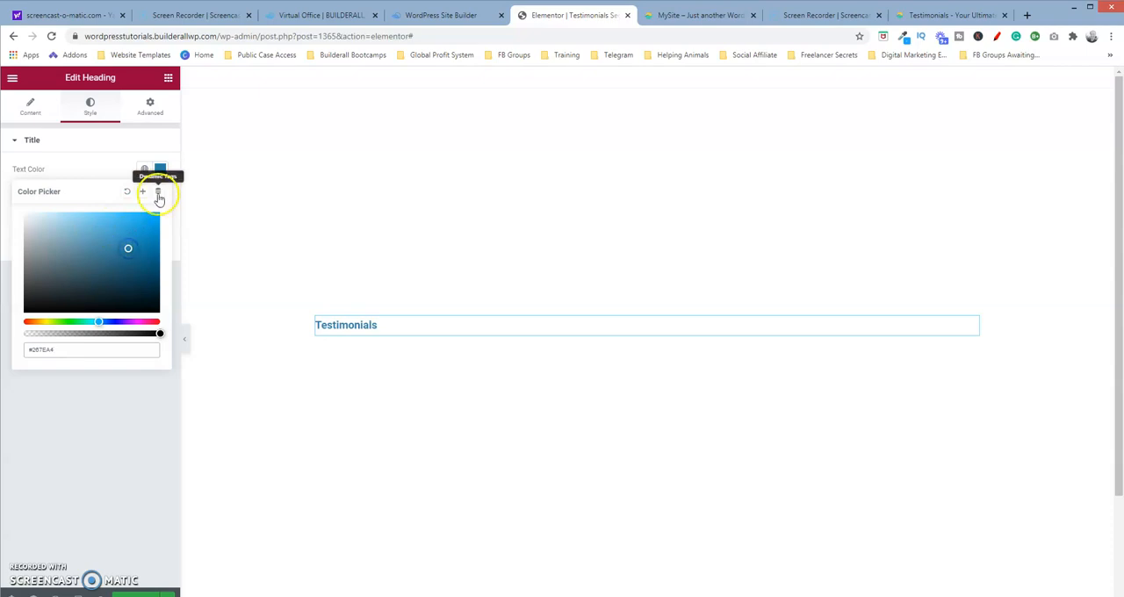
pyautogui.click(158, 193)
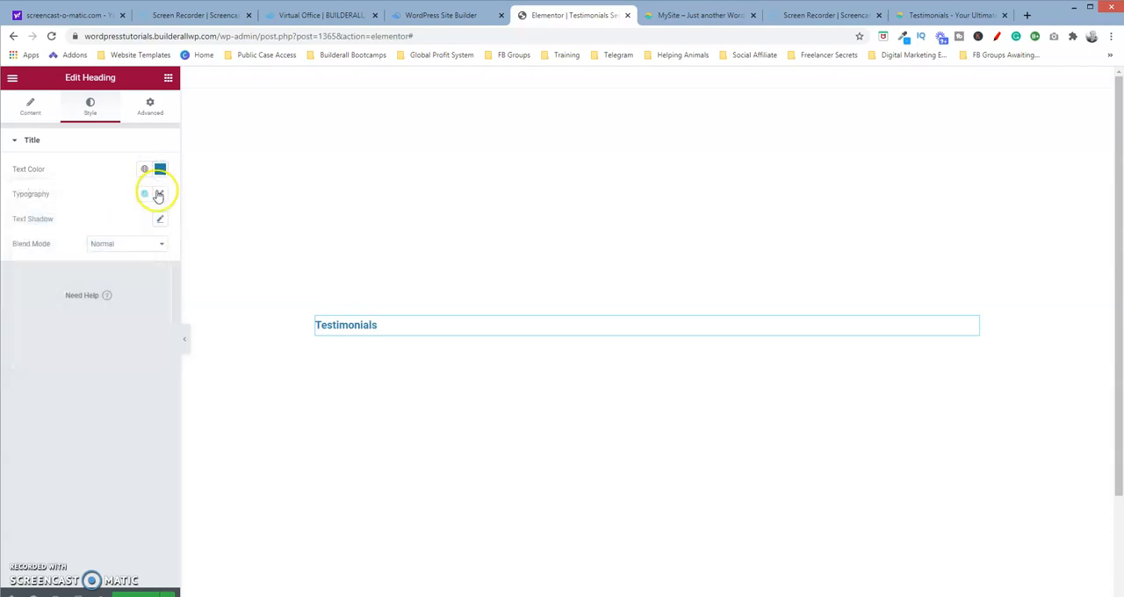
# - Raise the Testimonials heading font size to 34 in Typography
pyautogui.click(160, 193)
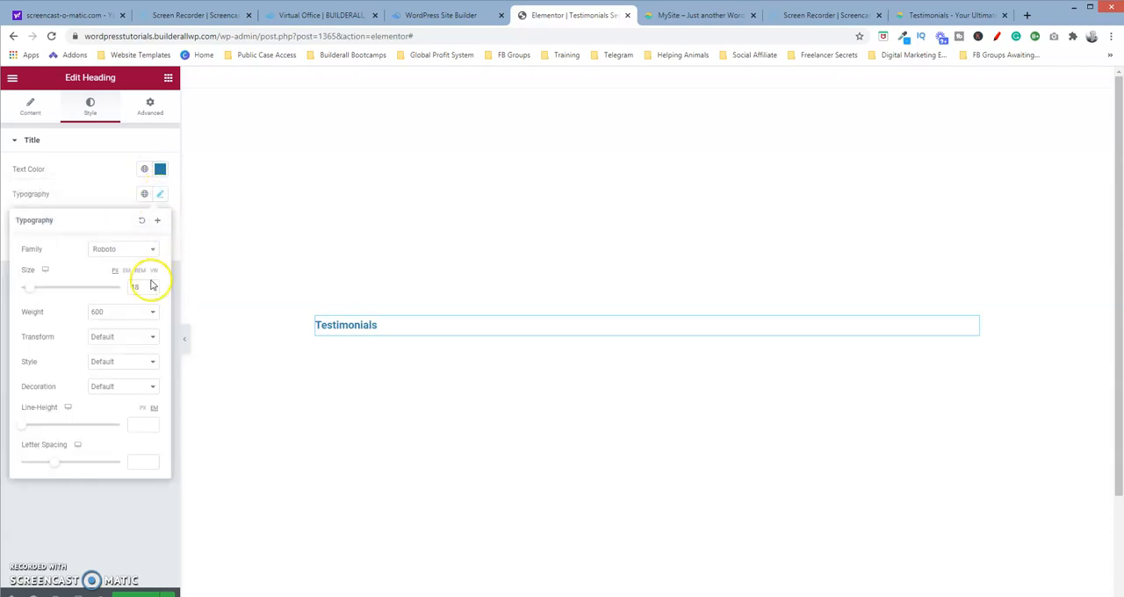
pyautogui.click(137, 288)
pyautogui.write('28')
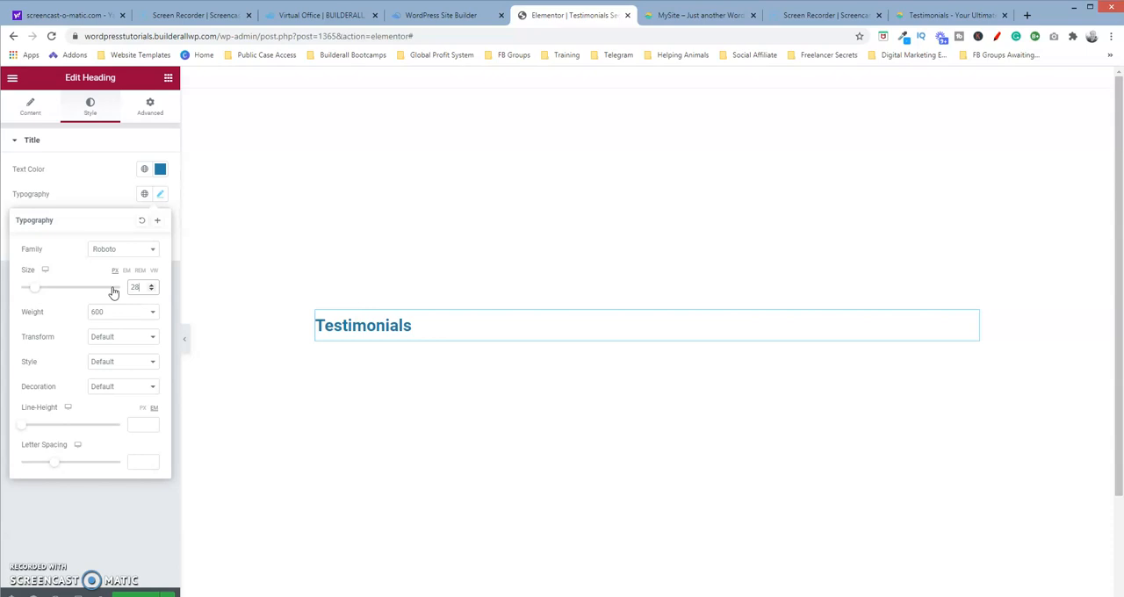
pyautogui.click(152, 285)
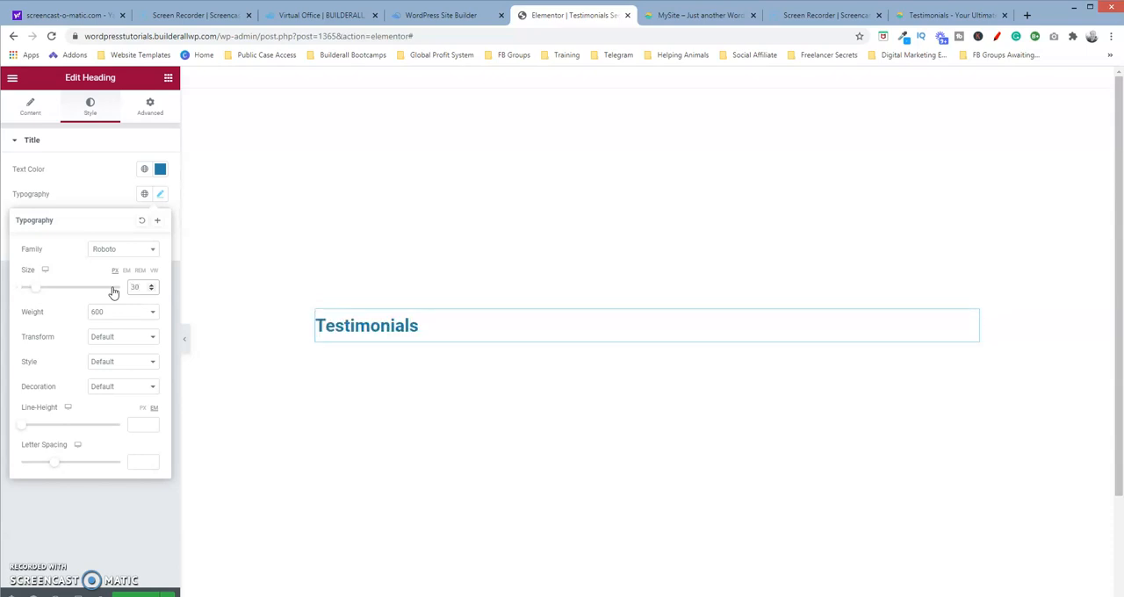
pyautogui.moveTo(119, 341)
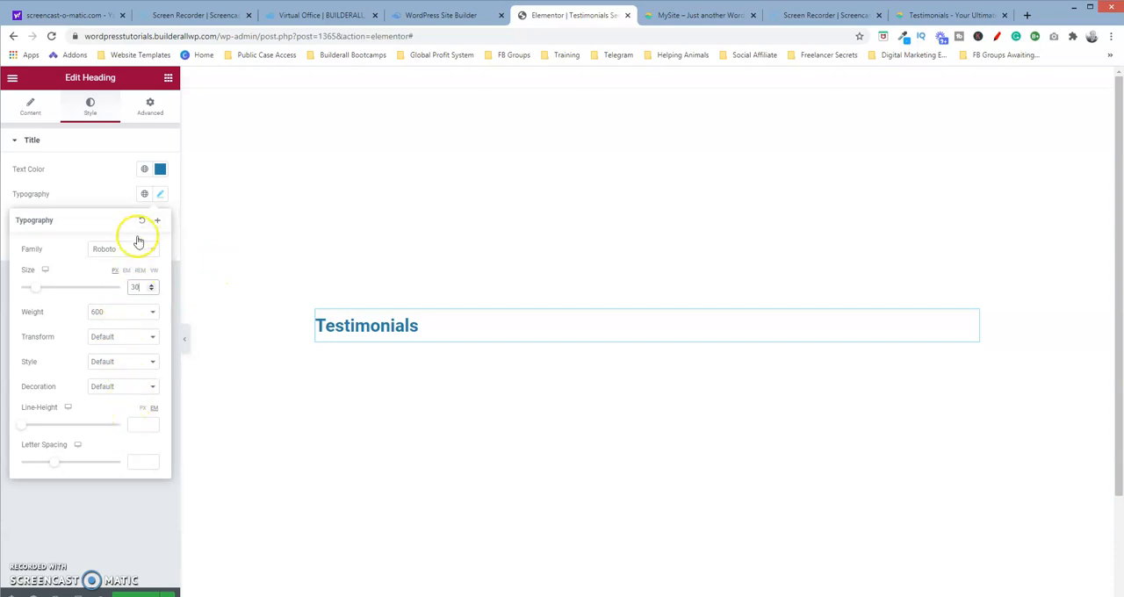
pyautogui.click(159, 169)
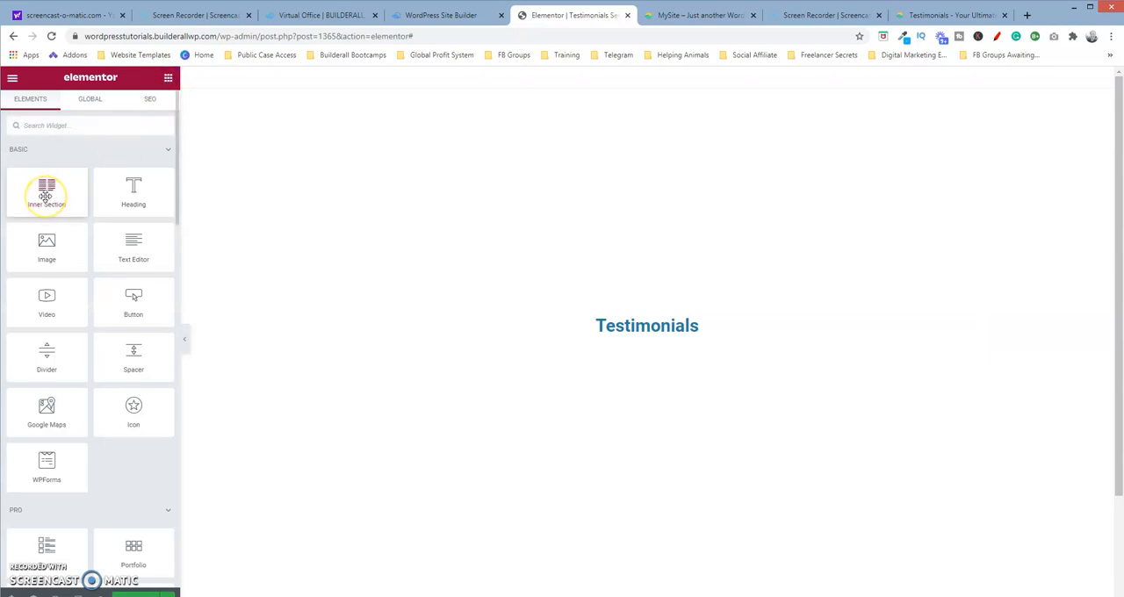
# - Add a two-column inner section below the heading and search the widgets for 'image'
pyautogui.moveTo(46, 192); pyautogui.dragTo(618, 358)
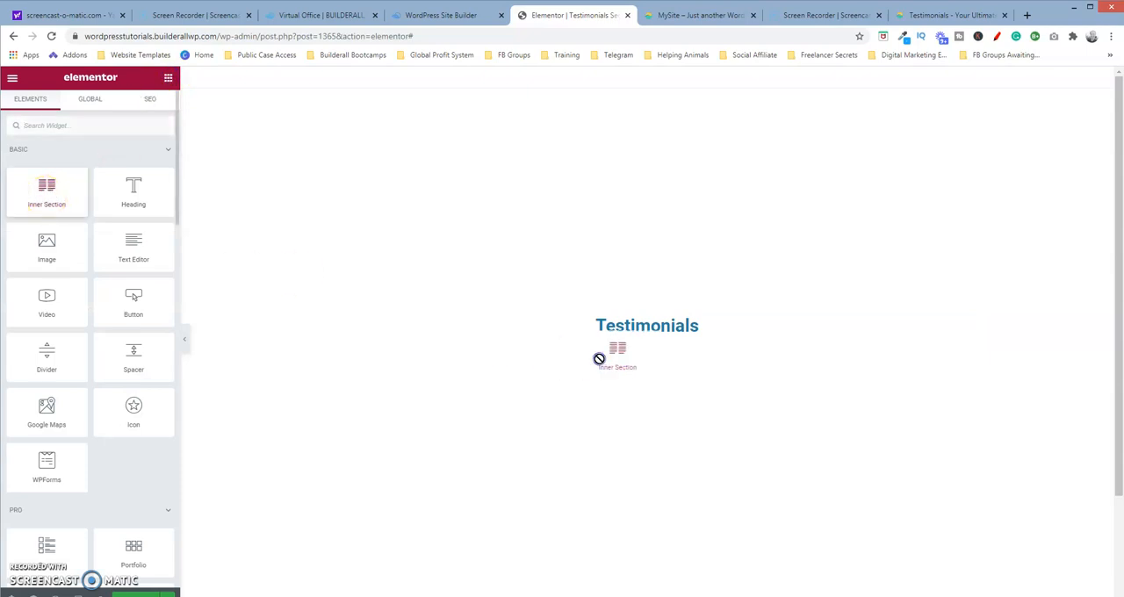
pyautogui.click(619, 358)
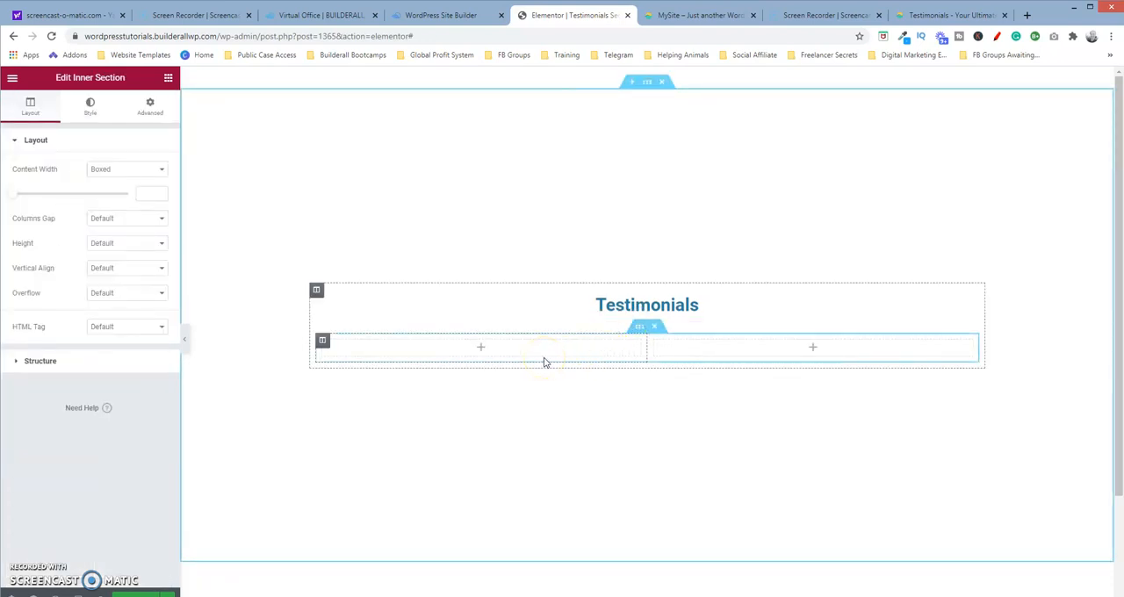
pyautogui.moveTo(492, 360)
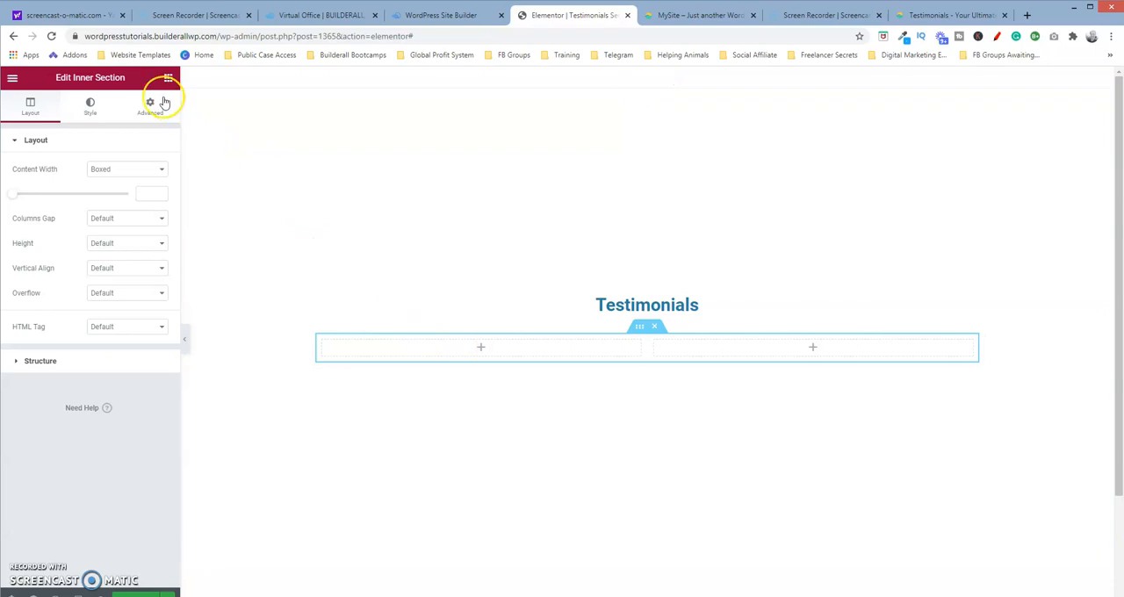
pyautogui.click(13, 77)
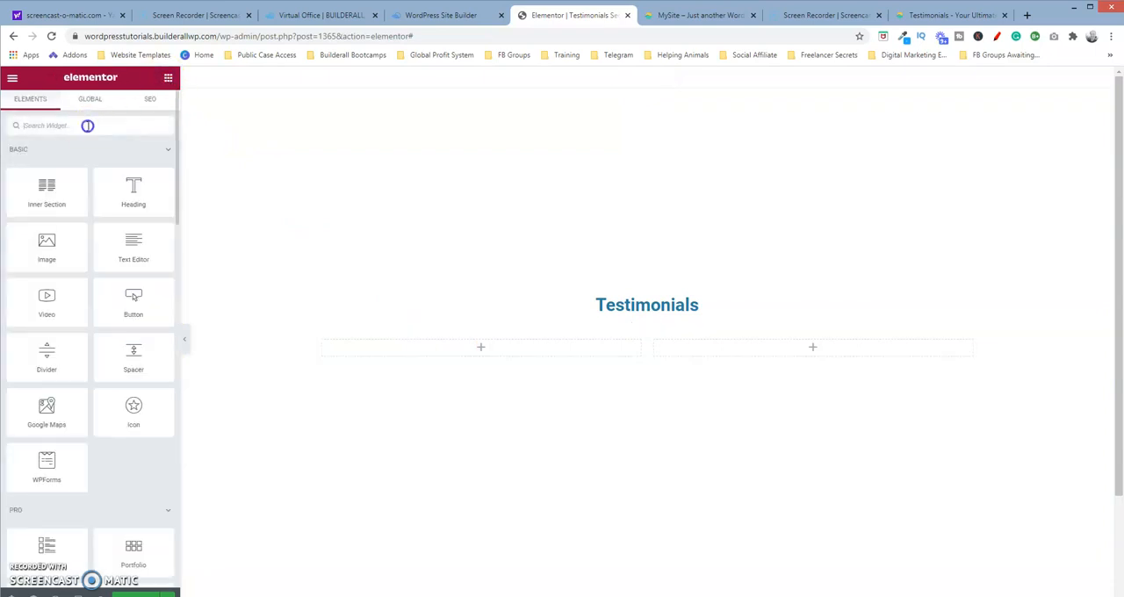
pyautogui.write('image')
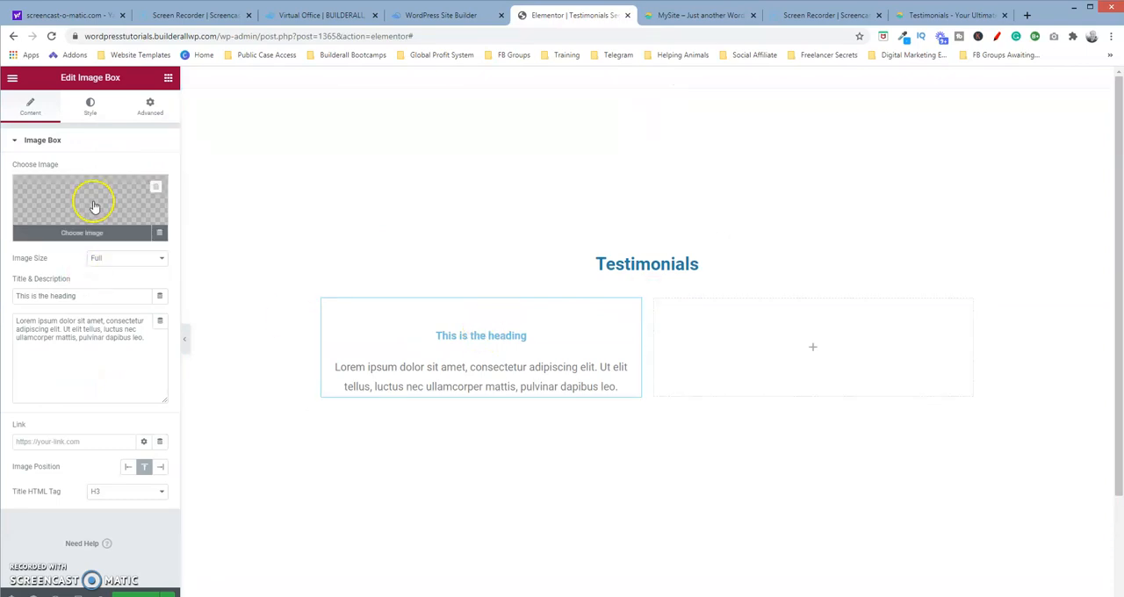
# - Start choosing an image for the left column's image box
pyautogui.click(80, 208)
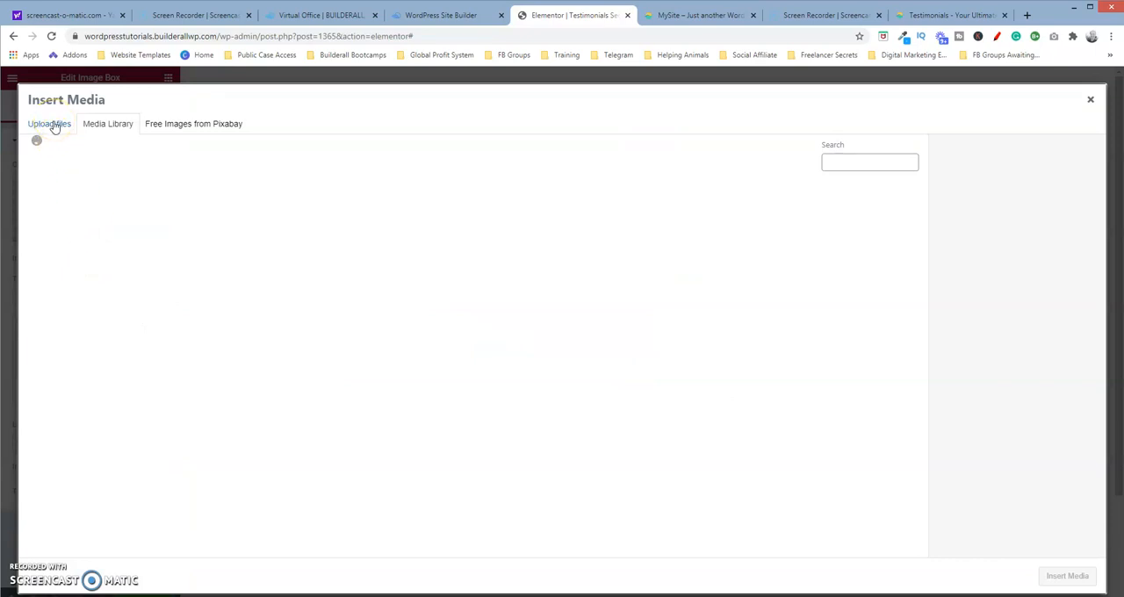
# - Upload testimonials-01 to 04 from the Testimonials folder into the media library
pyautogui.click(49, 123)
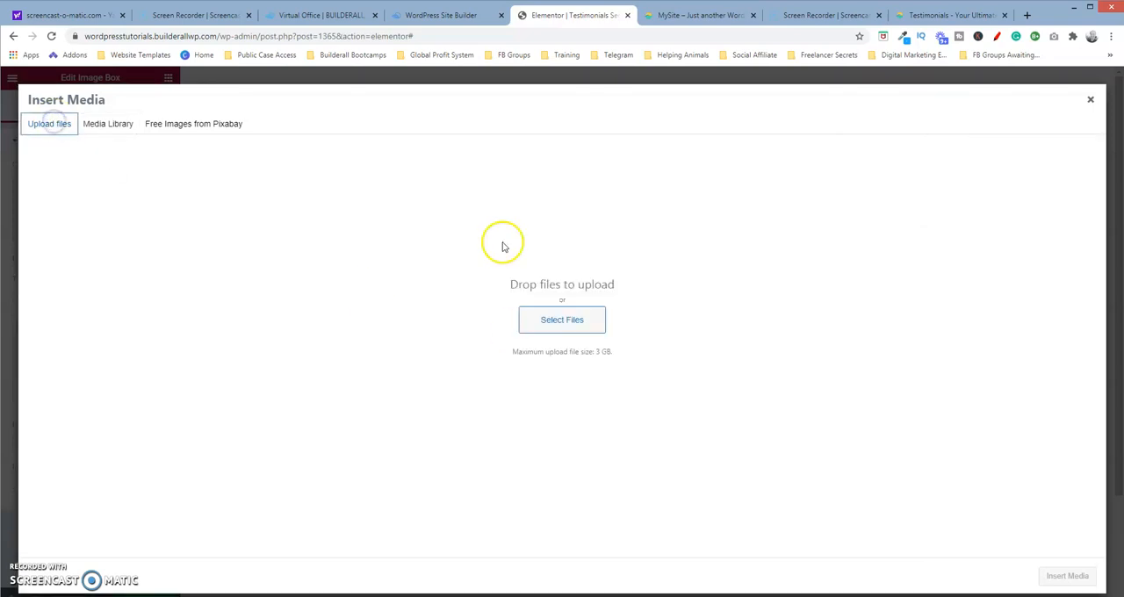
pyautogui.click(562, 320)
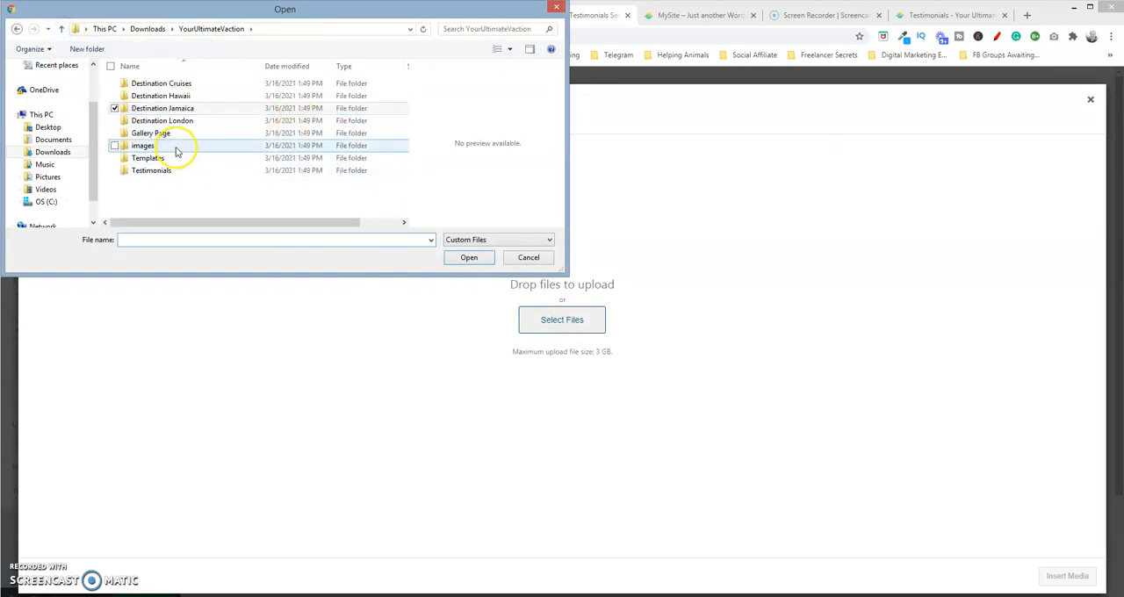
pyautogui.doubleClick(151, 169)
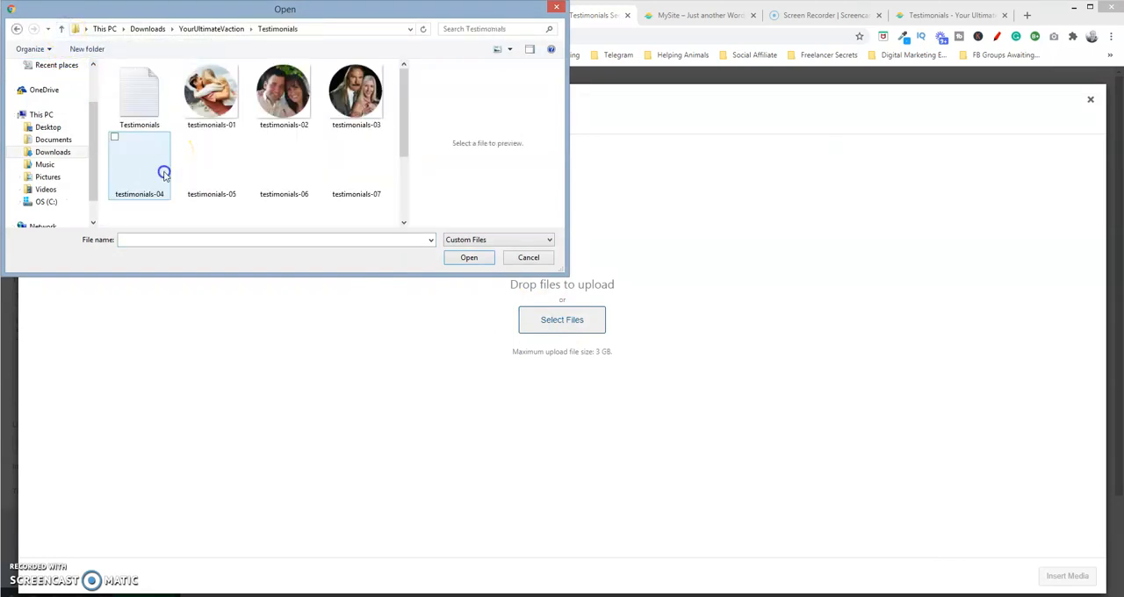
pyautogui.click(210, 92)
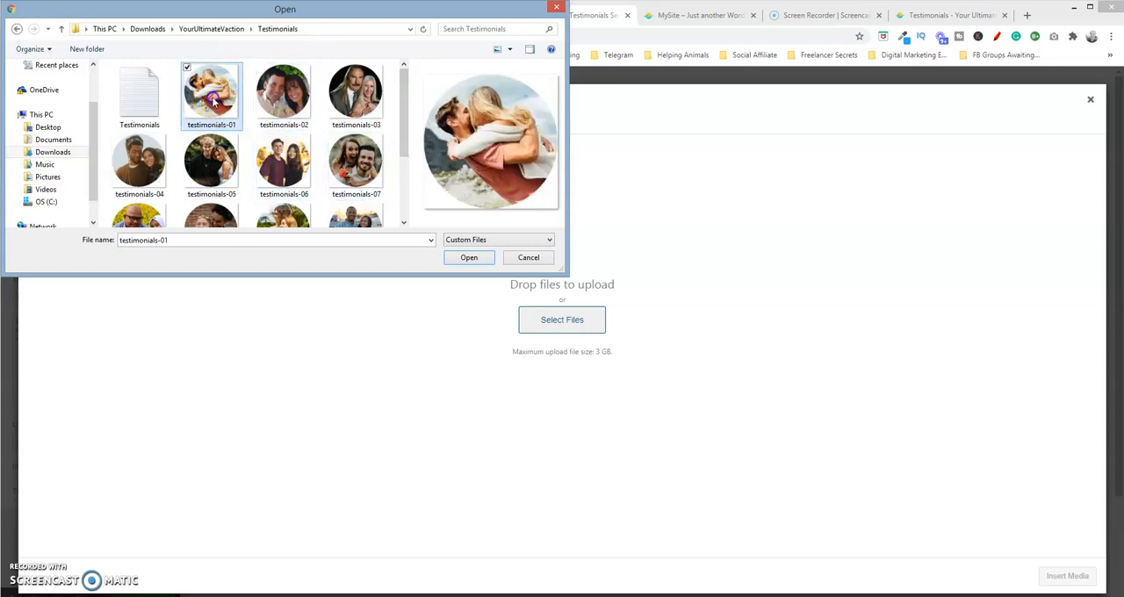
pyautogui.click(284, 89)
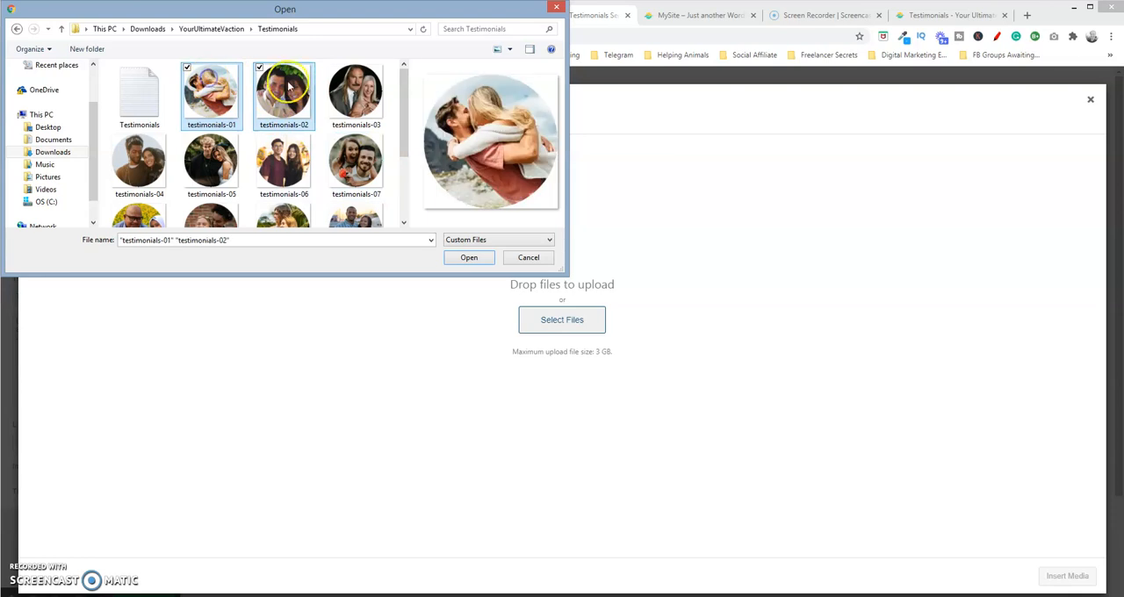
pyautogui.click(139, 163)
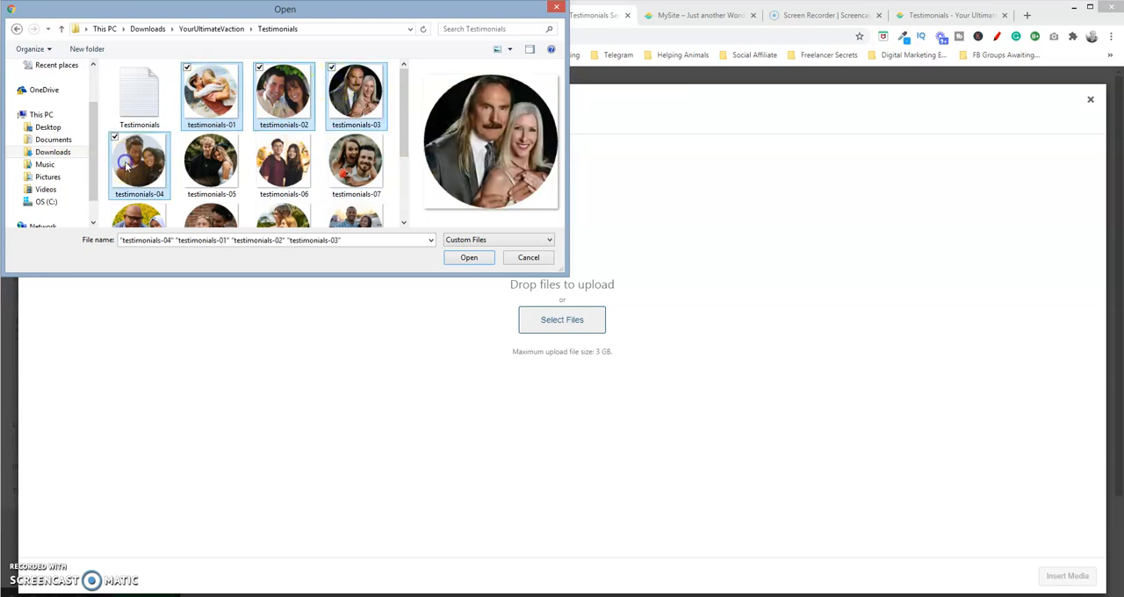
pyautogui.click(469, 257)
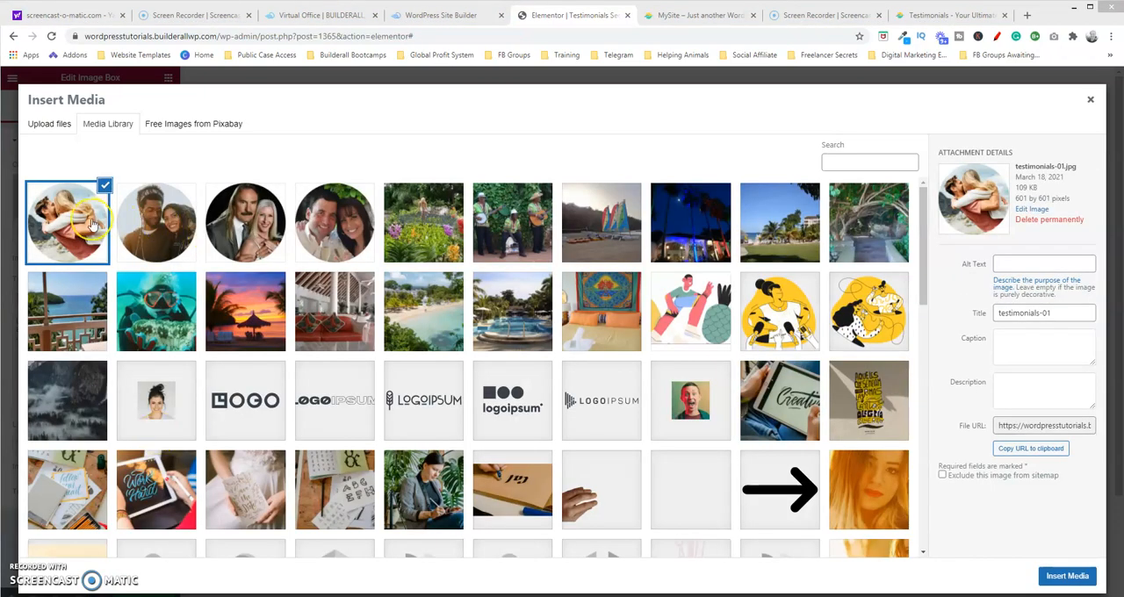
pyautogui.moveTo(39, 210)
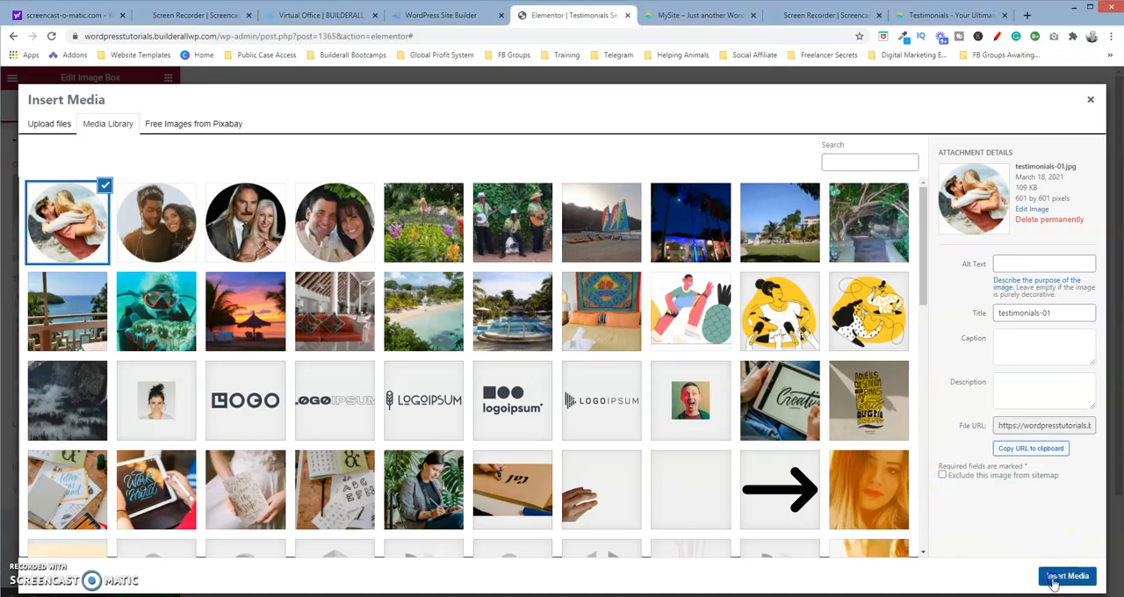
# - Insert the testimonials-01 couple photo into the left image box
pyautogui.click(1068, 576)
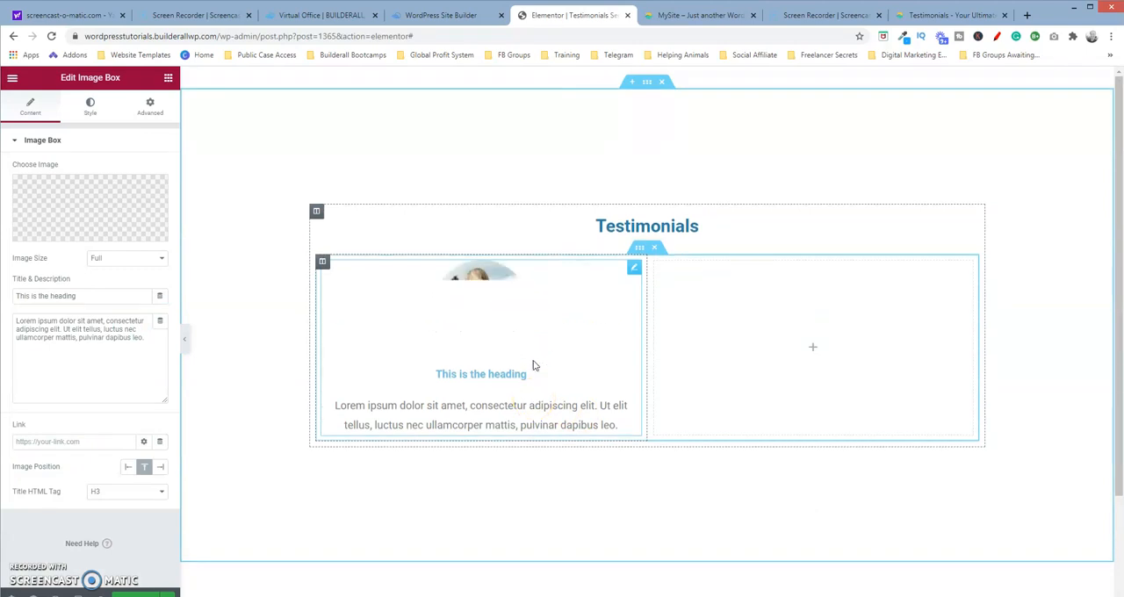
# - Replace the left image box title with 'Jake & Jenna' and move to its description
pyautogui.click(89, 207)
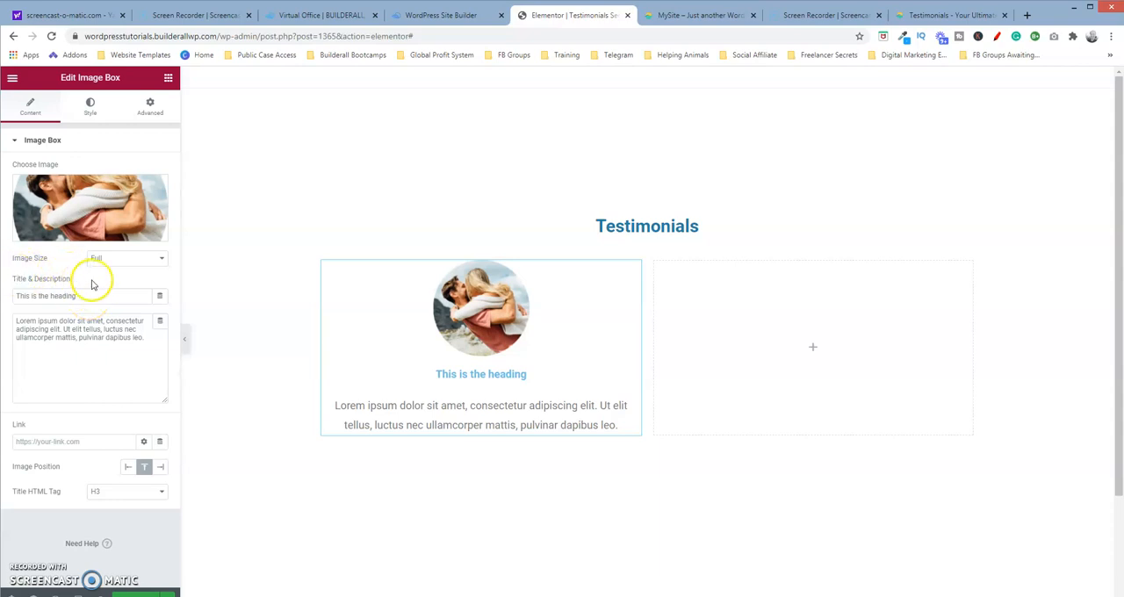
pyautogui.click(70, 295)
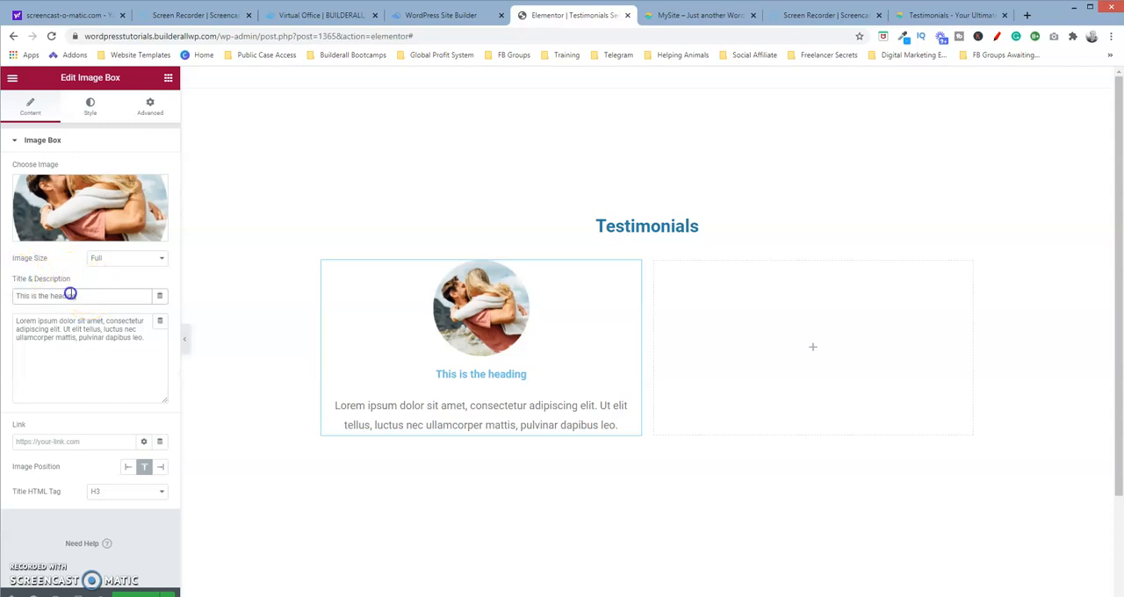
pyautogui.tripleClick(85, 295)
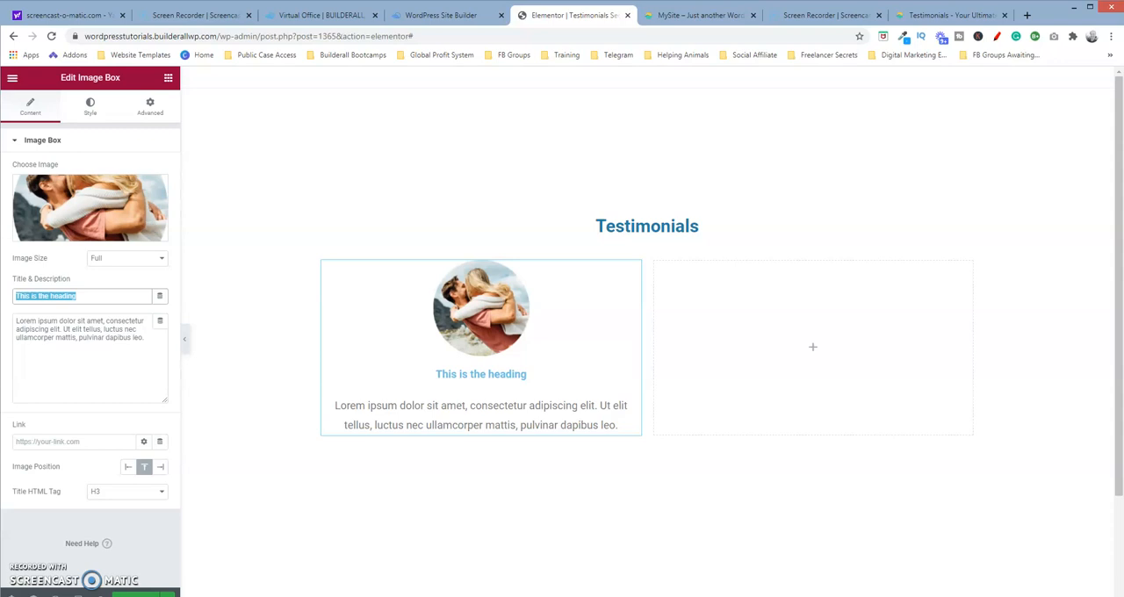
pyautogui.write('J')
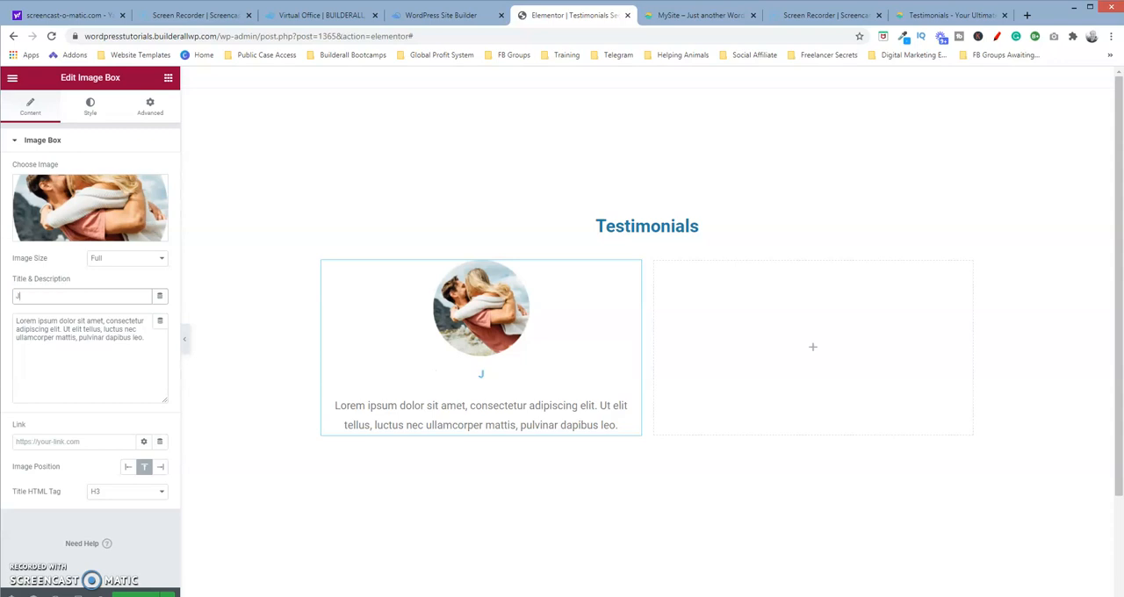
pyautogui.write('ake')
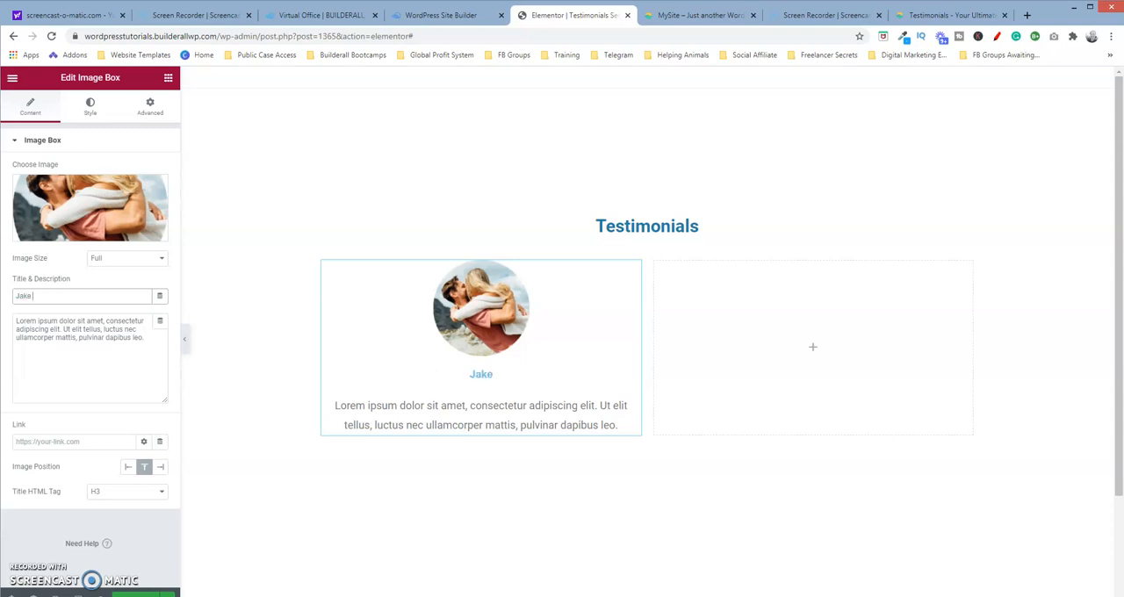
pyautogui.write('& J')
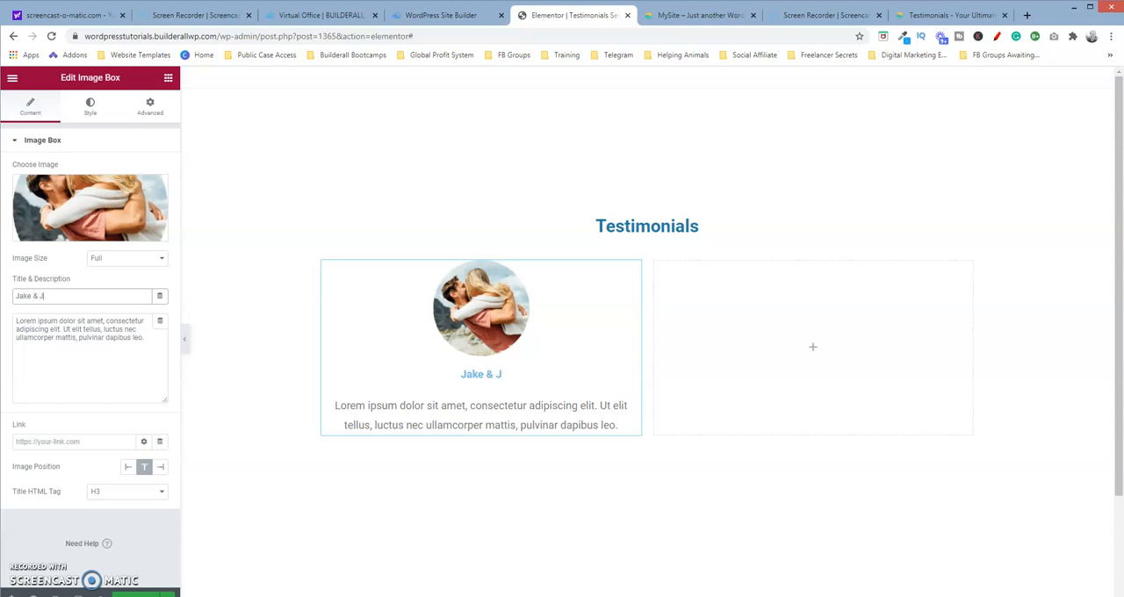
pyautogui.write('enna')
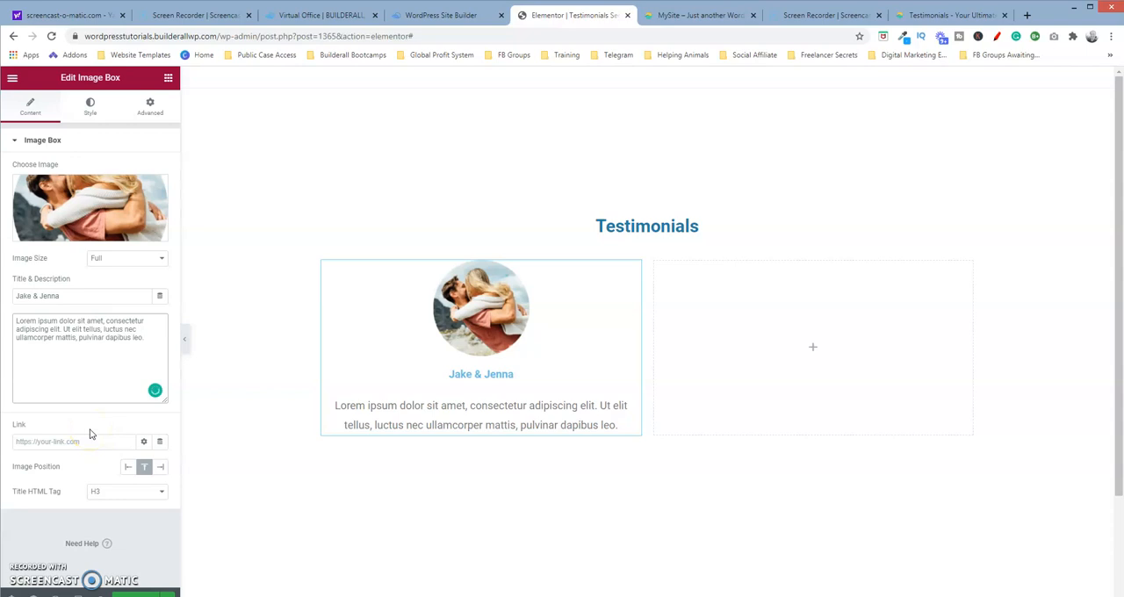
pyautogui.click(481, 309)
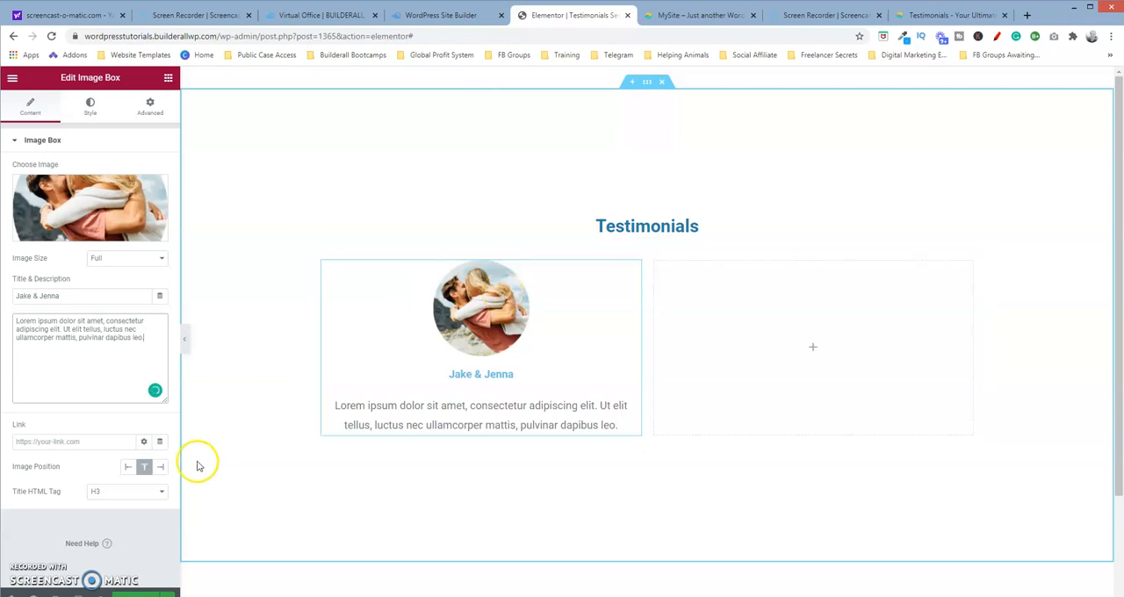
# - Try the Left and Right image positions and settle on the photo sitting left of the text
pyautogui.click(162, 467)
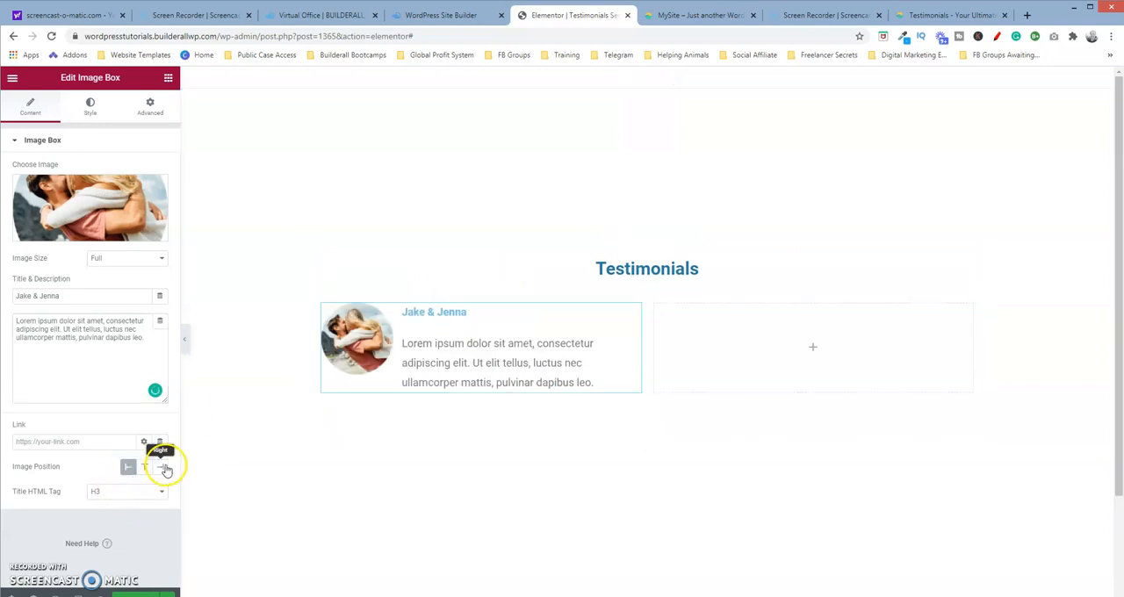
pyautogui.click(162, 467)
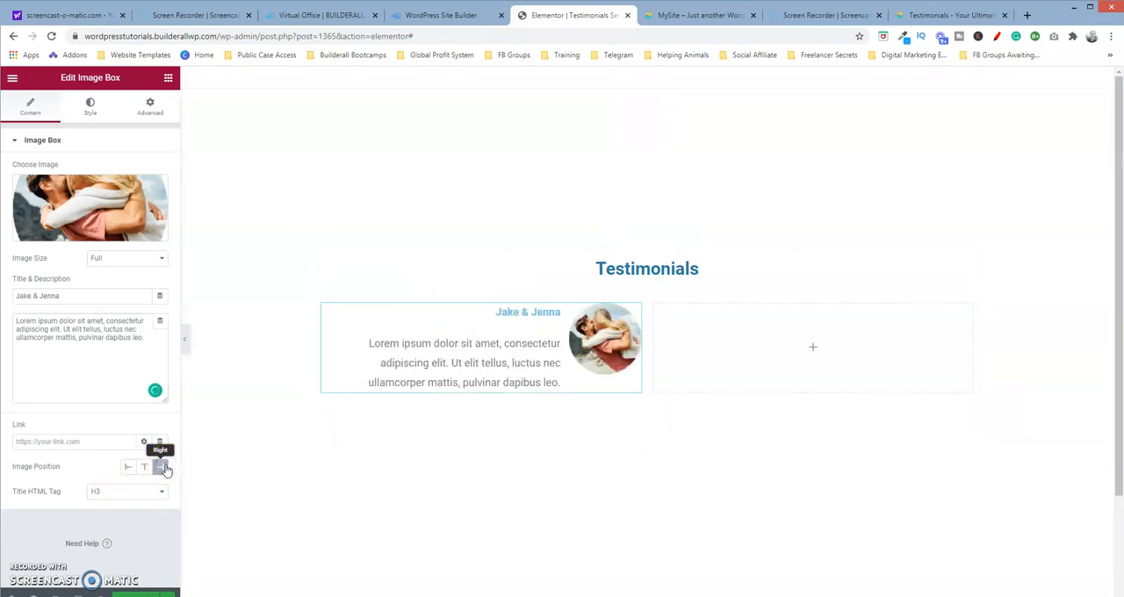
pyautogui.click(127, 467)
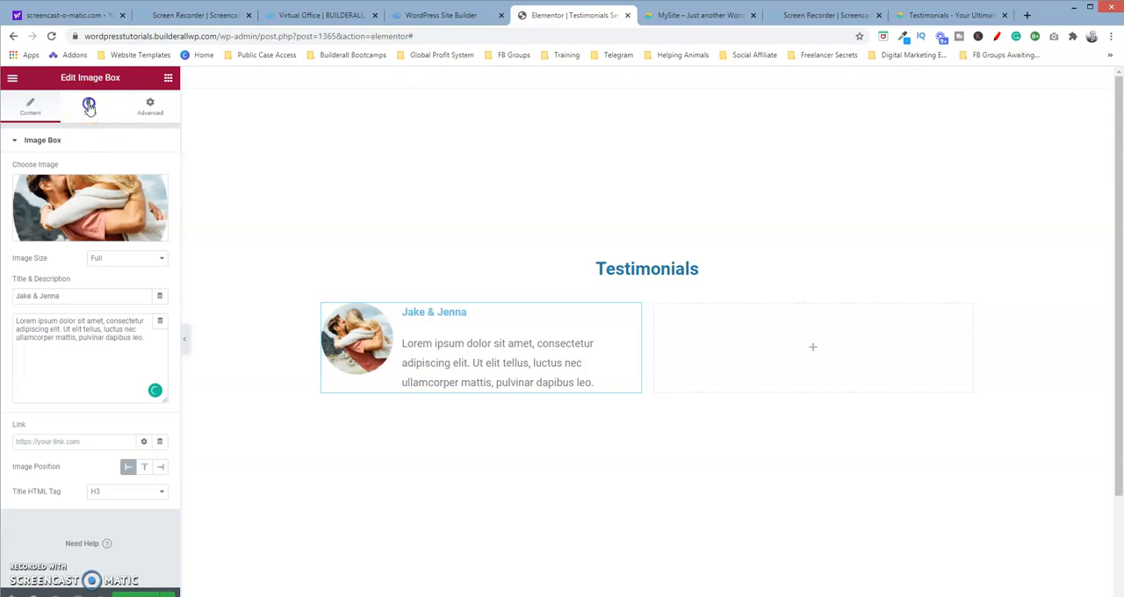
# - In Style, set Image Spacing 20 and Width 40%, leaving Border Radius 0 and Hover Animation None
pyautogui.click(90, 106)
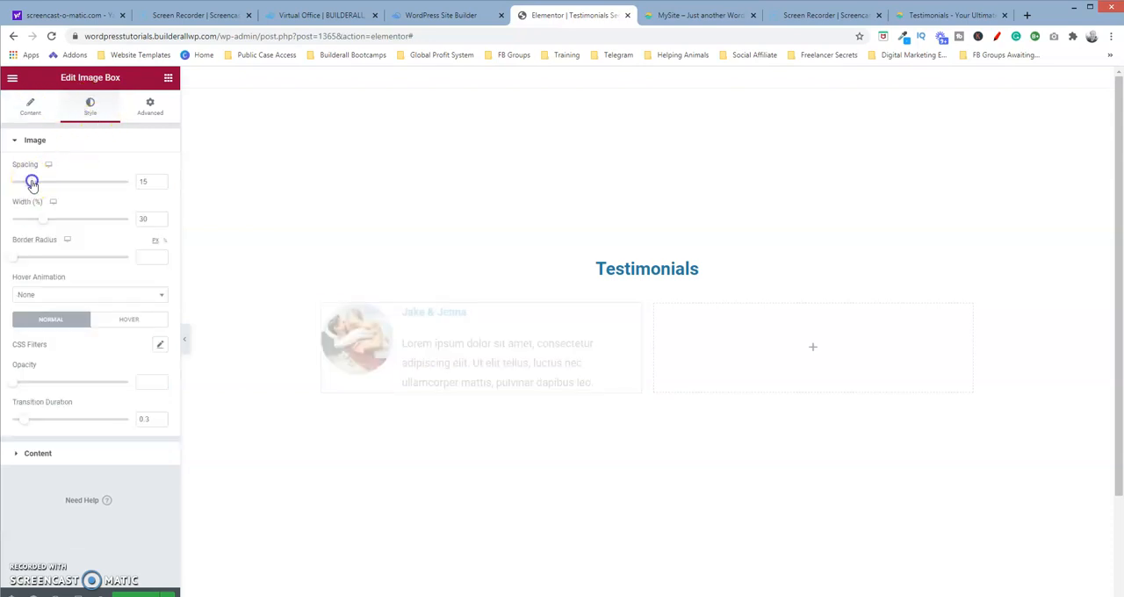
pyautogui.moveTo(32, 181); pyautogui.dragTo(81, 181)
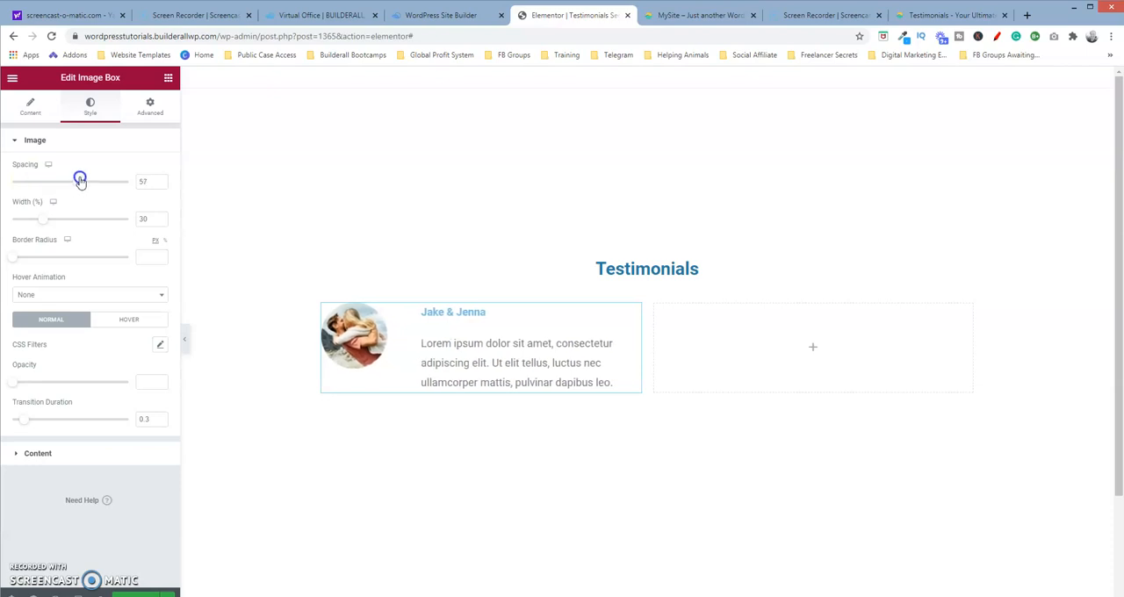
pyautogui.moveTo(80, 181); pyautogui.dragTo(28, 181)
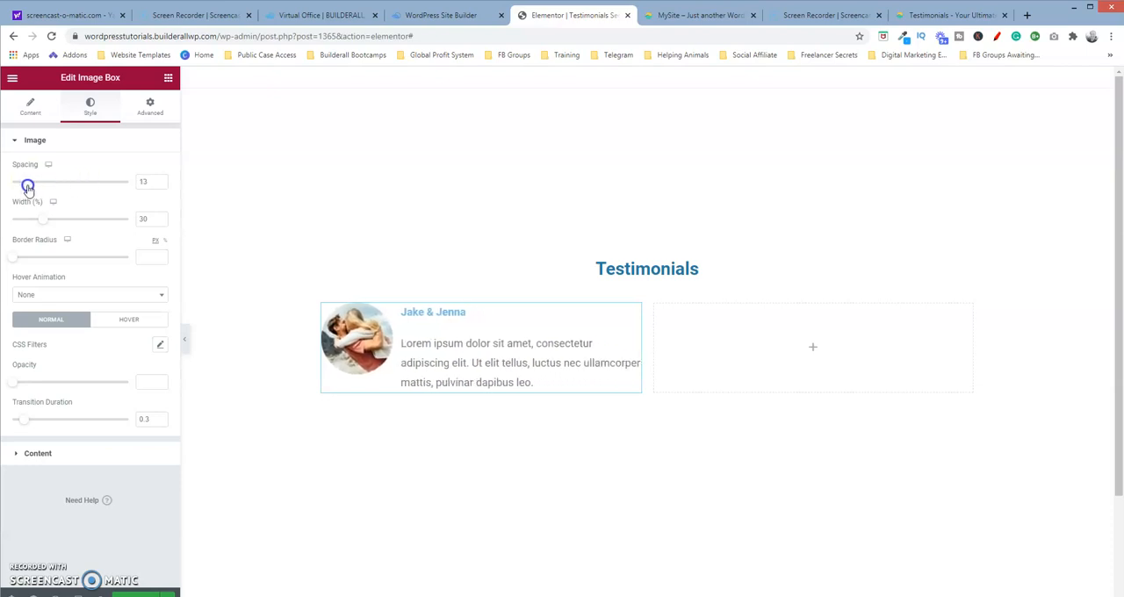
pyautogui.moveTo(28, 181); pyautogui.dragTo(36, 181)
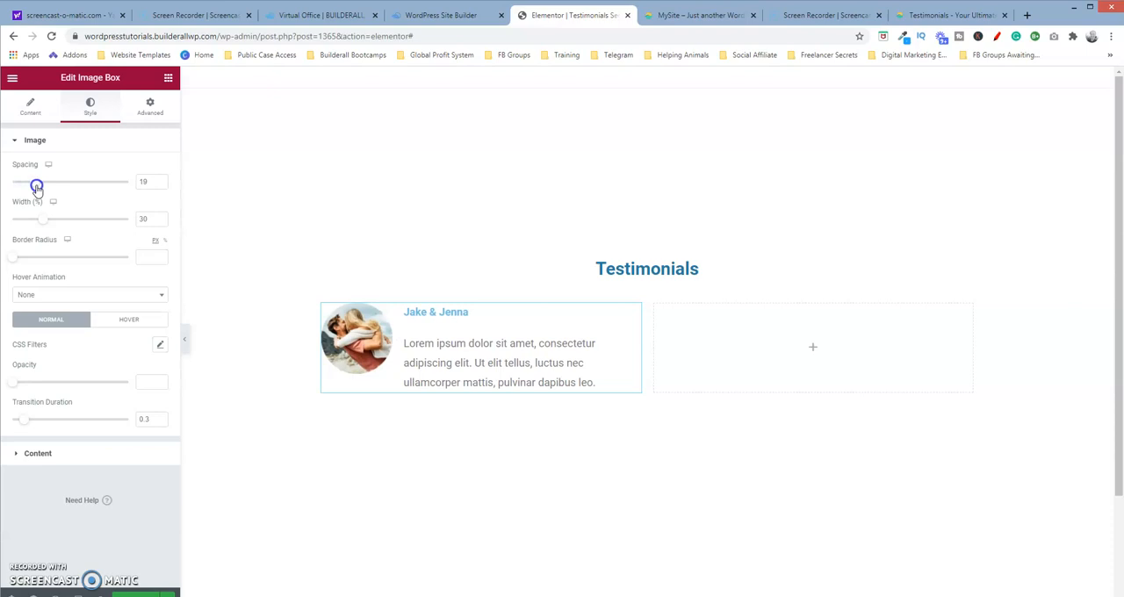
pyautogui.moveTo(42, 218)
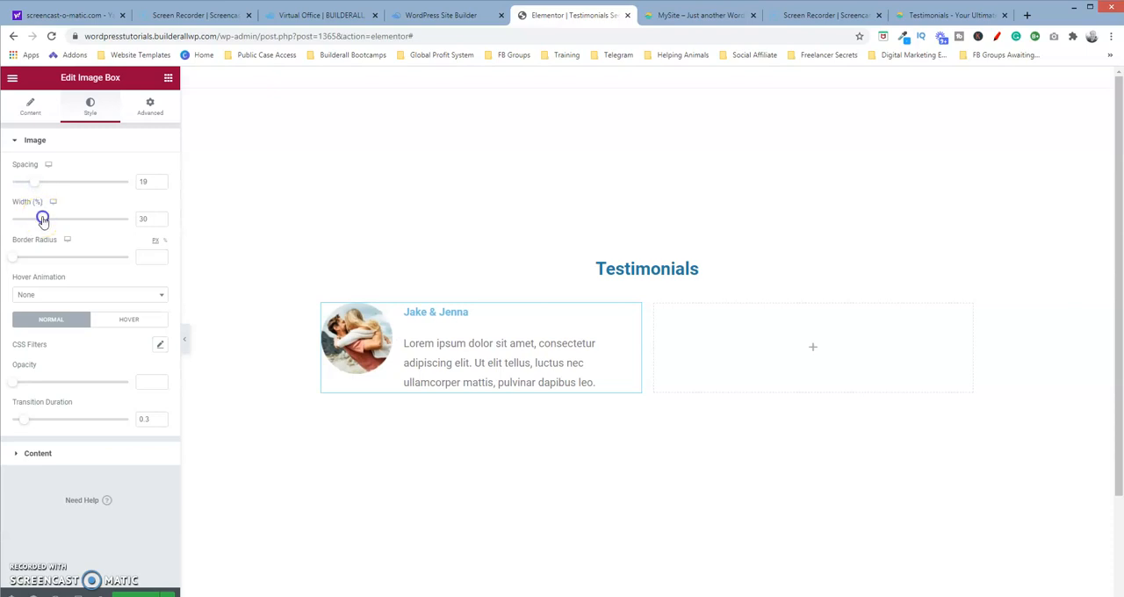
pyautogui.moveTo(42, 218); pyautogui.dragTo(77, 218)
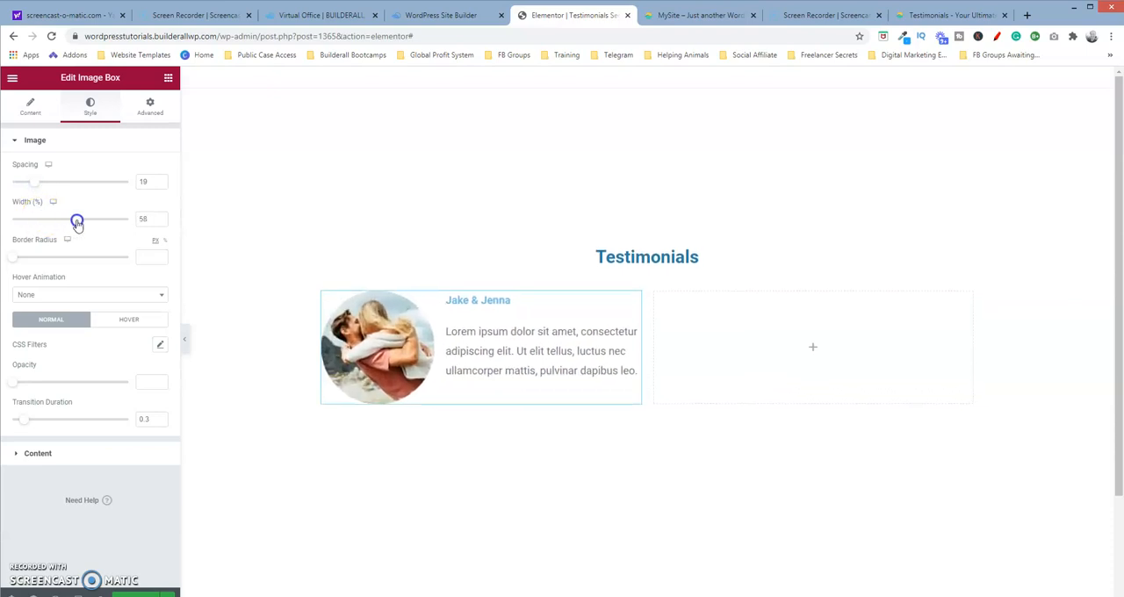
pyautogui.moveTo(77, 218); pyautogui.dragTo(52, 218)
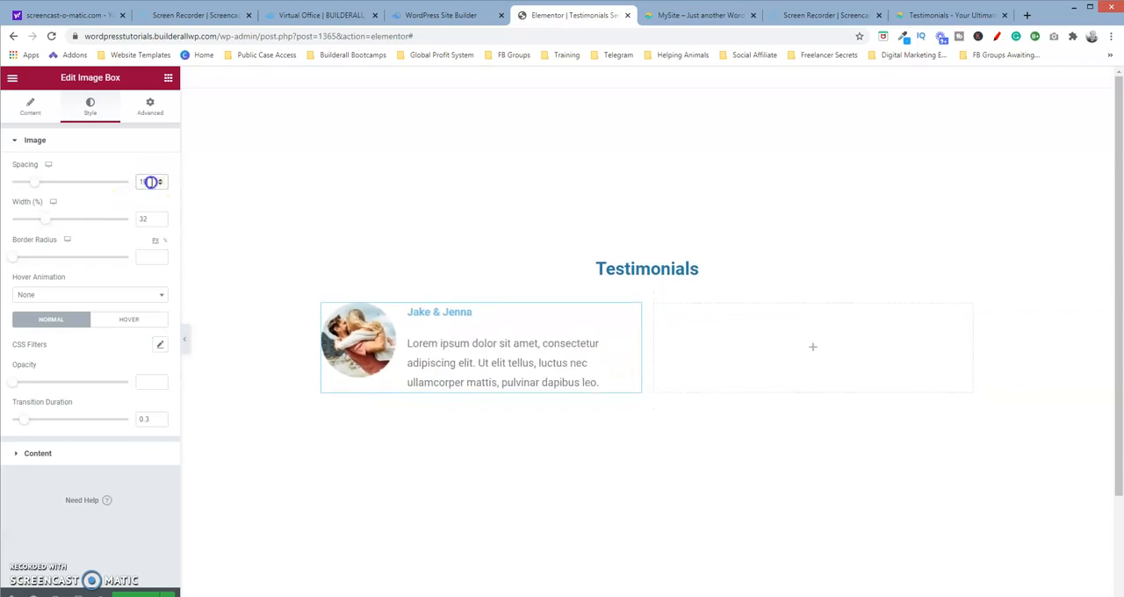
pyautogui.click(159, 180)
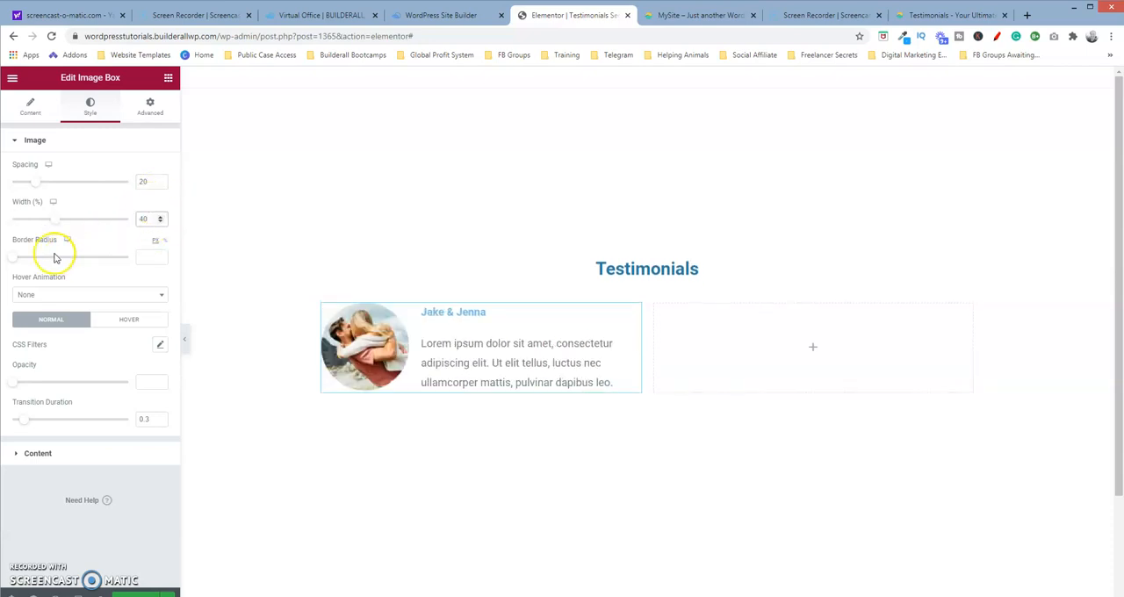
pyautogui.moveTo(11, 263)
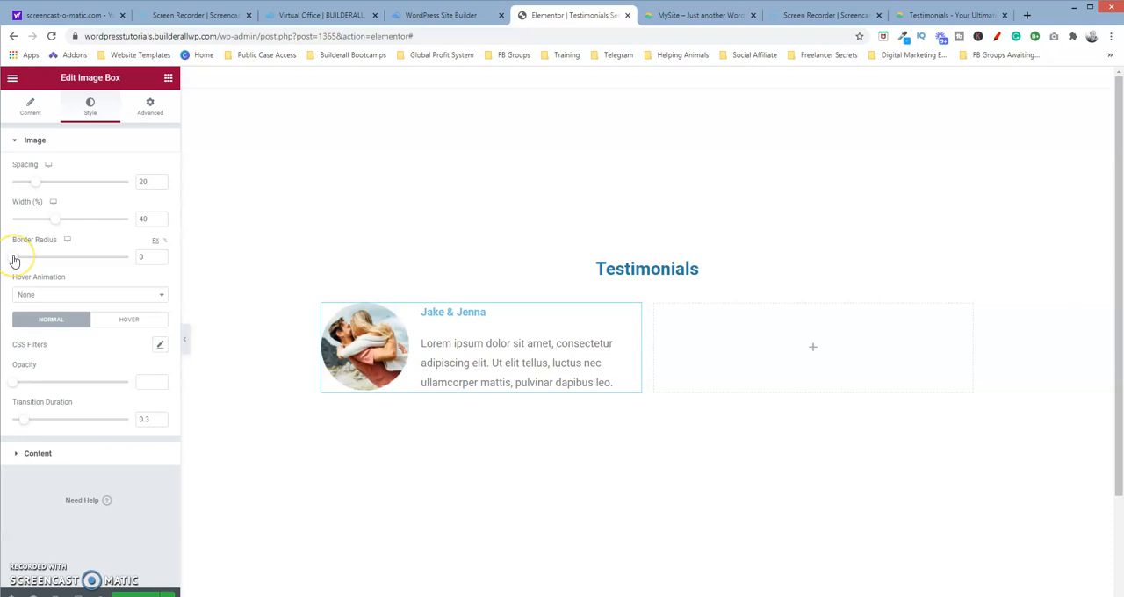
pyautogui.moveTo(77, 306)
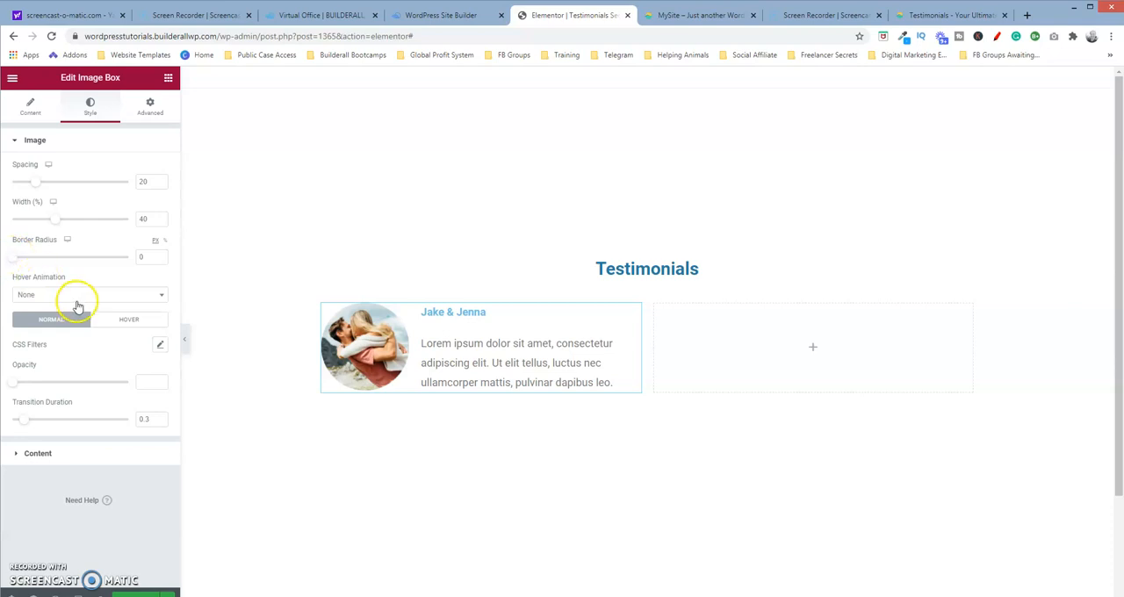
pyautogui.click(88, 295)
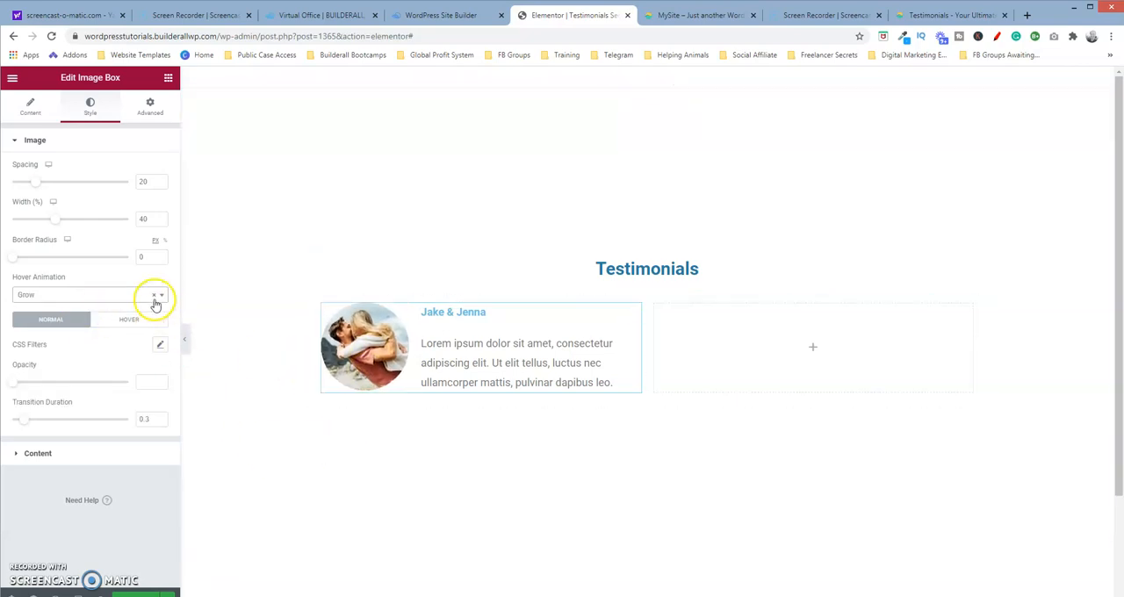
pyautogui.moveTo(157, 299)
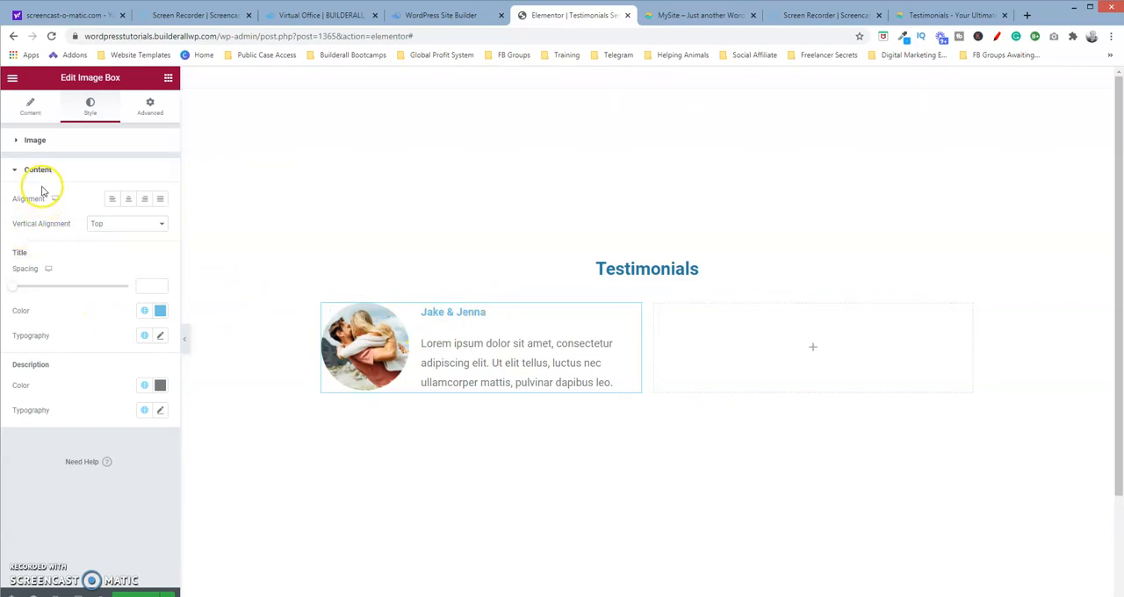
# - Try Middle and Bottom vertical alignment for the text, keeping Middle
pyautogui.click(127, 223)
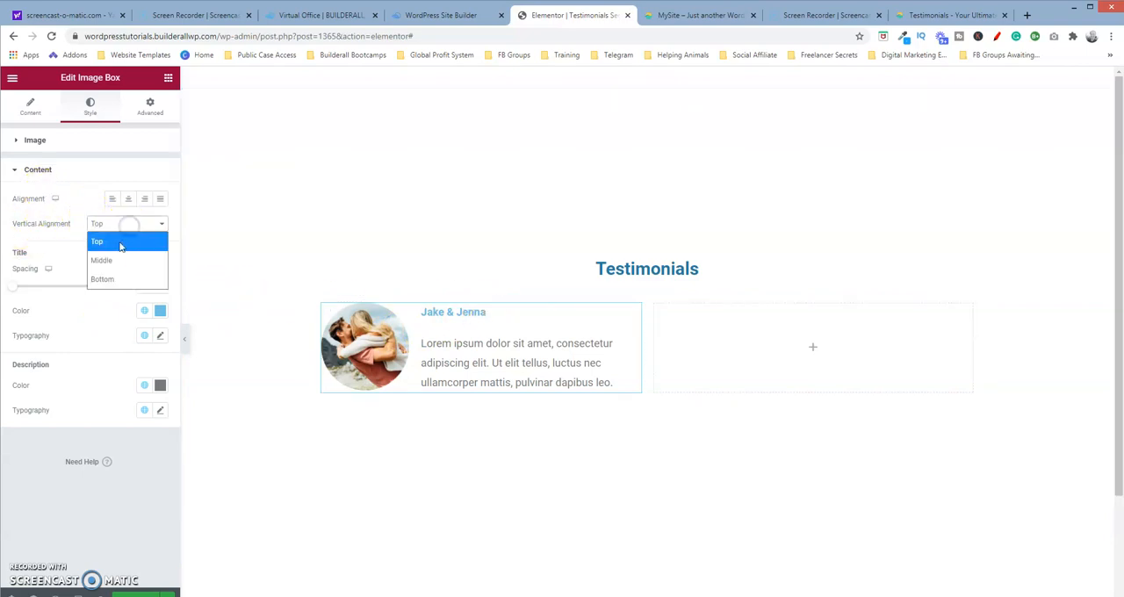
pyautogui.click(102, 260)
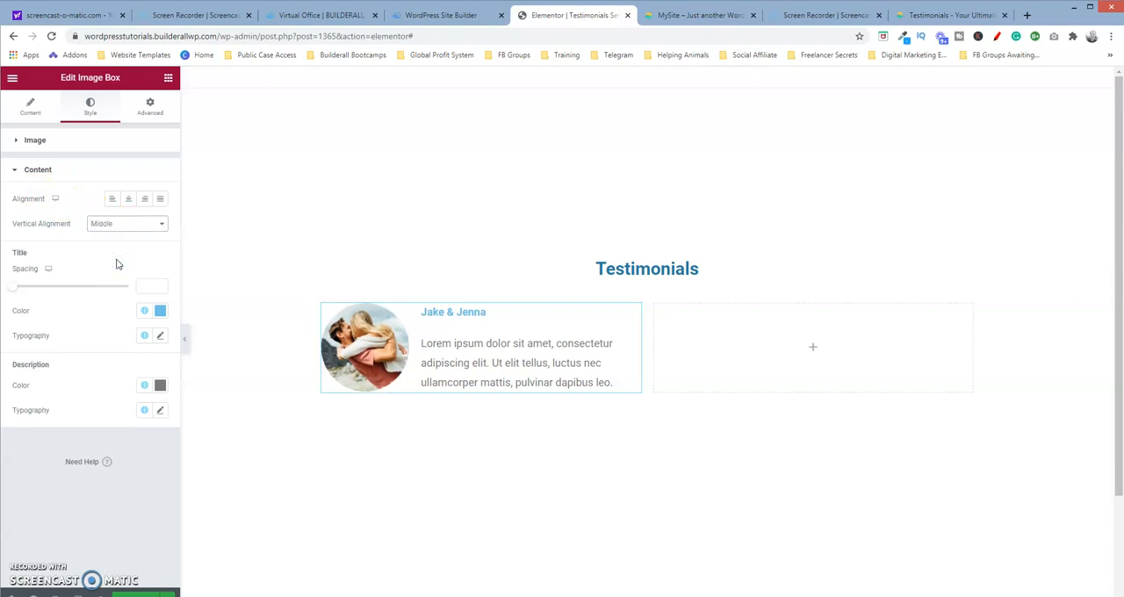
pyautogui.click(126, 223)
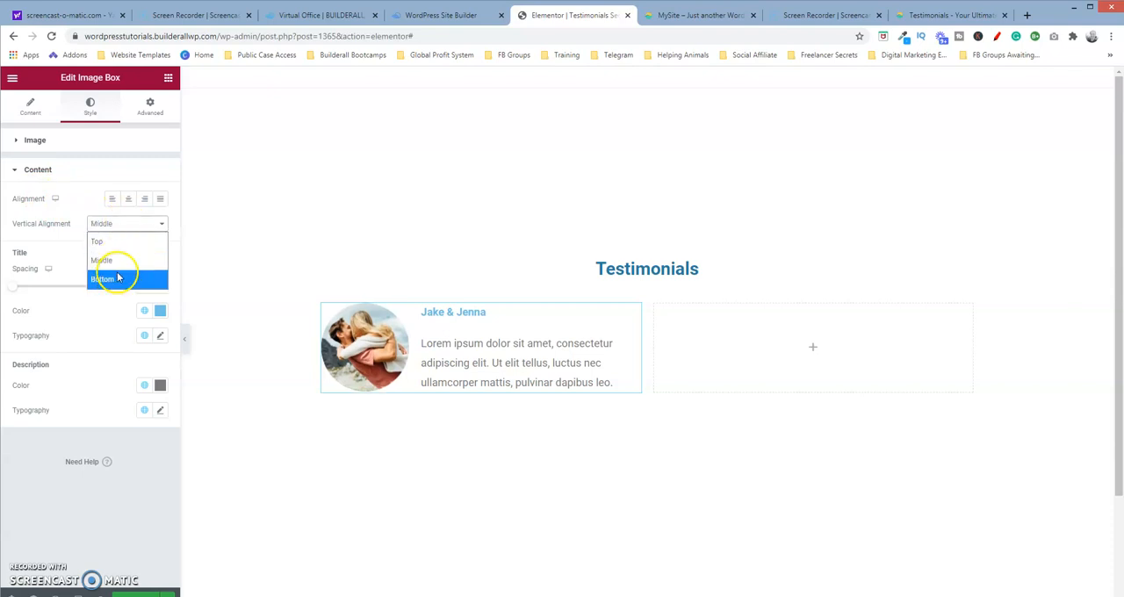
pyautogui.click(102, 278)
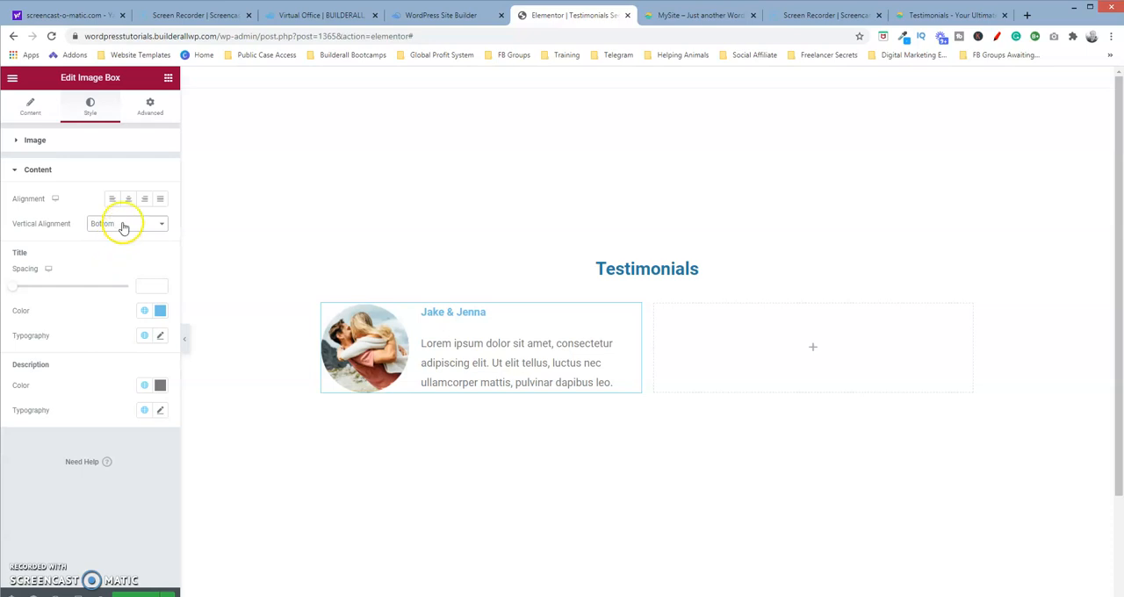
pyautogui.click(126, 223)
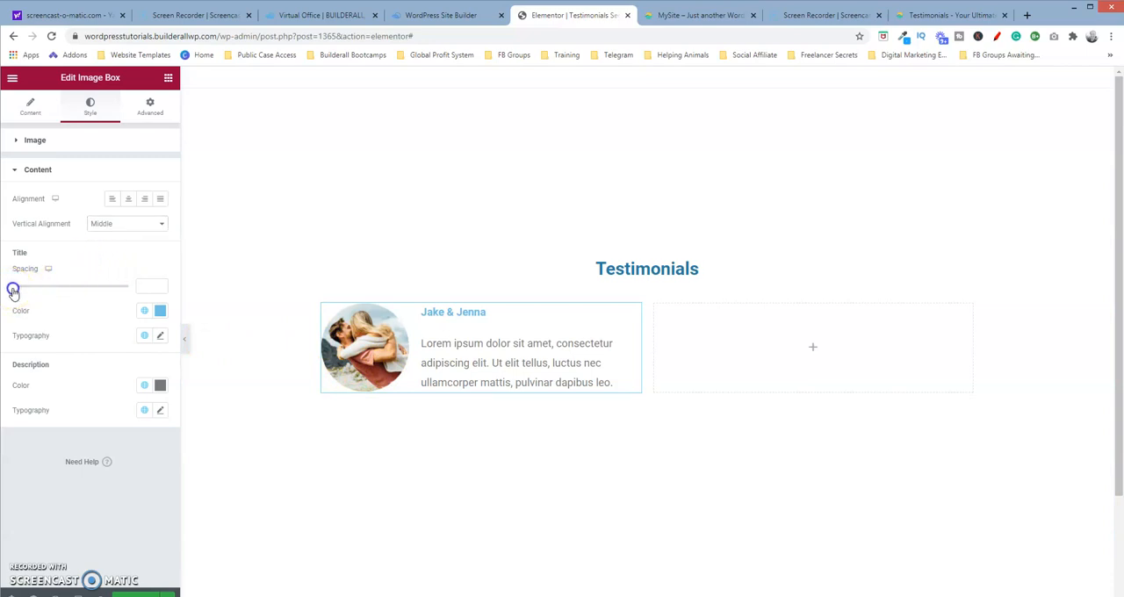
pyautogui.moveTo(14, 288); pyautogui.dragTo(107, 288)
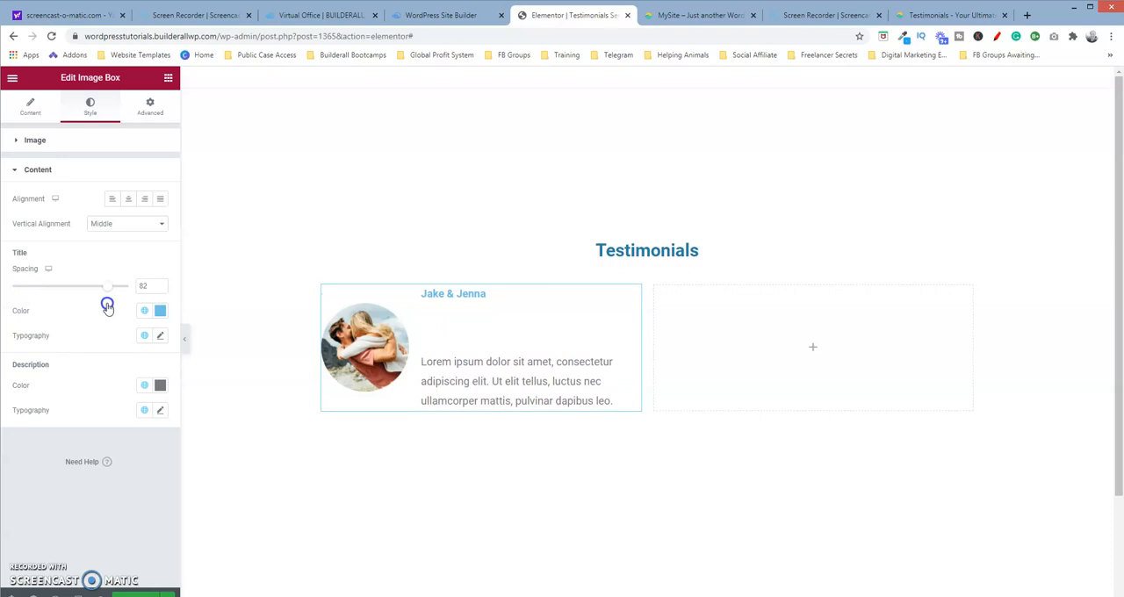
pyautogui.moveTo(107, 286); pyautogui.dragTo(16, 286)
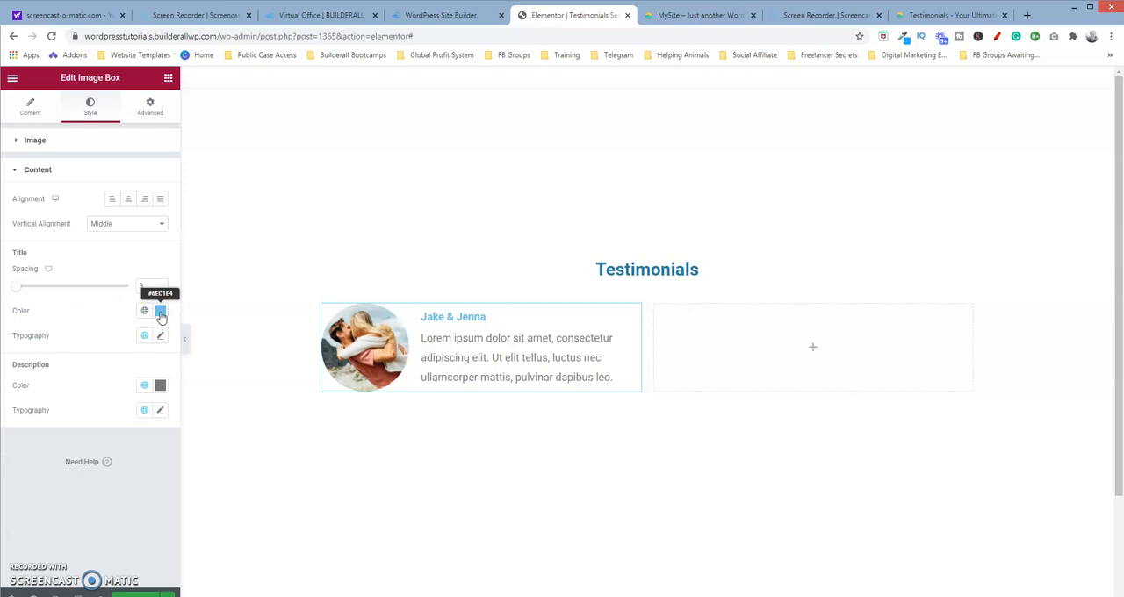
# - Set the Jake & Jenna title colour to black
pyautogui.click(160, 311)
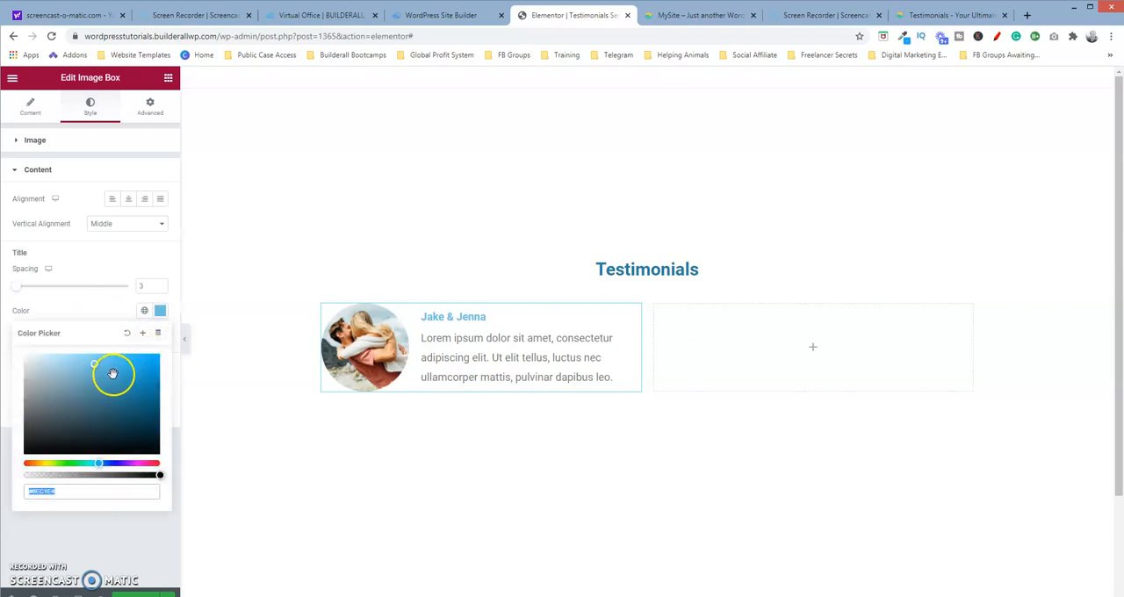
pyautogui.moveTo(113, 364); pyautogui.dragTo(9, 464)
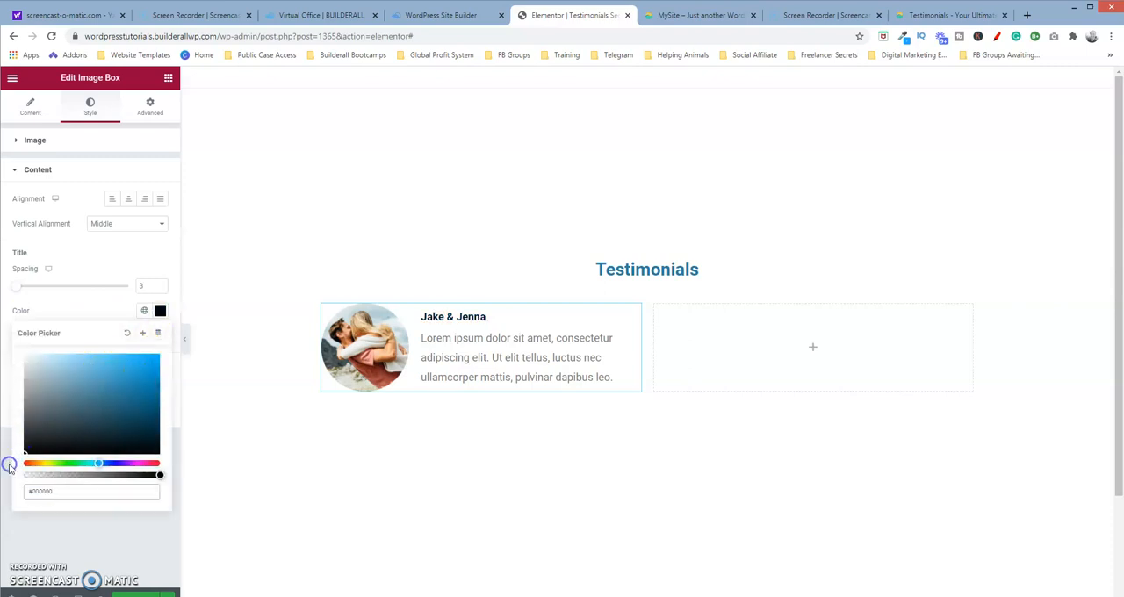
pyautogui.click(109, 342)
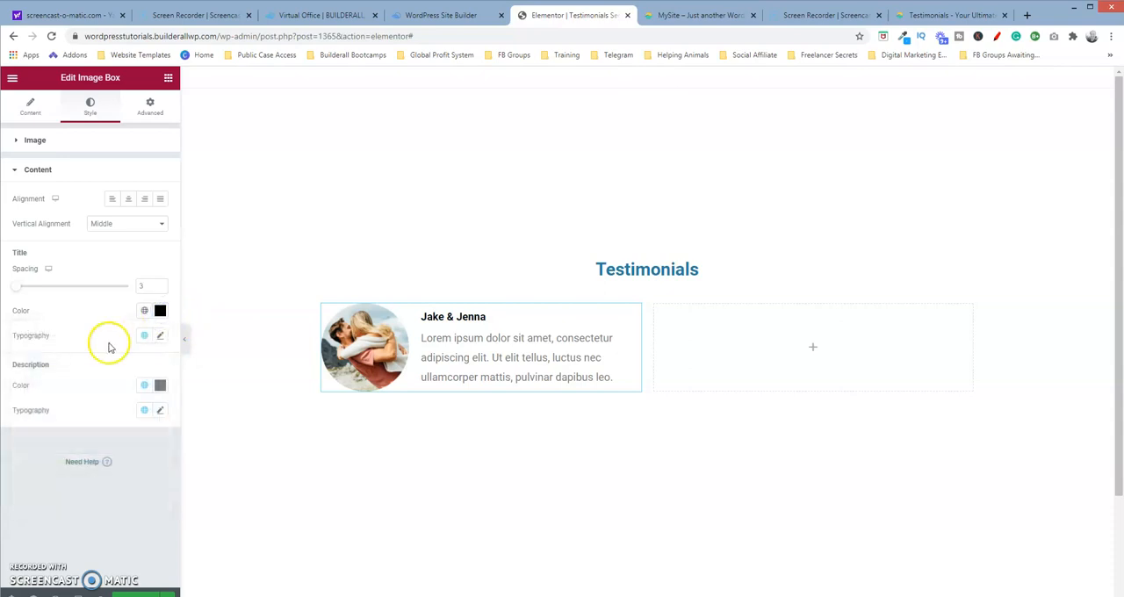
# - Give the title Roboto typography at size 27, weight 500, Capitalize
pyautogui.click(158, 336)
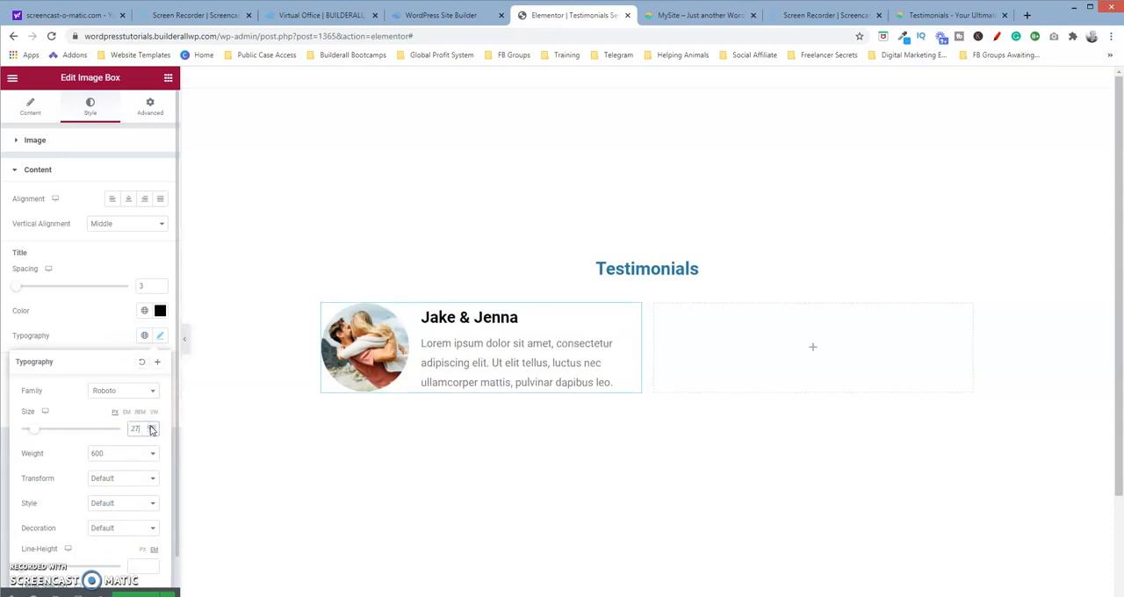
pyautogui.click(123, 454)
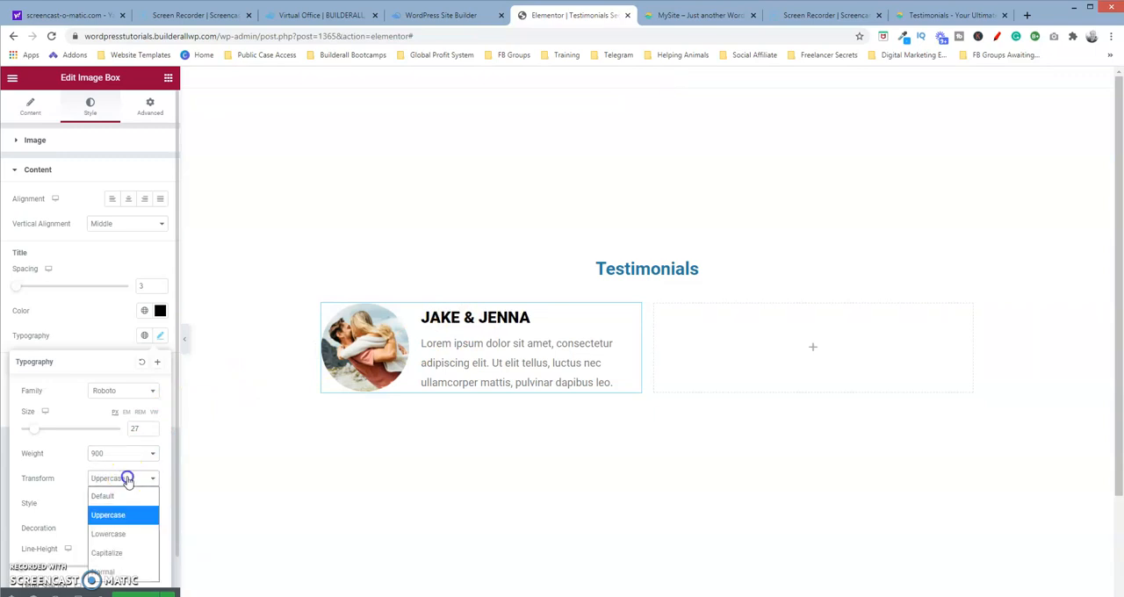
pyautogui.click(105, 552)
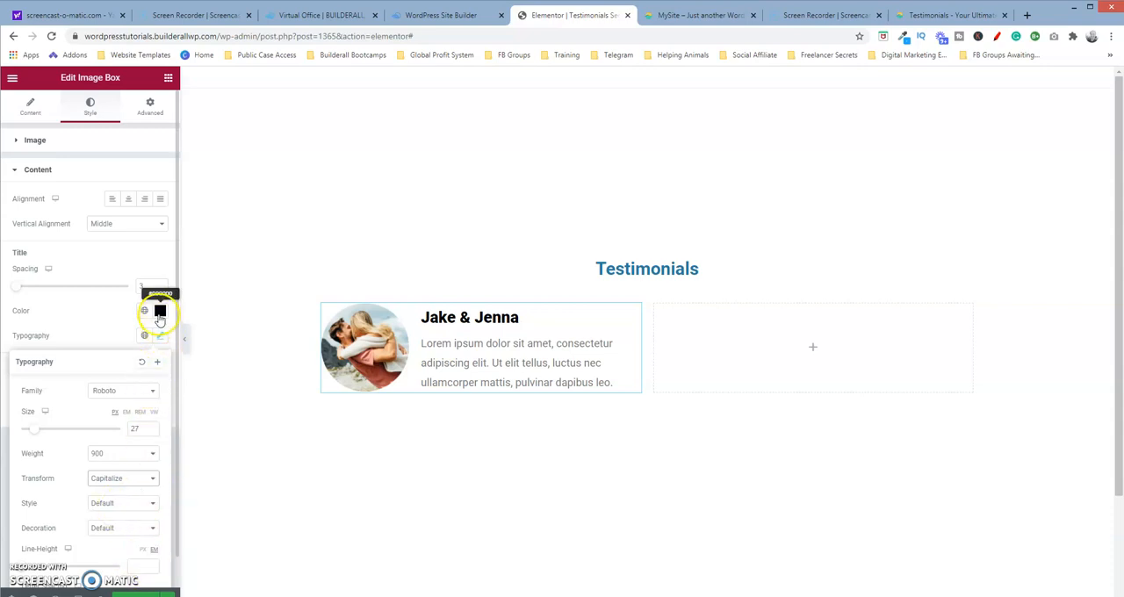
pyautogui.click(144, 312)
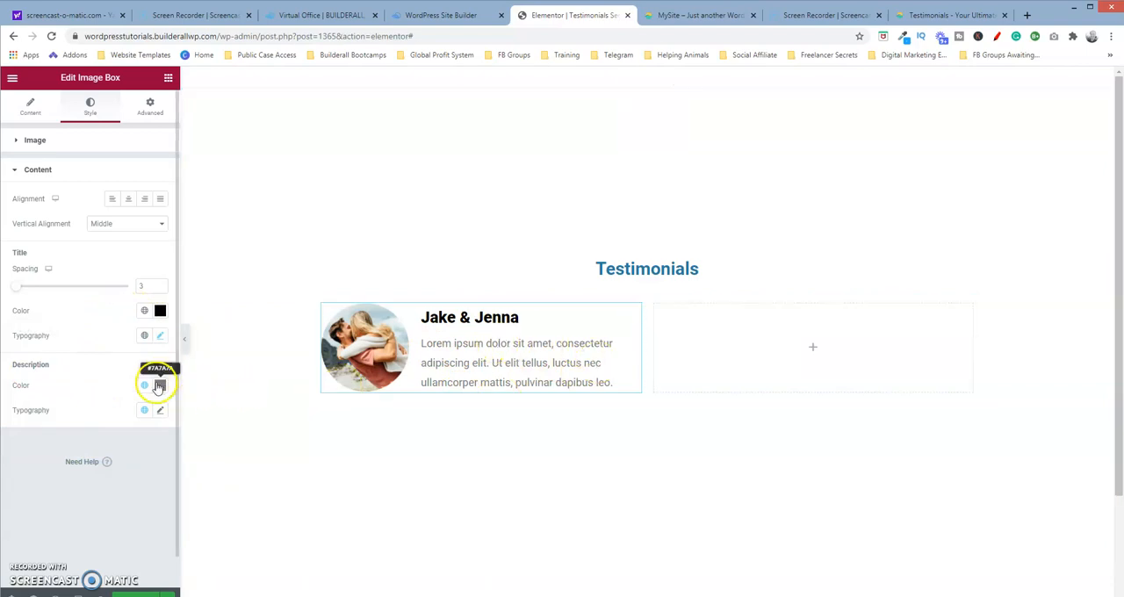
# - Set the description colour to black and check the live site's testimonials for reference
pyautogui.click(158, 385)
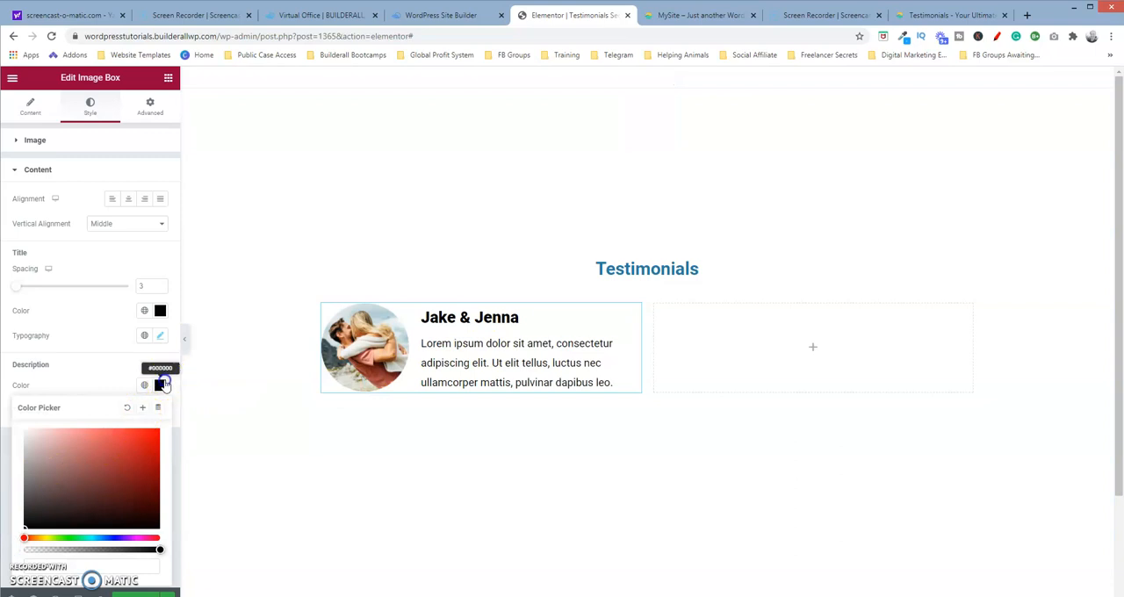
pyautogui.click(158, 411)
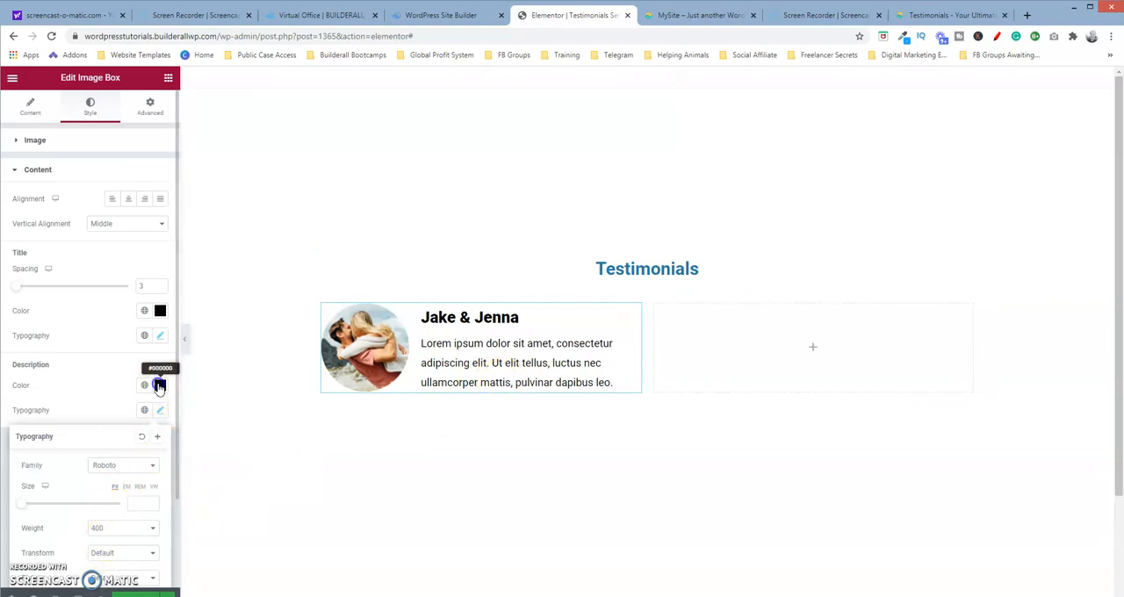
pyautogui.click(159, 384)
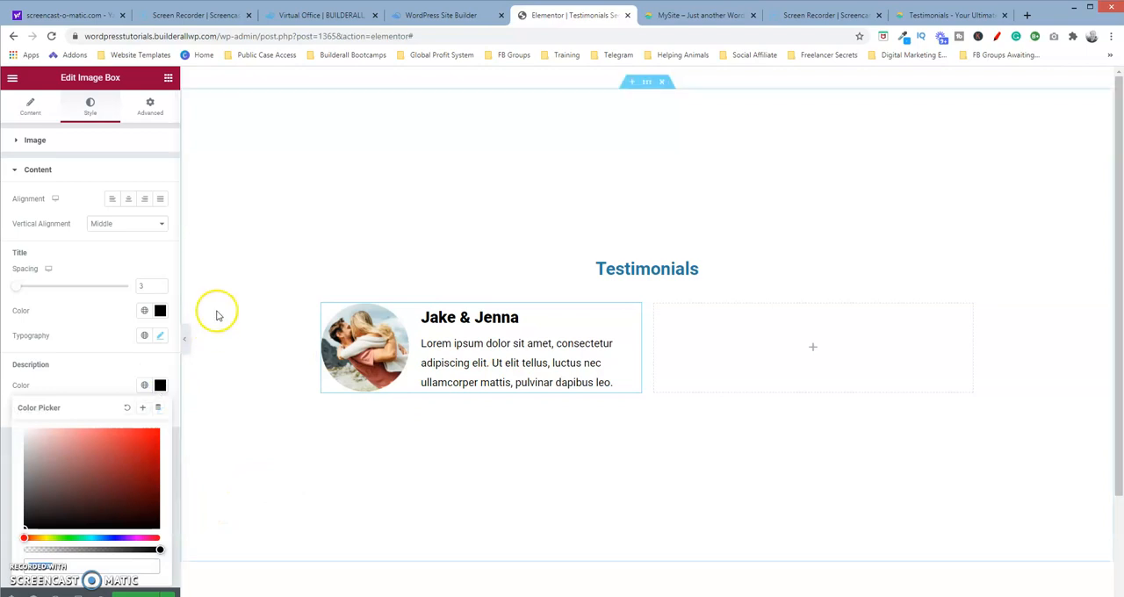
pyautogui.click(699, 15)
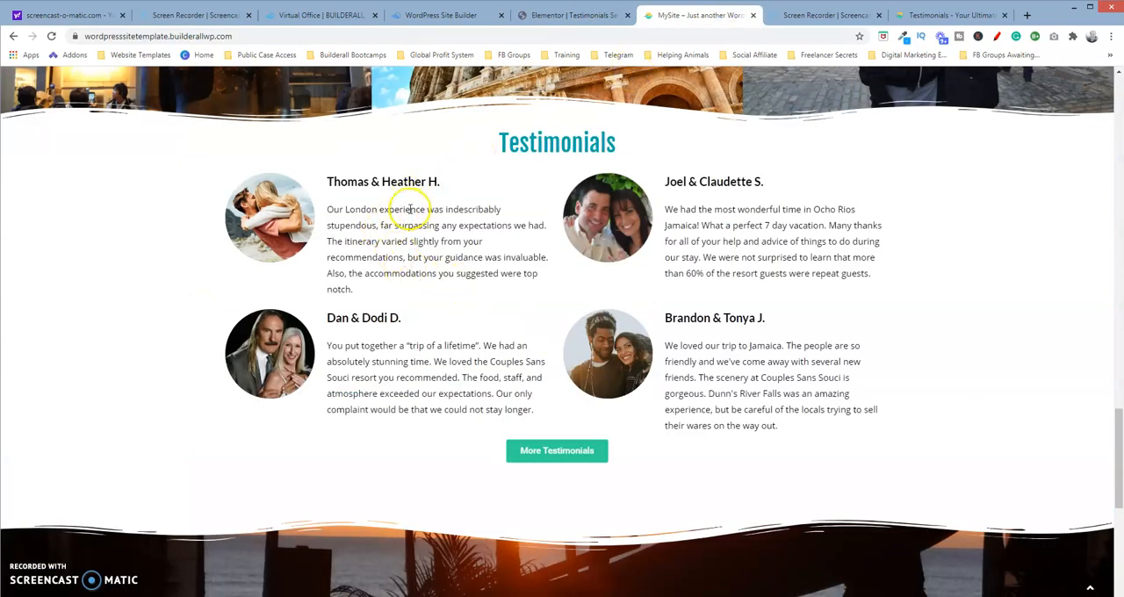
pyautogui.click(571, 14)
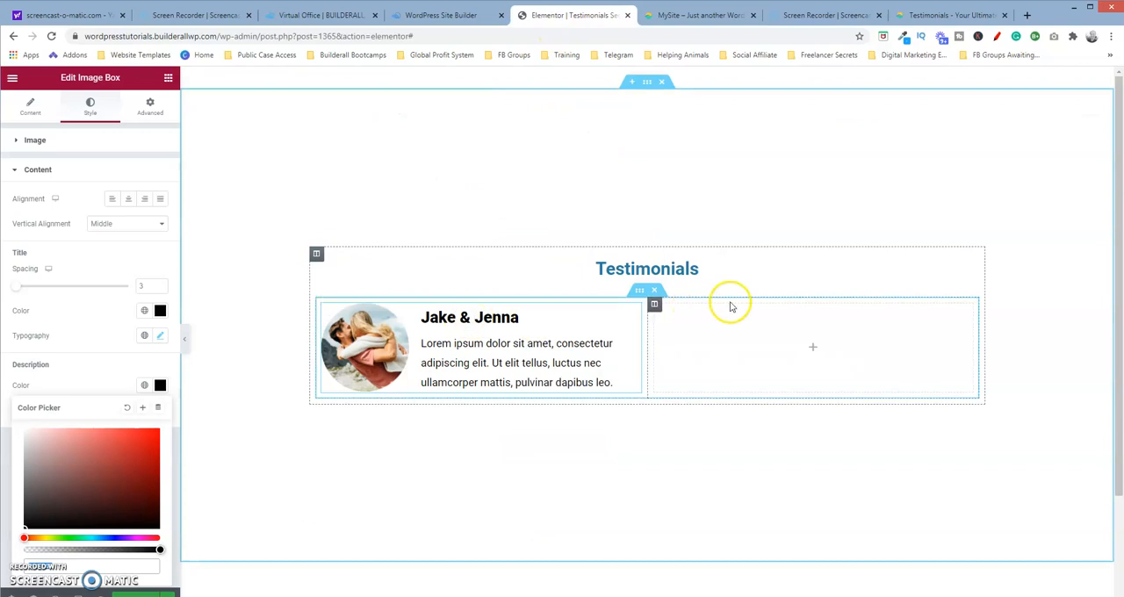
pyautogui.moveTo(632, 315)
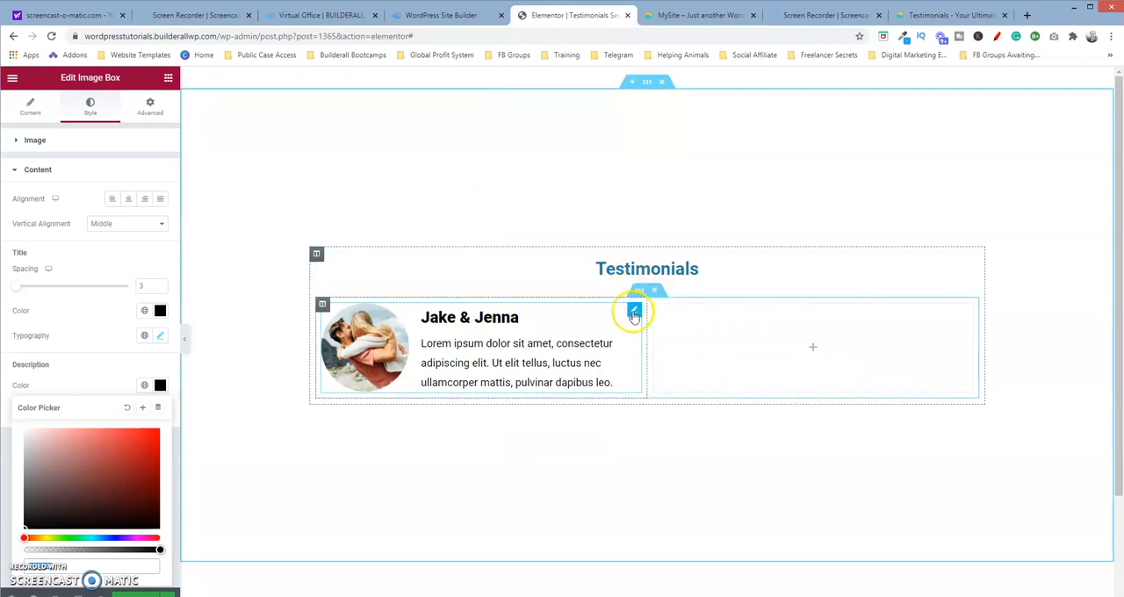
# - Copy the Jake & Jenna image box and paste it into the empty second column
pyautogui.rightClick(634, 313)
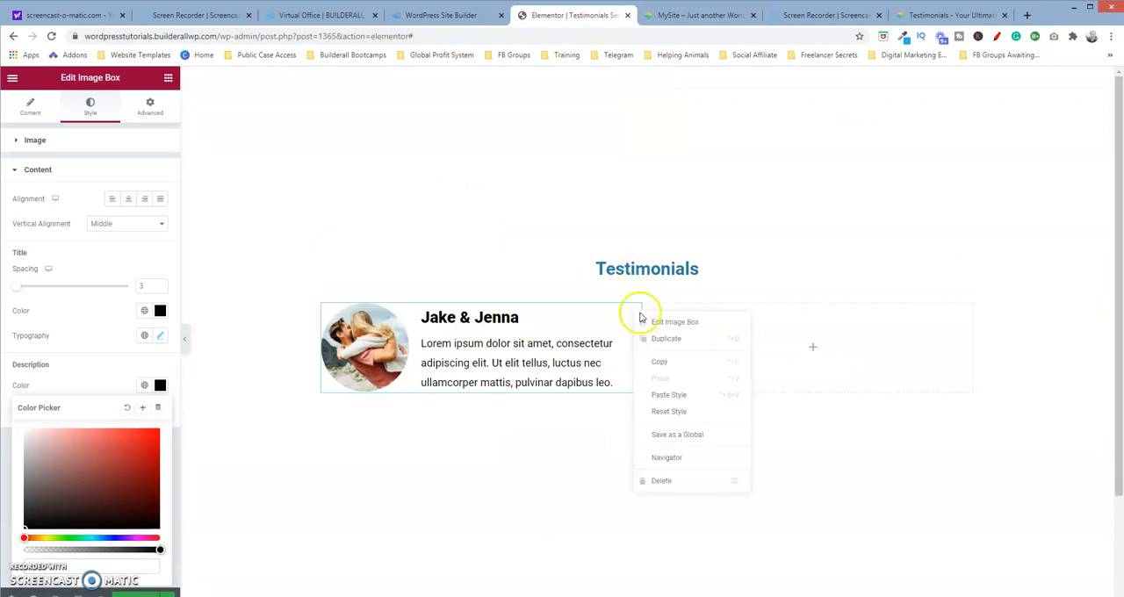
pyautogui.click(712, 319)
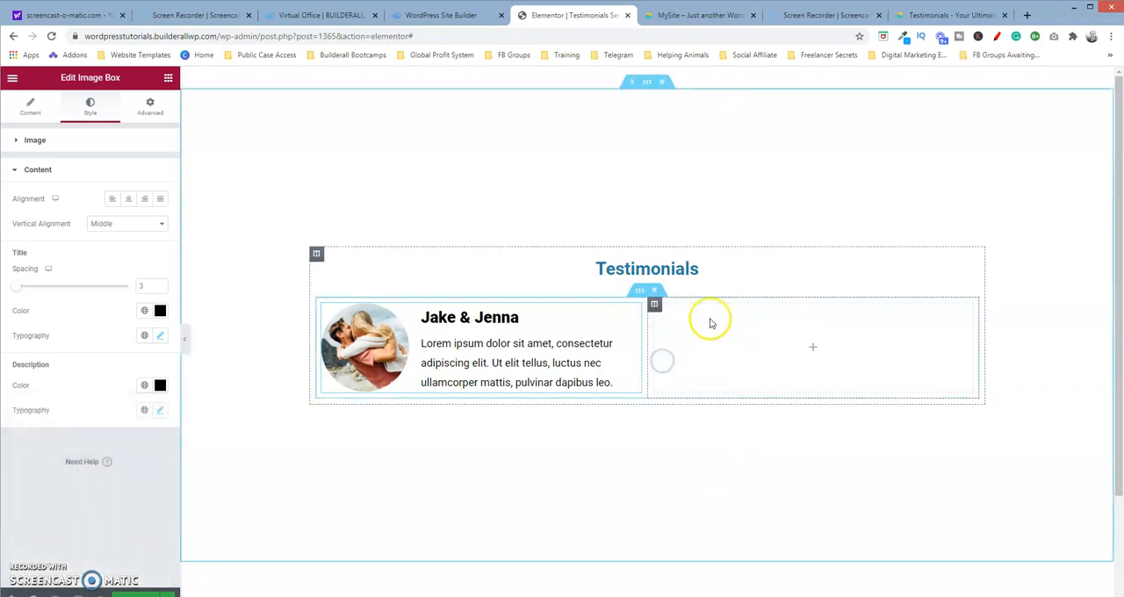
pyautogui.rightClick(689, 312)
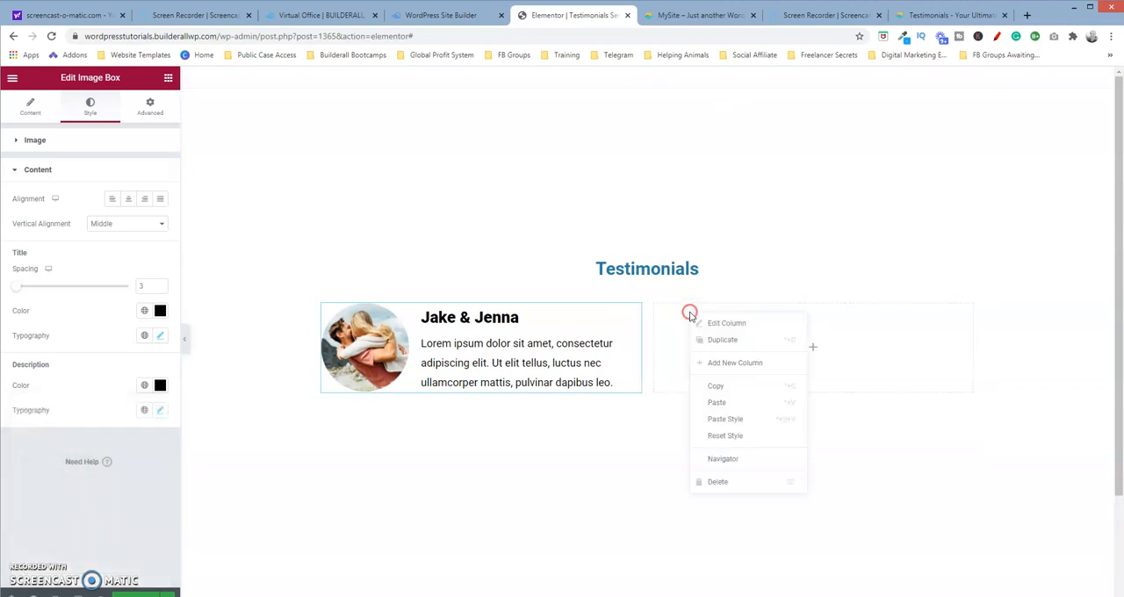
pyautogui.click(717, 402)
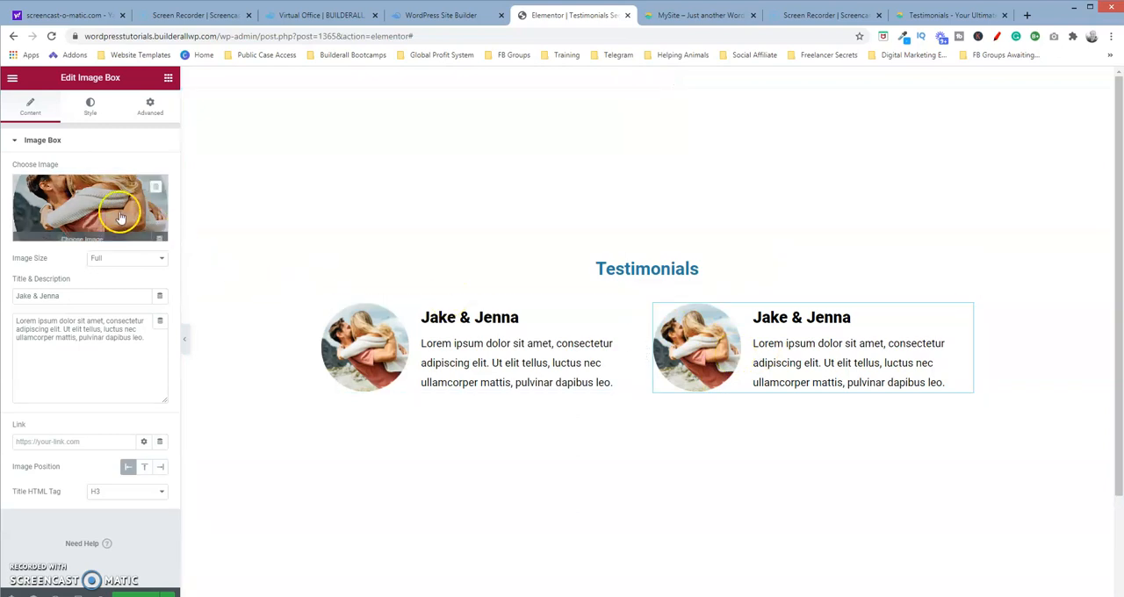
# - Replace the copied photo with the second couple's image from the Media Library
pyautogui.click(90, 208)
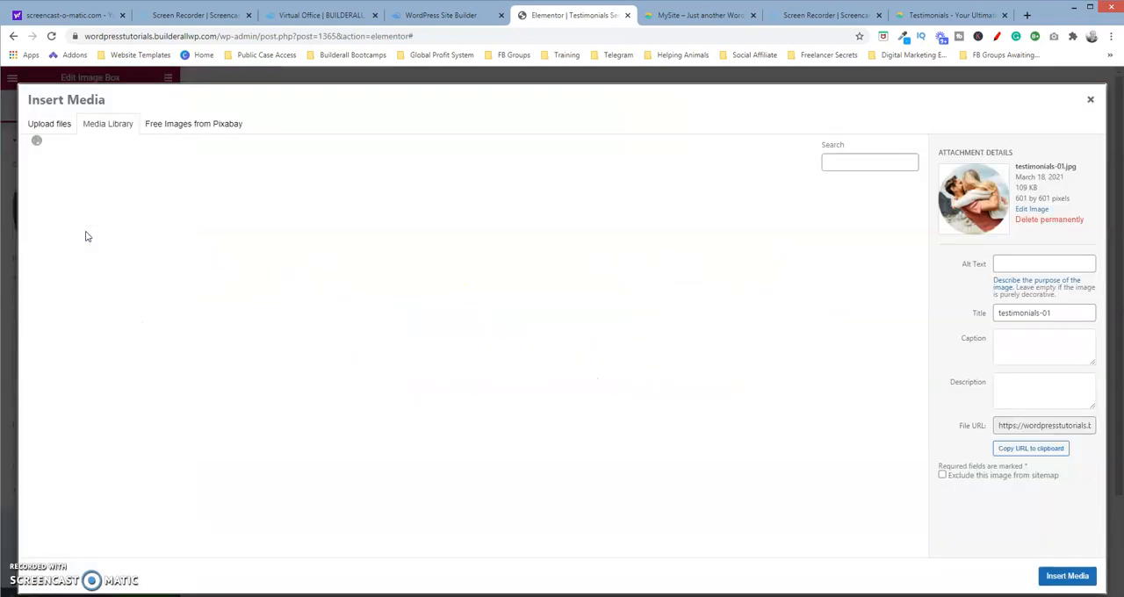
pyautogui.moveTo(212, 218)
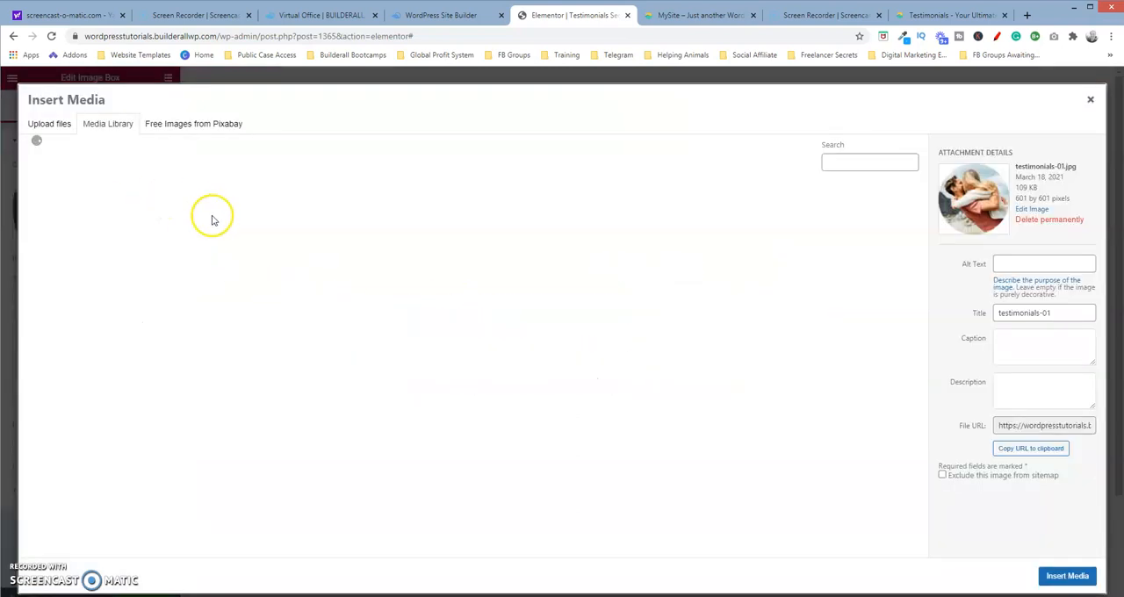
pyautogui.moveTo(214, 221)
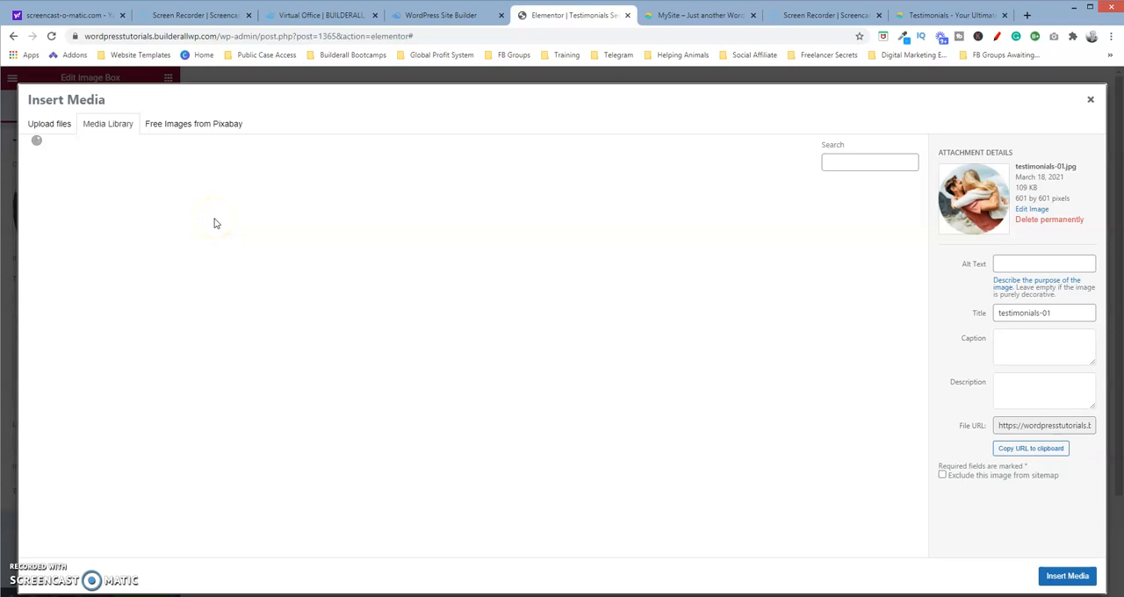
pyautogui.click(107, 123)
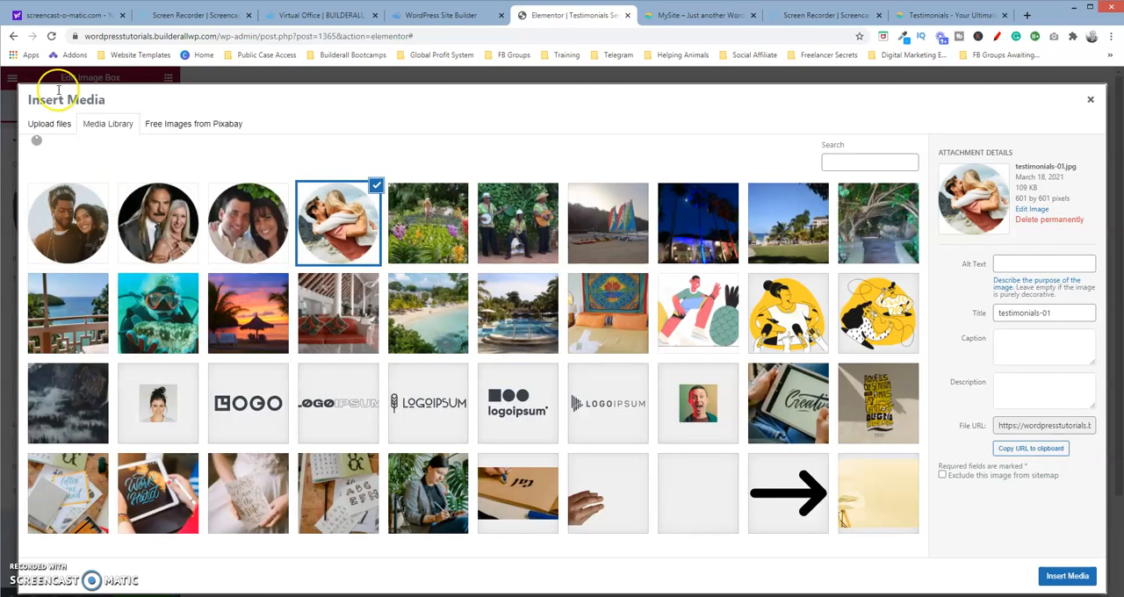
pyautogui.click(156, 222)
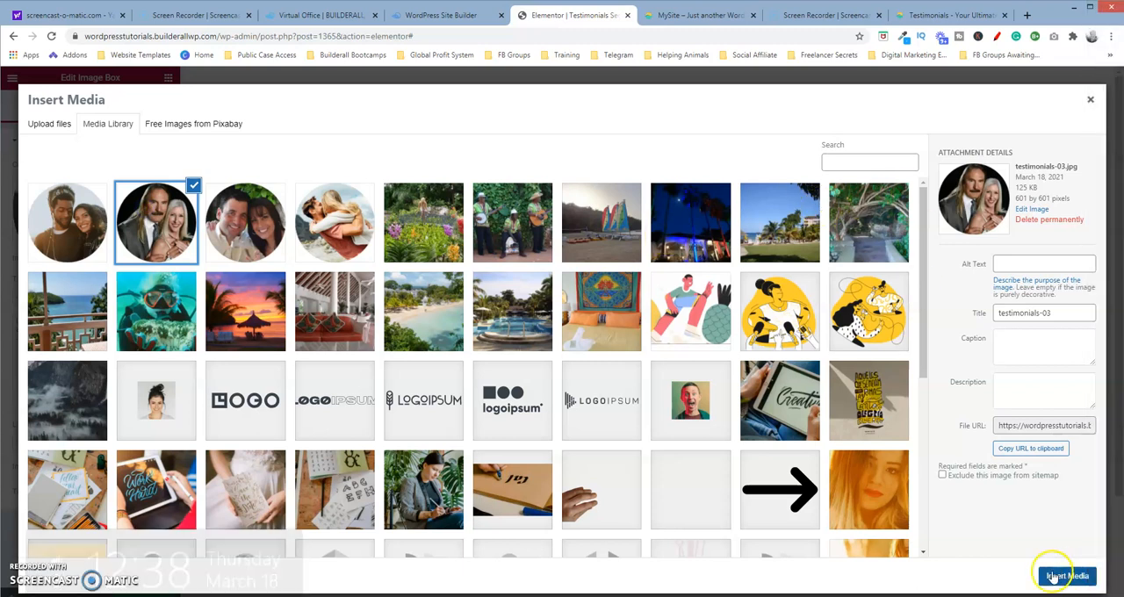
pyautogui.click(1064, 576)
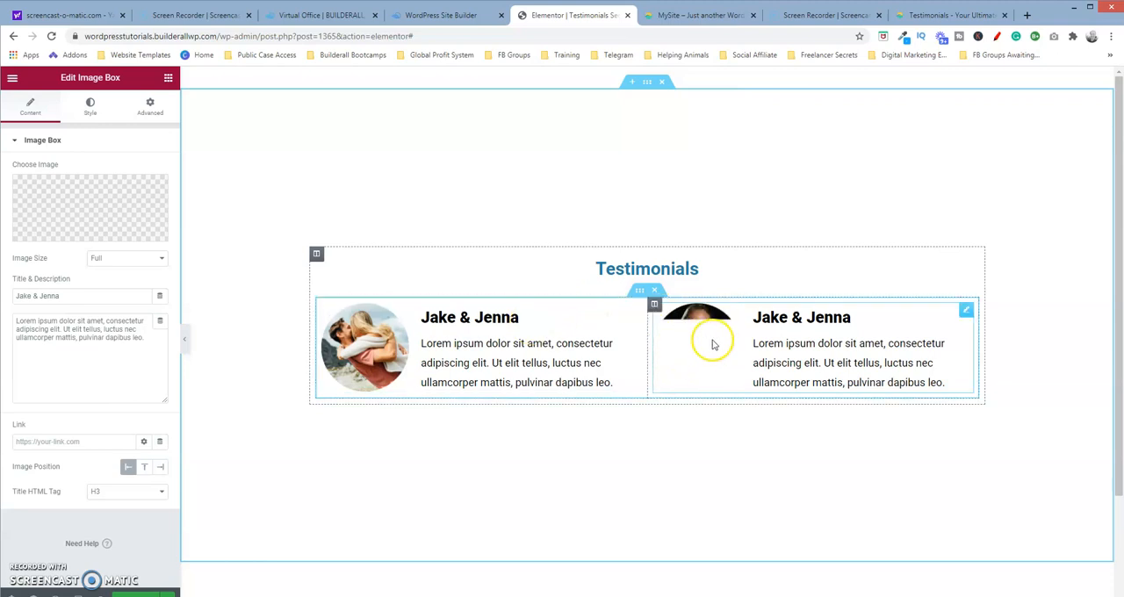
# - Duplicate the two-box inner section to add a second row of image boxes
pyautogui.click(571, 337)
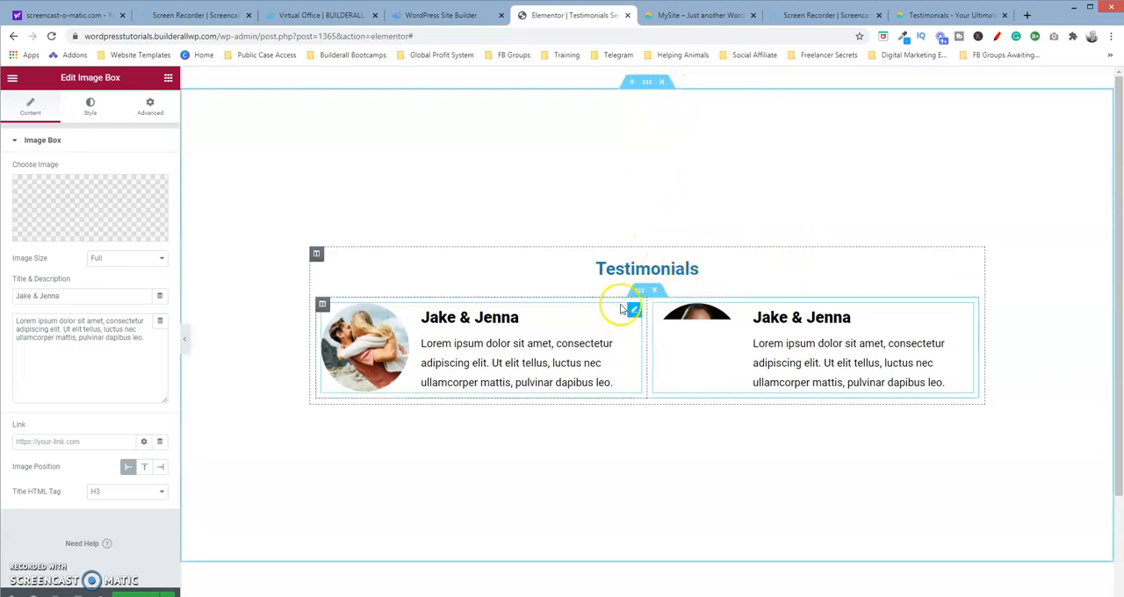
pyautogui.rightClick(636, 292)
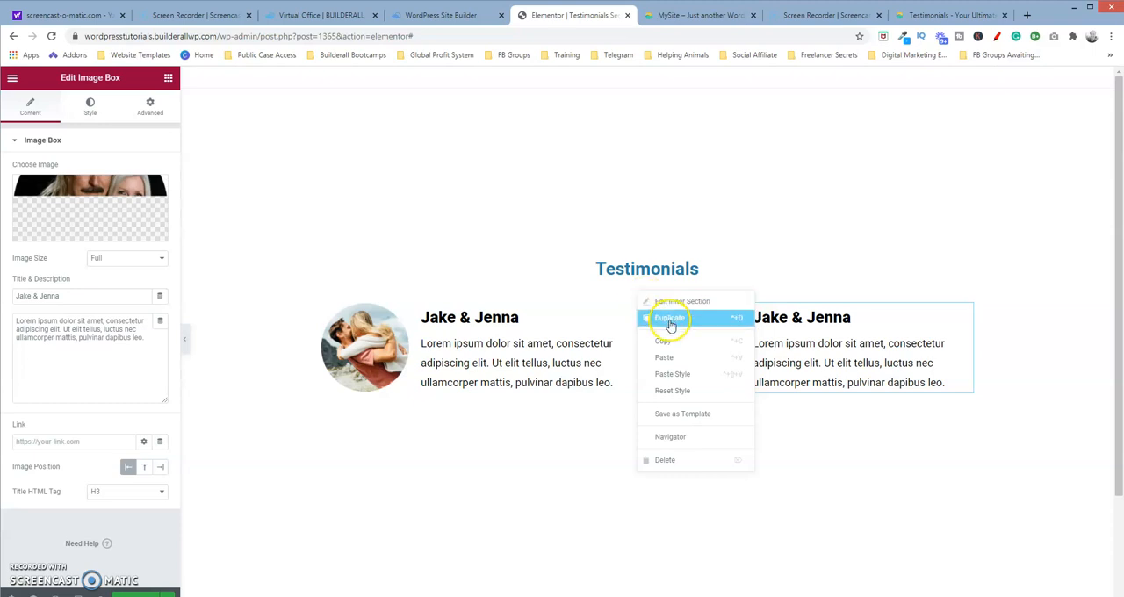
pyautogui.click(669, 318)
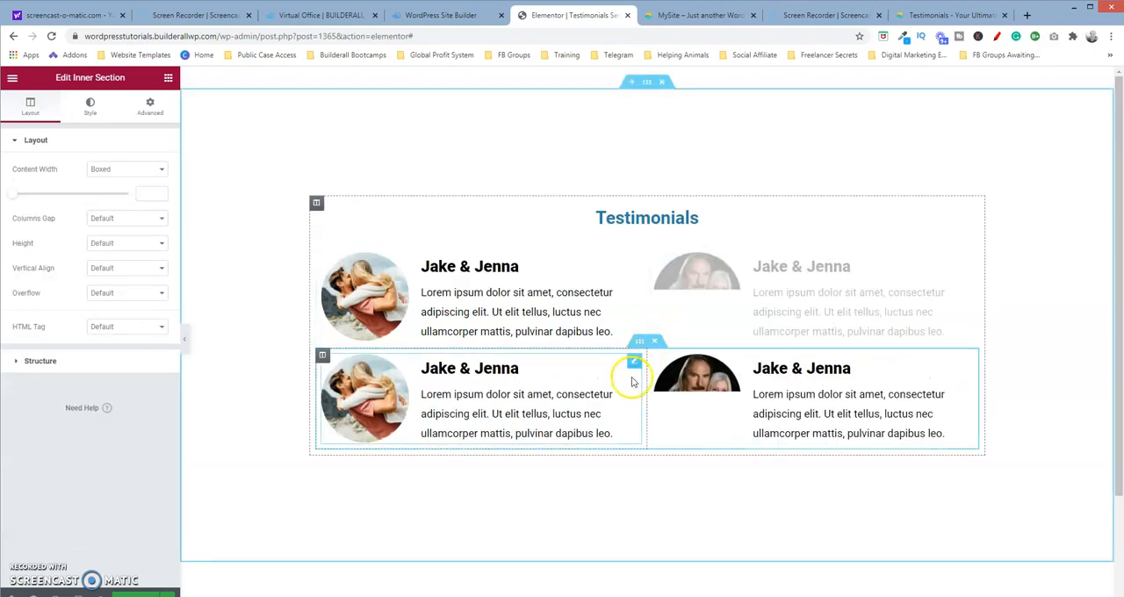
pyautogui.moveTo(619, 406)
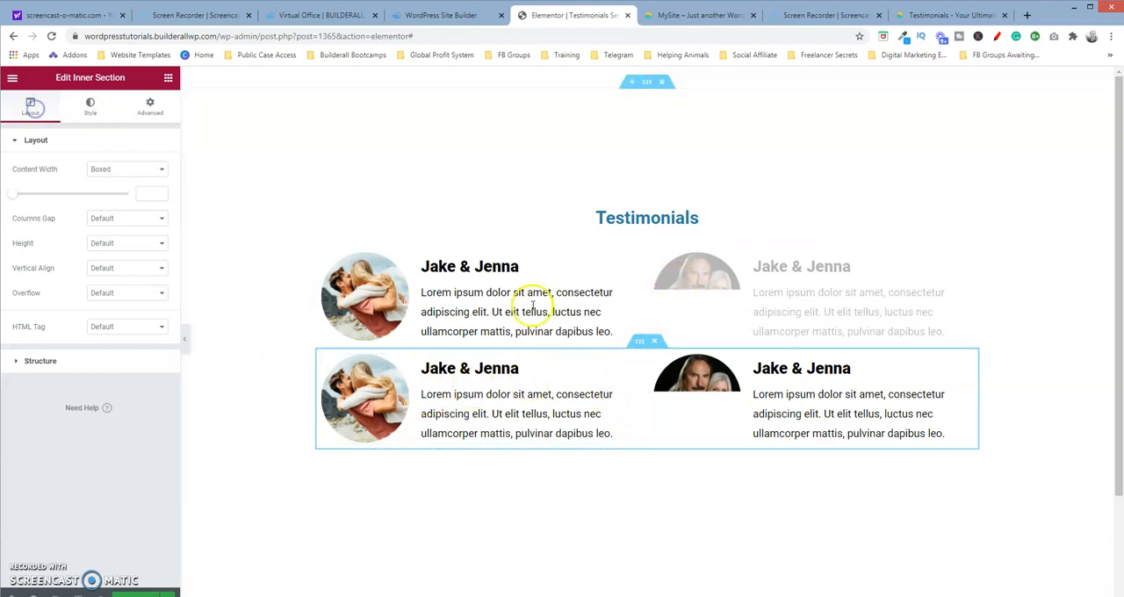
pyautogui.moveTo(634, 365)
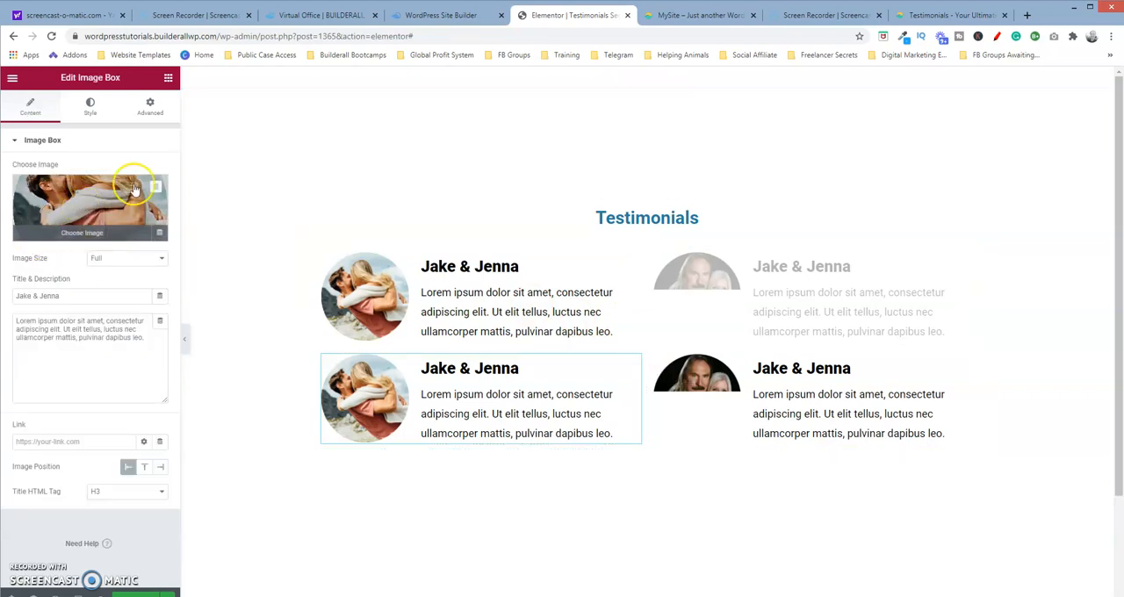
pyautogui.moveTo(70, 283)
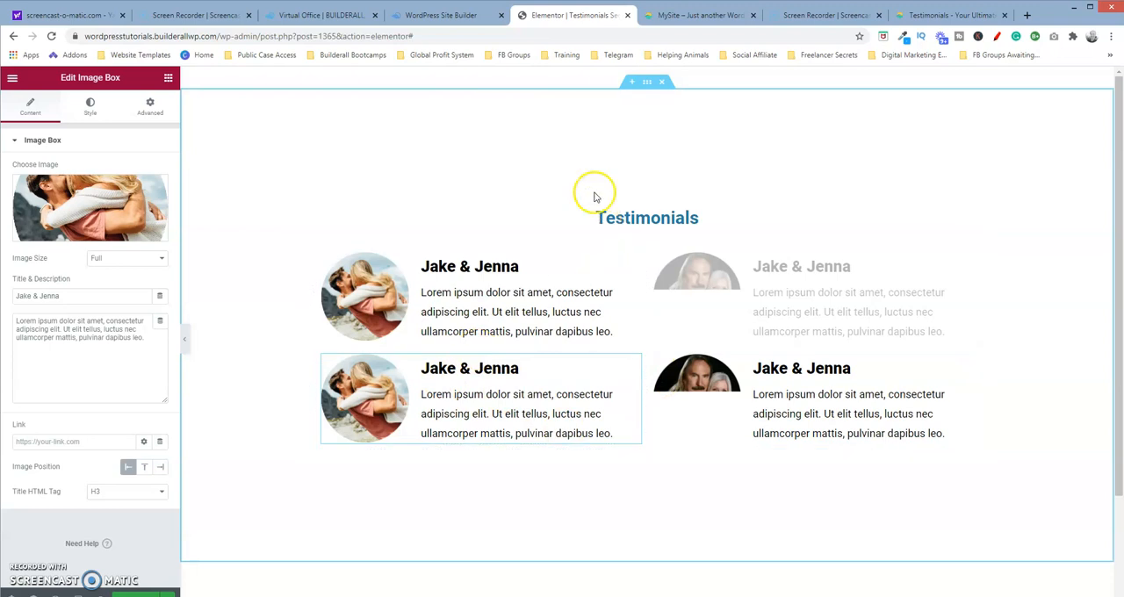
pyautogui.click(699, 14)
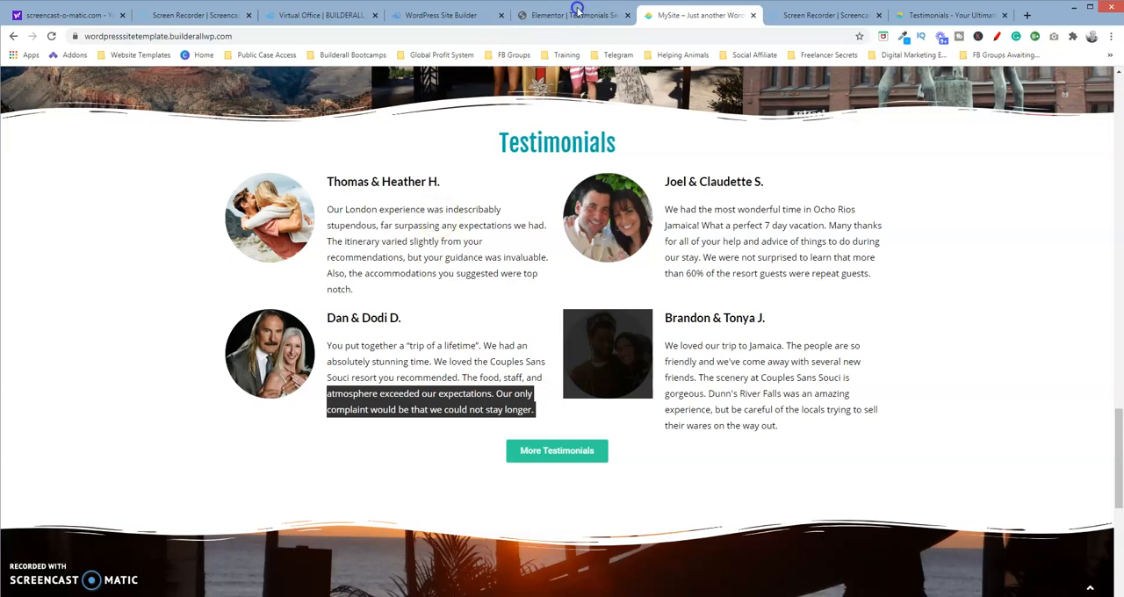
pyautogui.click(571, 14)
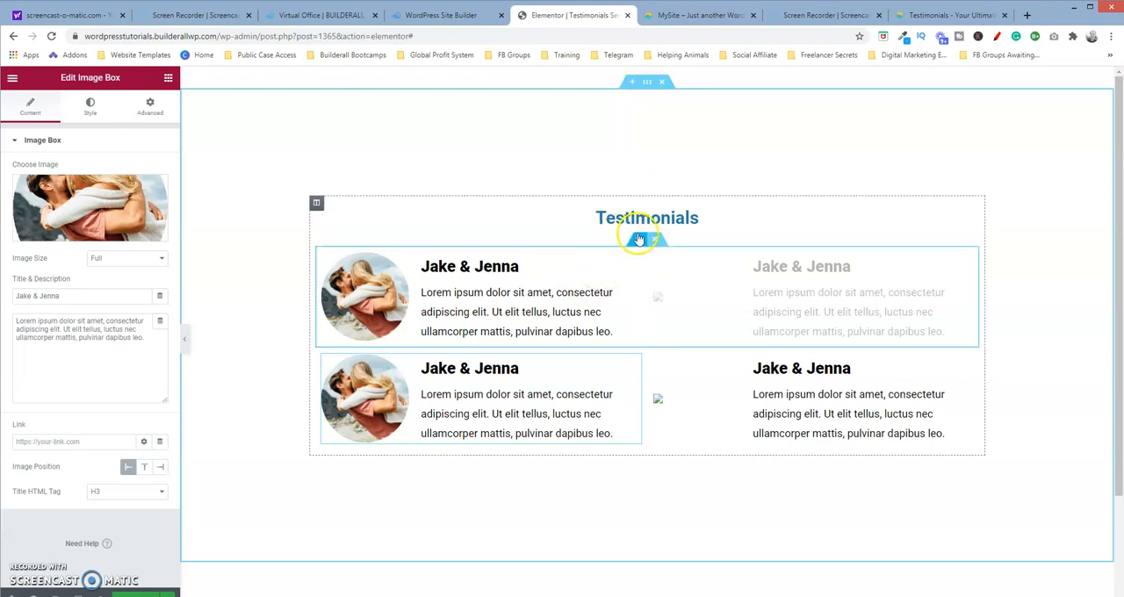
pyautogui.moveTo(640, 239)
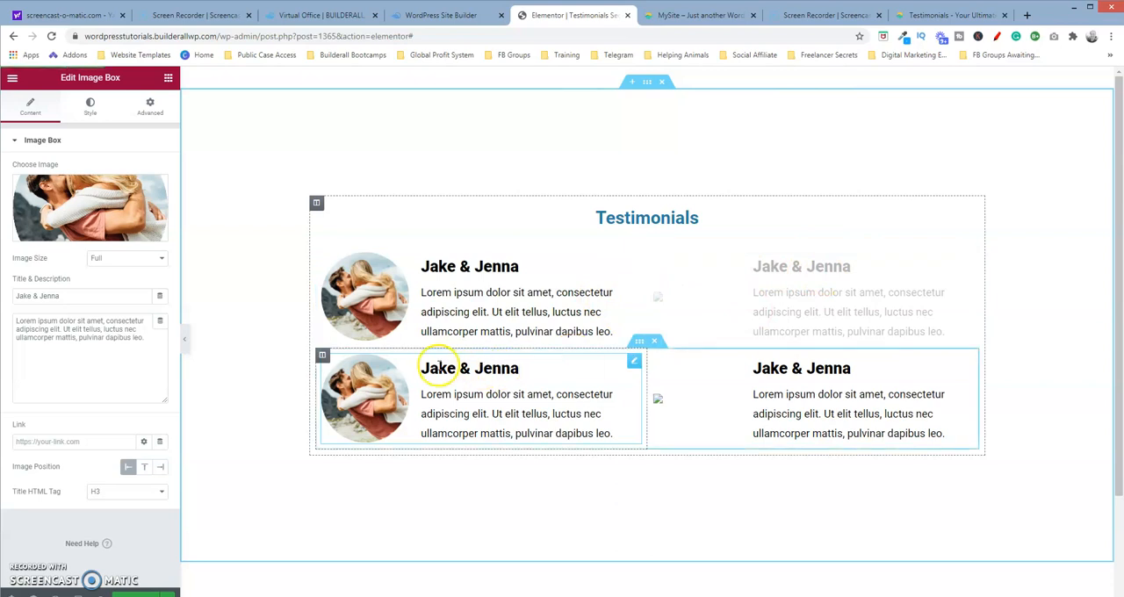
pyautogui.moveTo(391, 378)
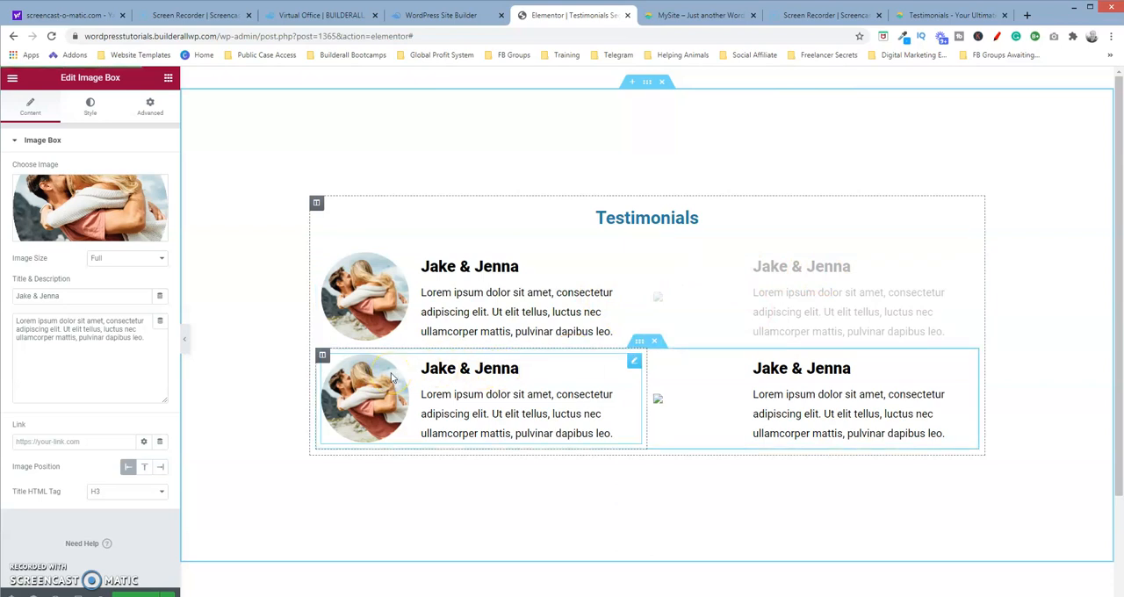